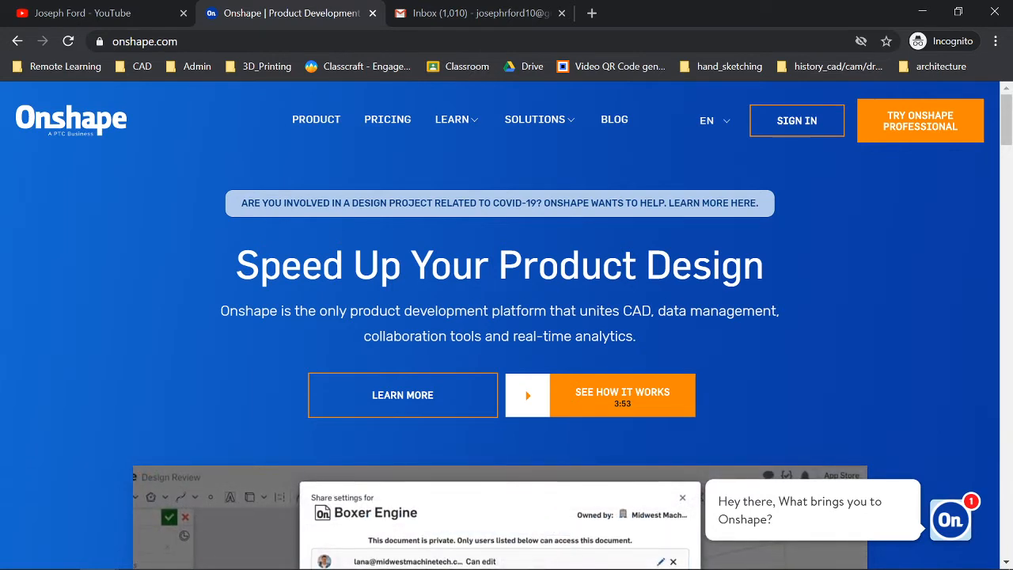
# From the Onshape homepage go via Sign In to the sign-up page listing Professional, Education and Makers plans
pyautogui.click(144, 42)
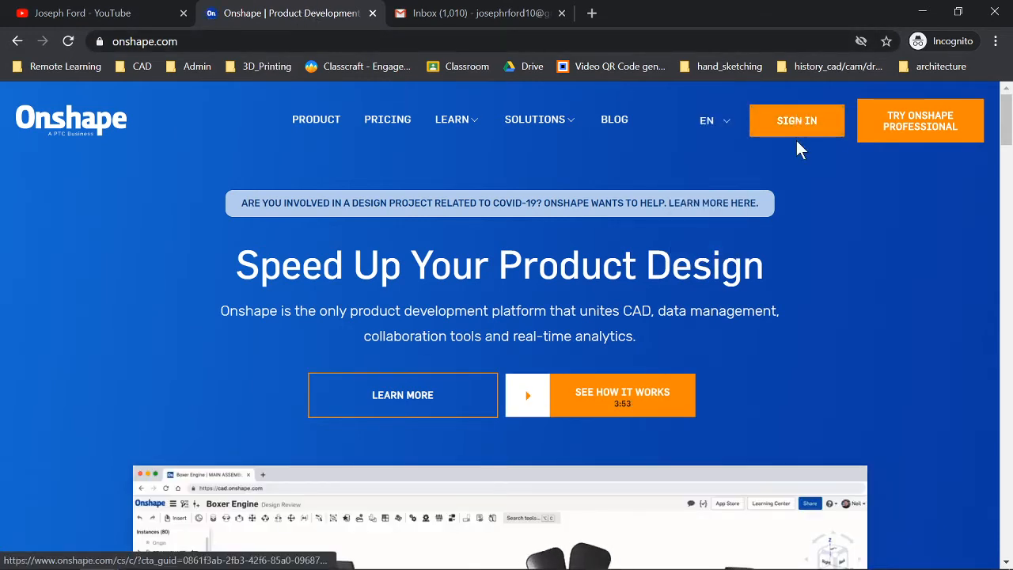
pyautogui.click(797, 120)
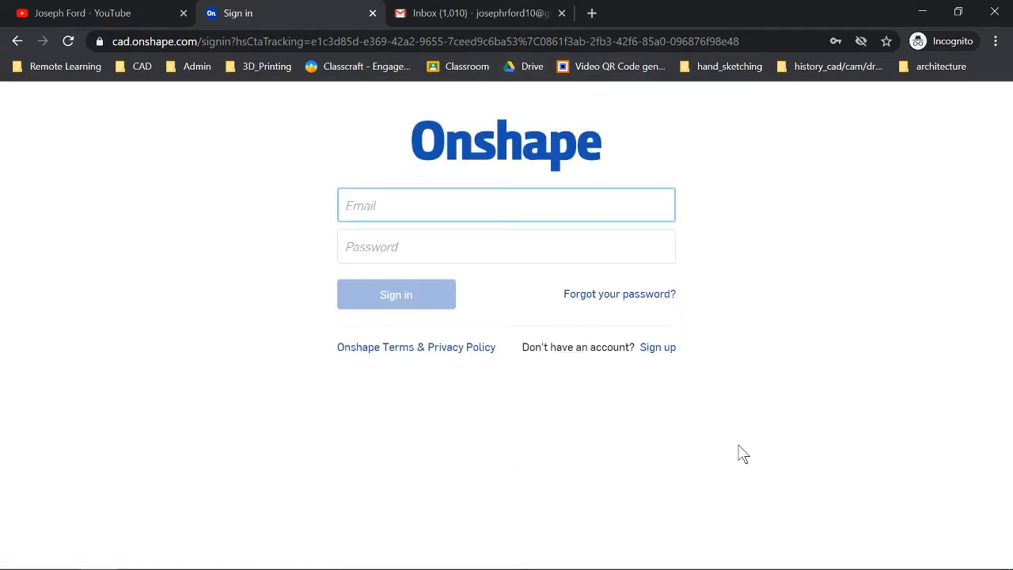
pyautogui.moveTo(723, 240)
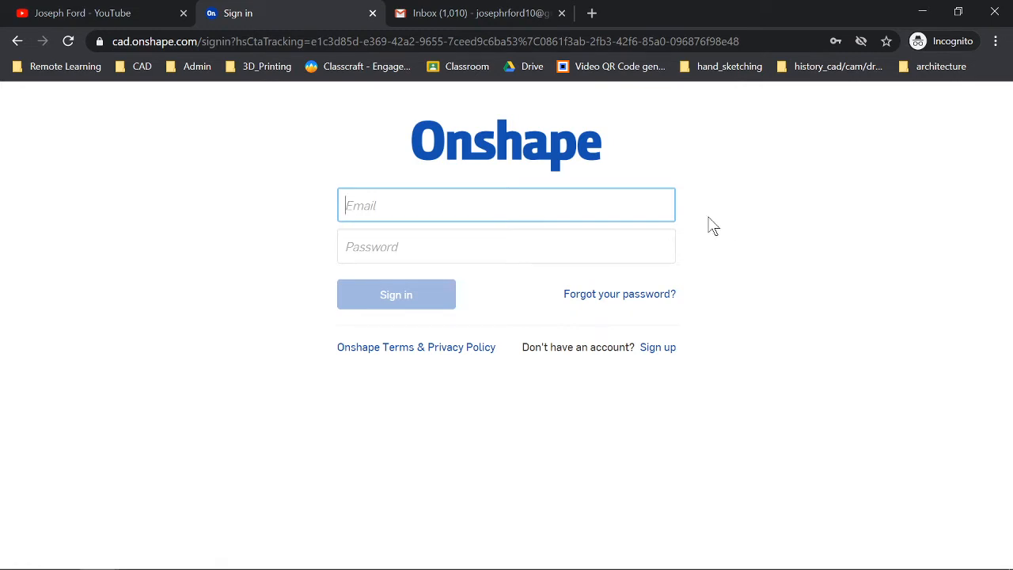
pyautogui.moveTo(657, 353)
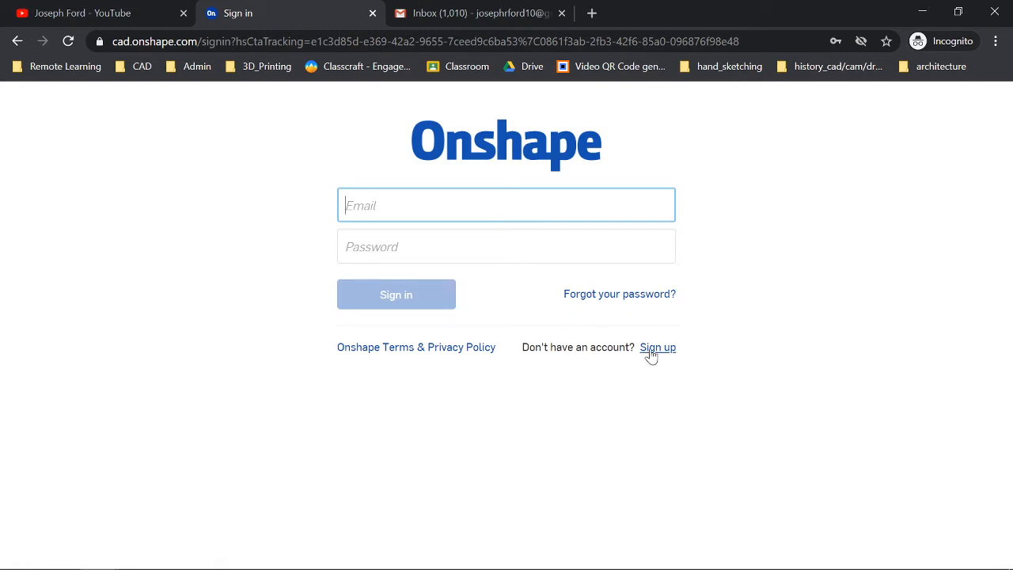
pyautogui.click(658, 348)
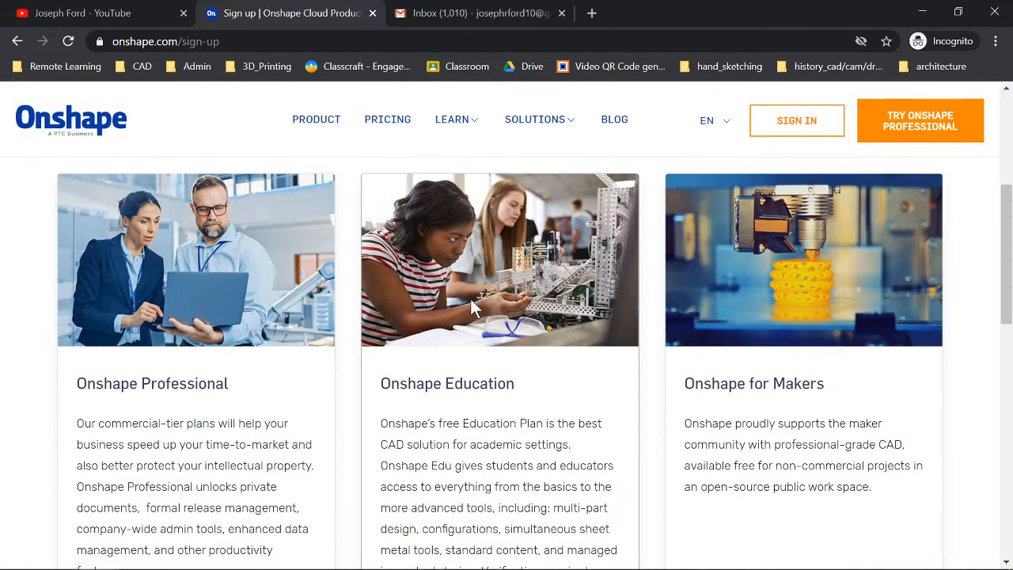
pyautogui.scroll(-3)
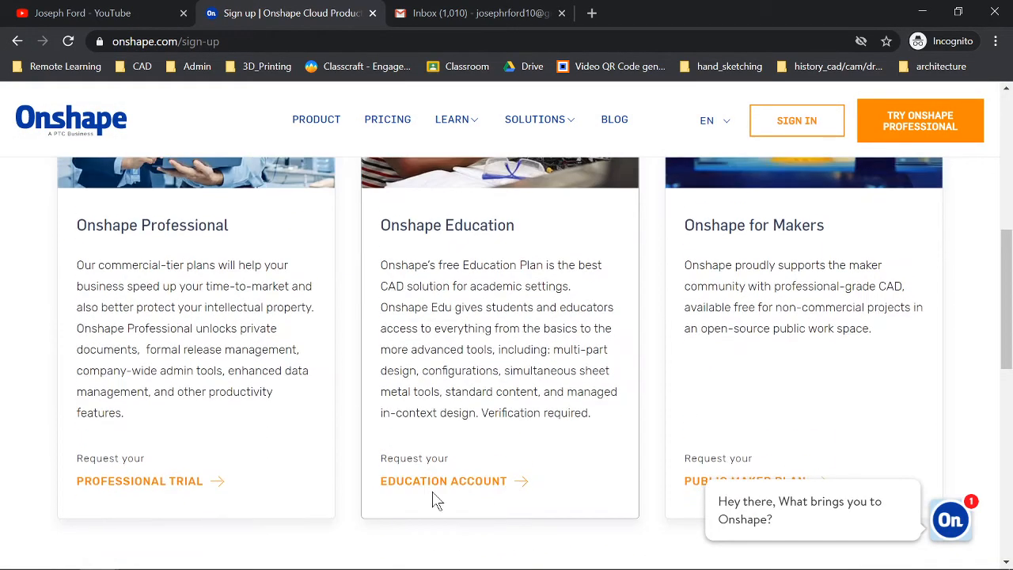
pyautogui.click(443, 481)
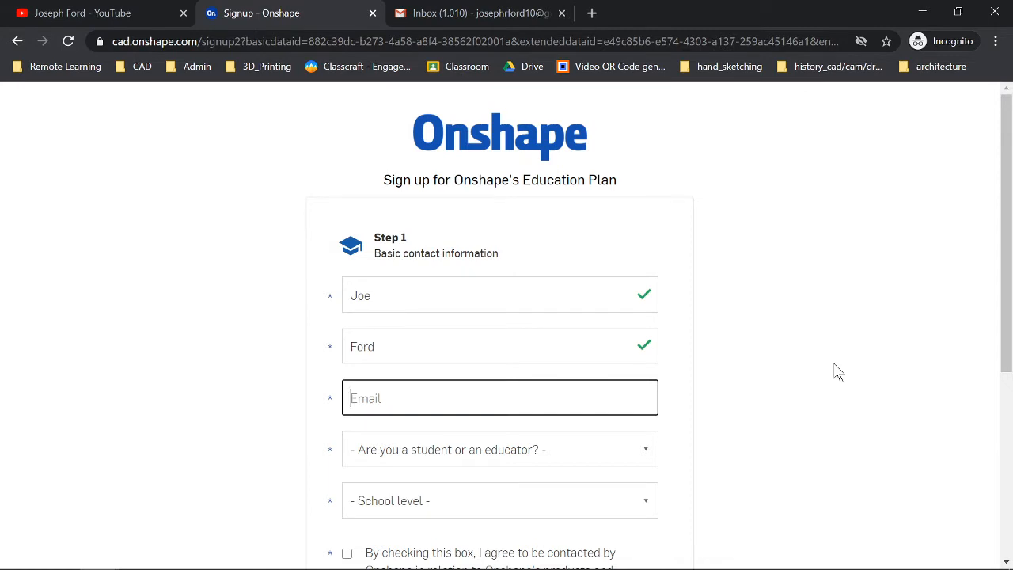
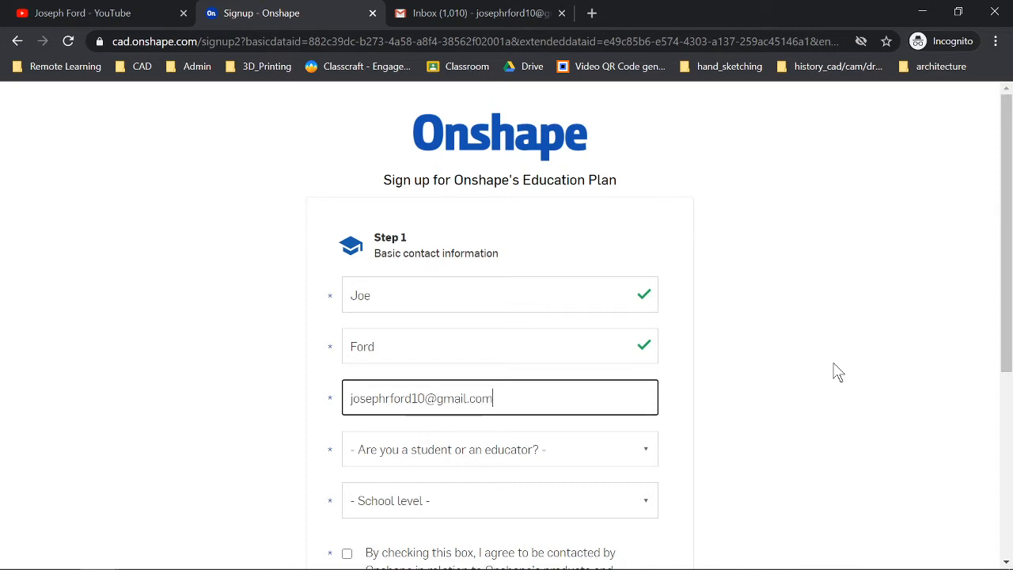
pyautogui.scroll(-3)
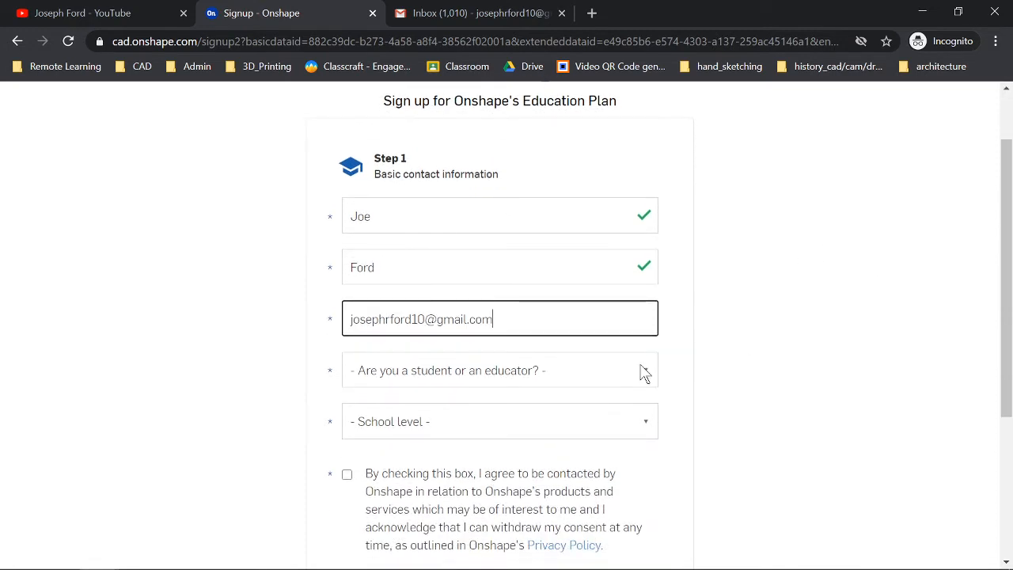
# Set role Student, school level Grade School (K-12), agree to be contacted, and continue to Step 2
pyautogui.click(499, 371)
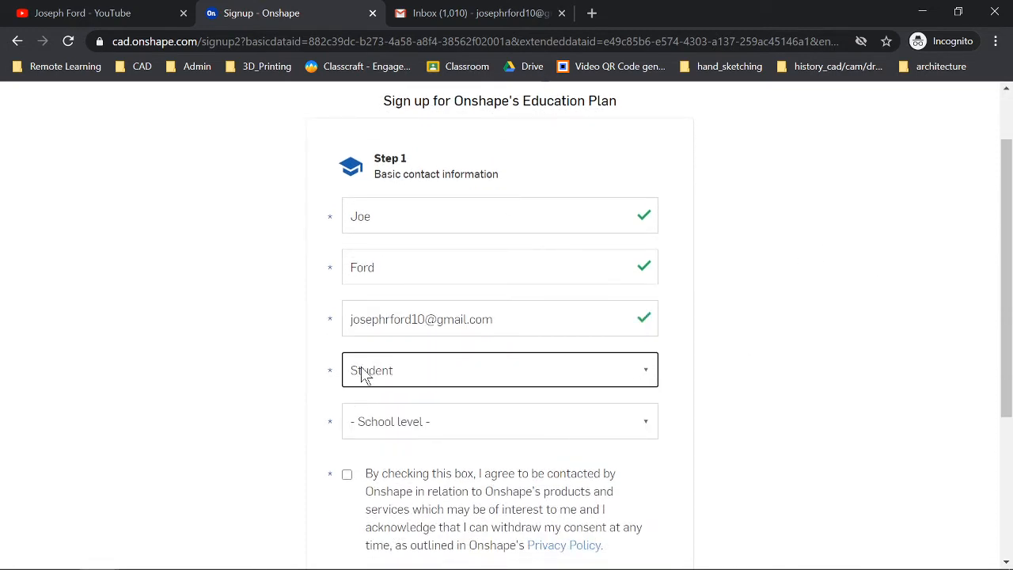
pyautogui.click(500, 421)
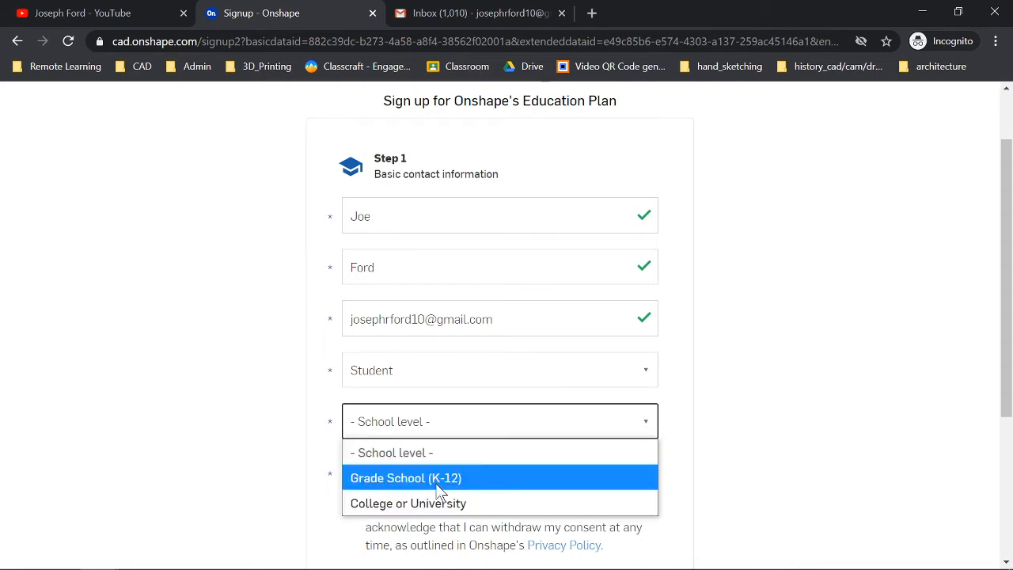
pyautogui.click(406, 478)
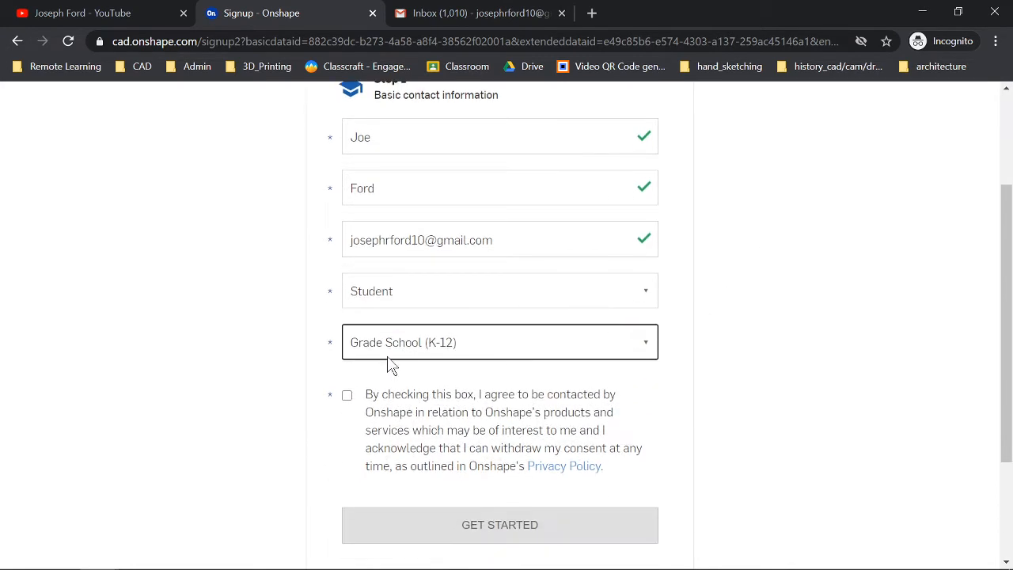
pyautogui.click(347, 395)
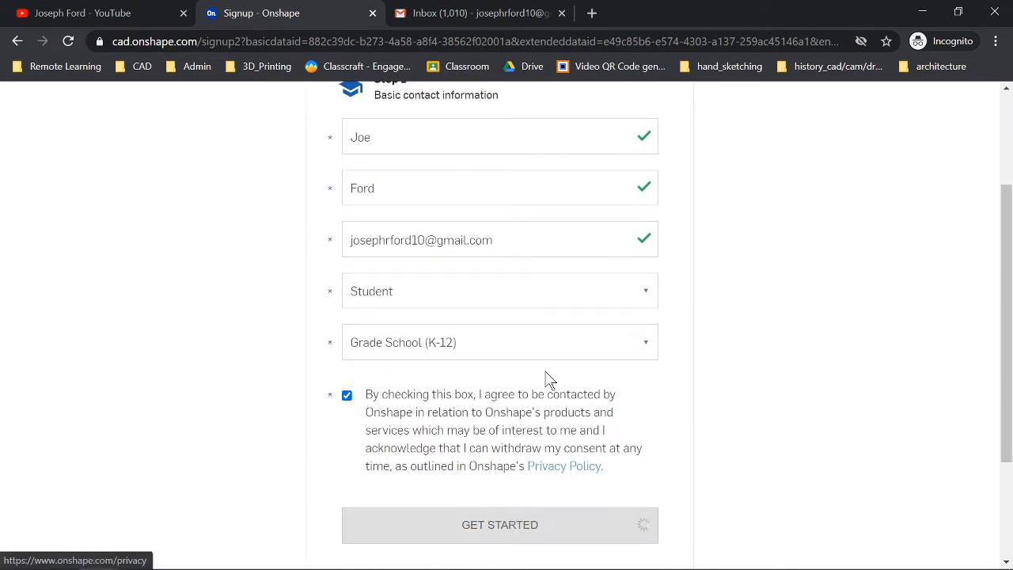
pyautogui.click(499, 524)
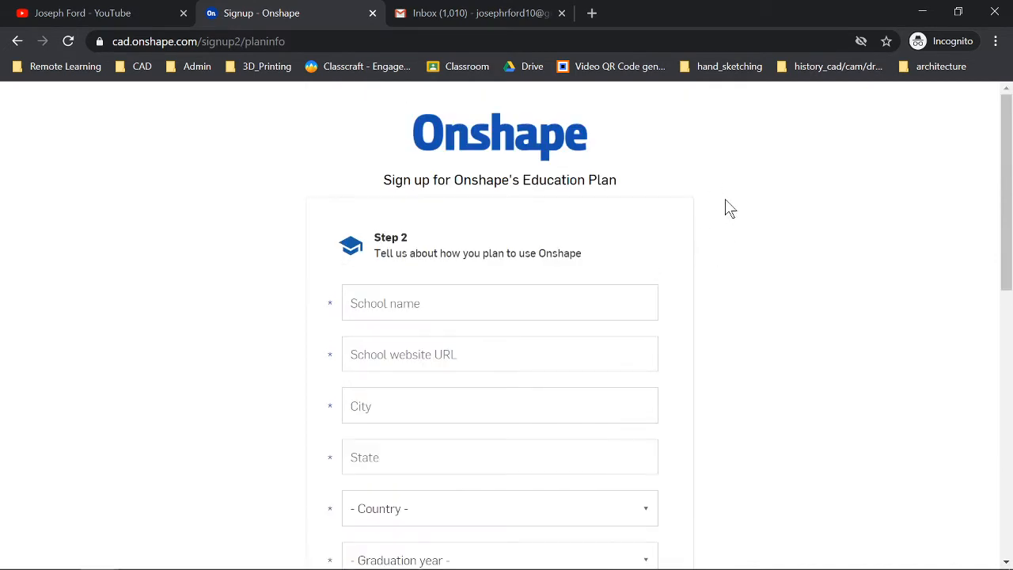
# Enter school Bristol Plymouth Tech, its website, city Taunton and state MA
pyautogui.scroll(-3)
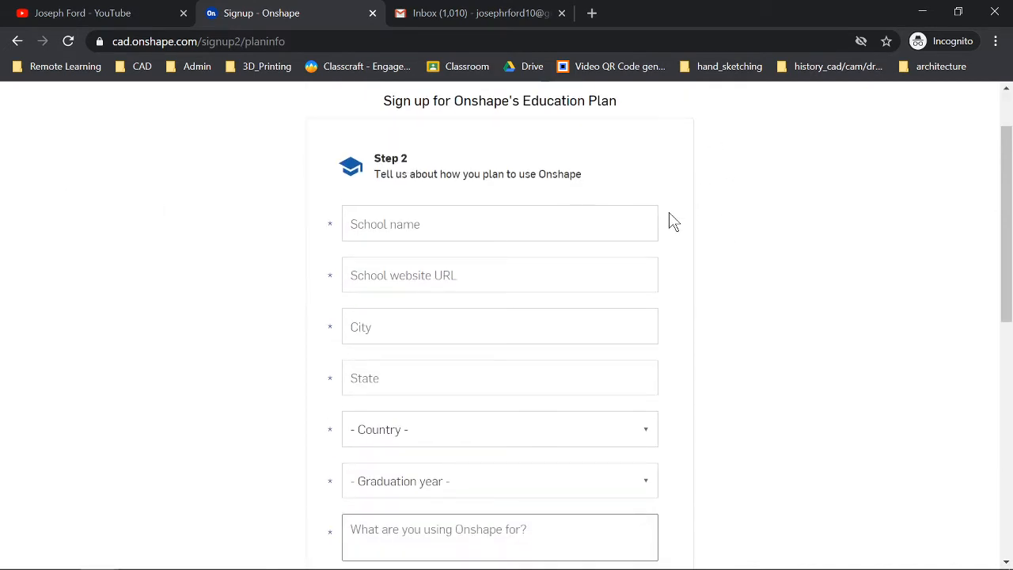
pyautogui.write('B')
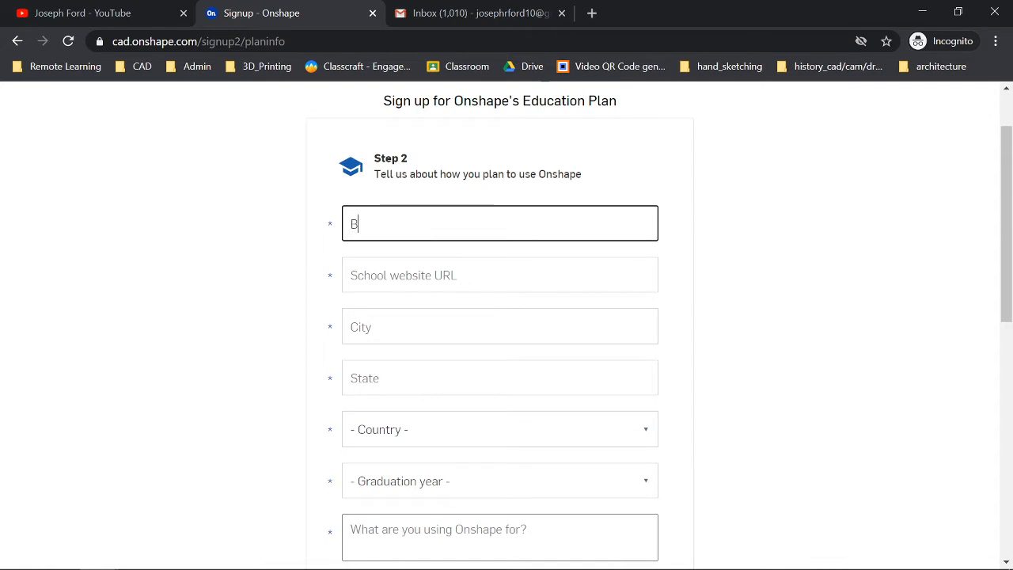
pyautogui.write('ristol Pl')
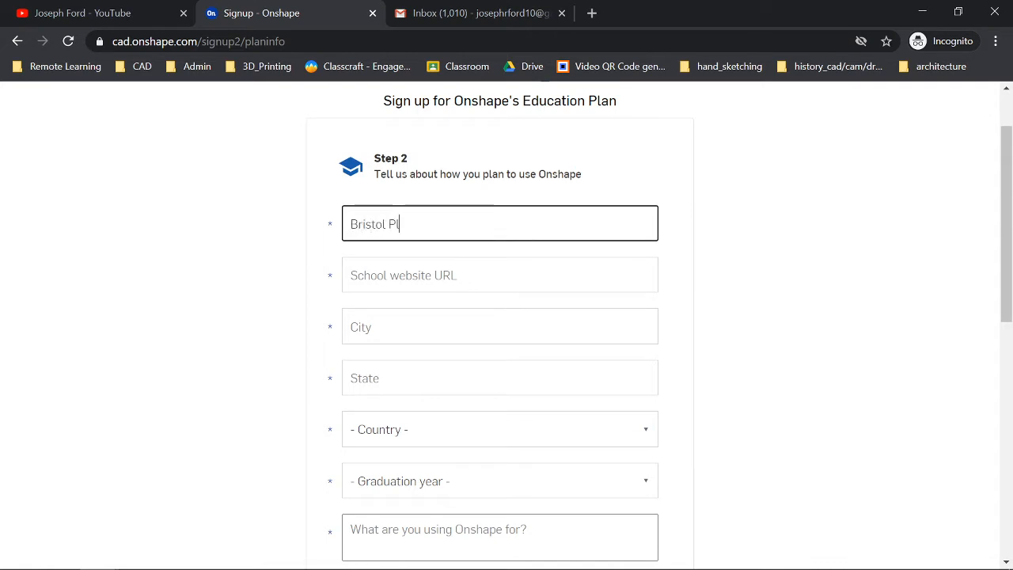
pyautogui.write('ymouth Technical School')
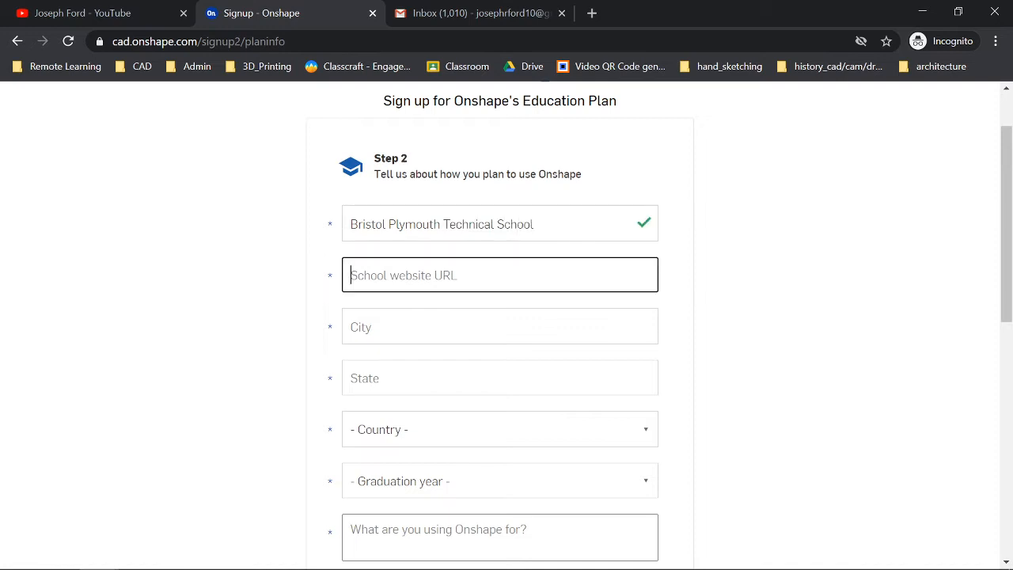
pyautogui.write('www.bptech.')
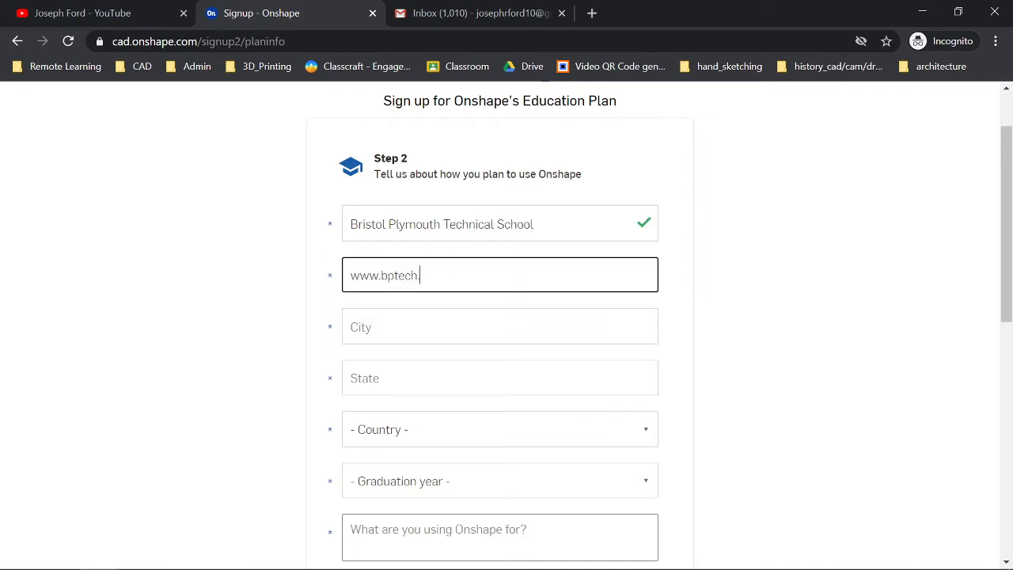
pyautogui.write('or')
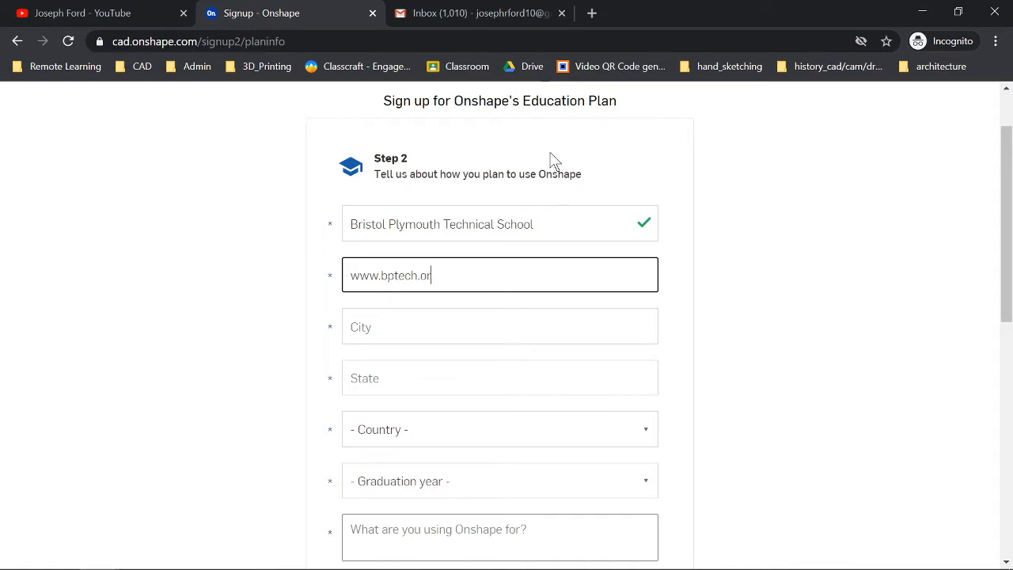
pyautogui.click(499, 326)
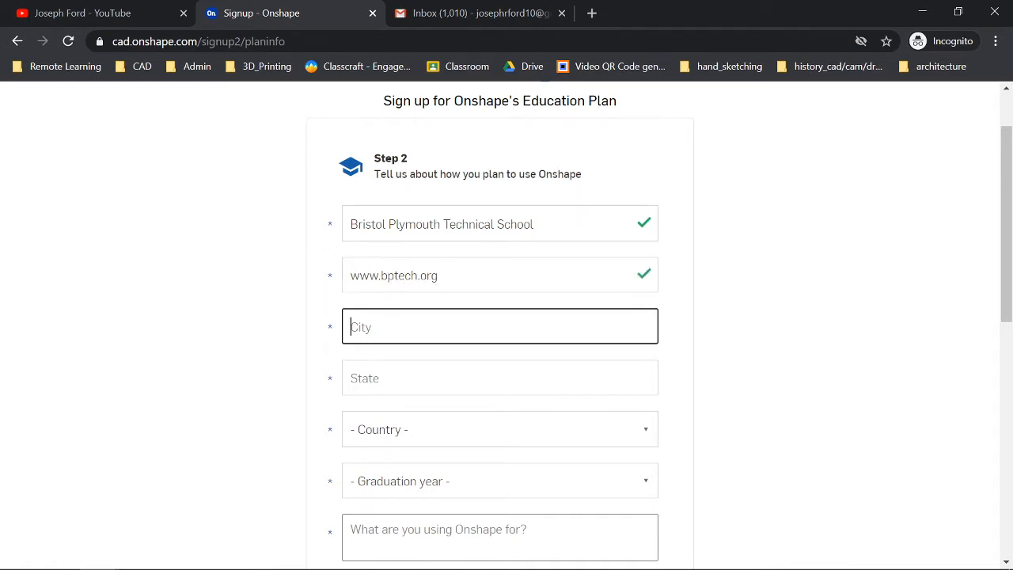
pyautogui.write('Taunton')
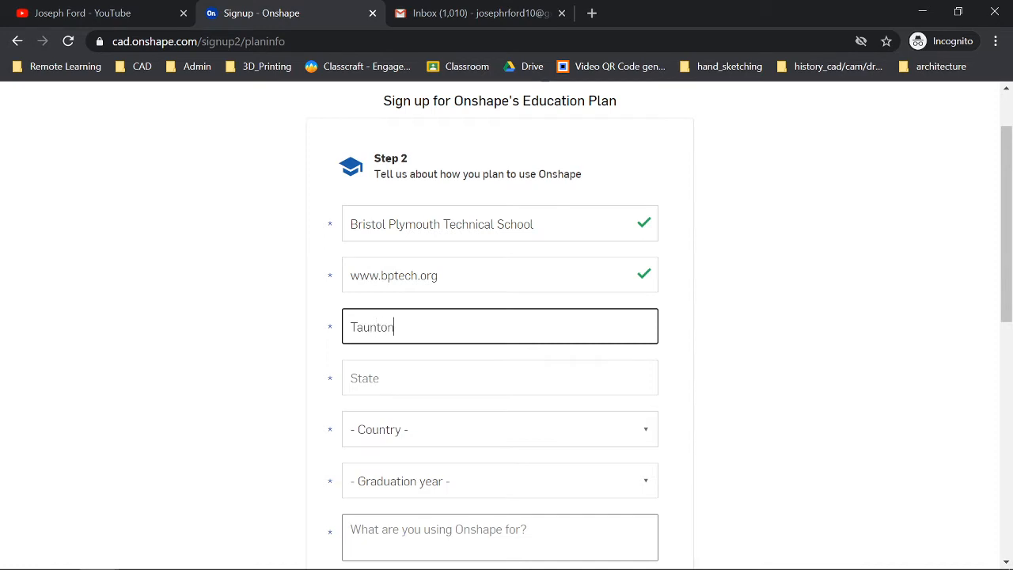
pyautogui.write('M')
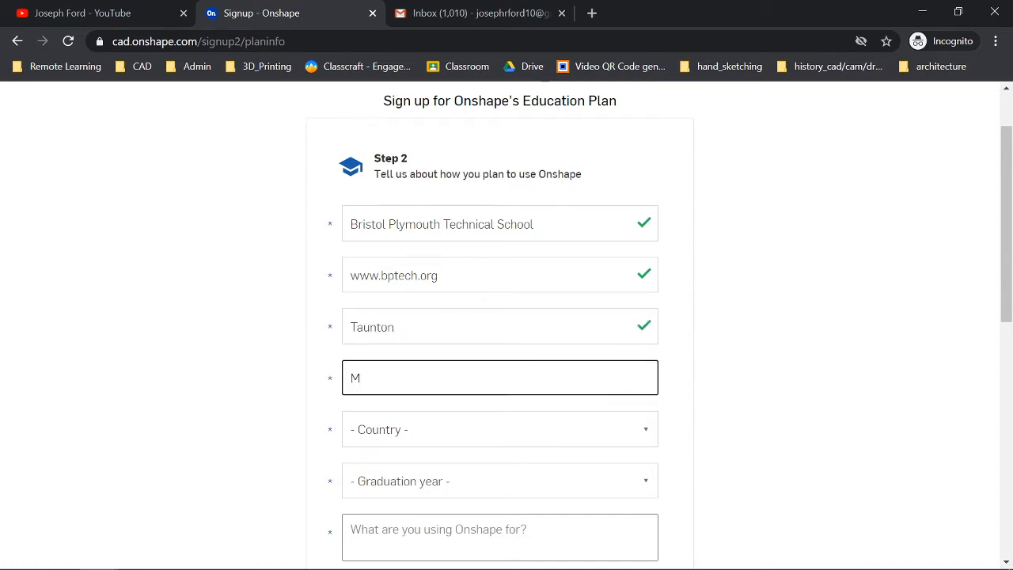
pyautogui.write('A')
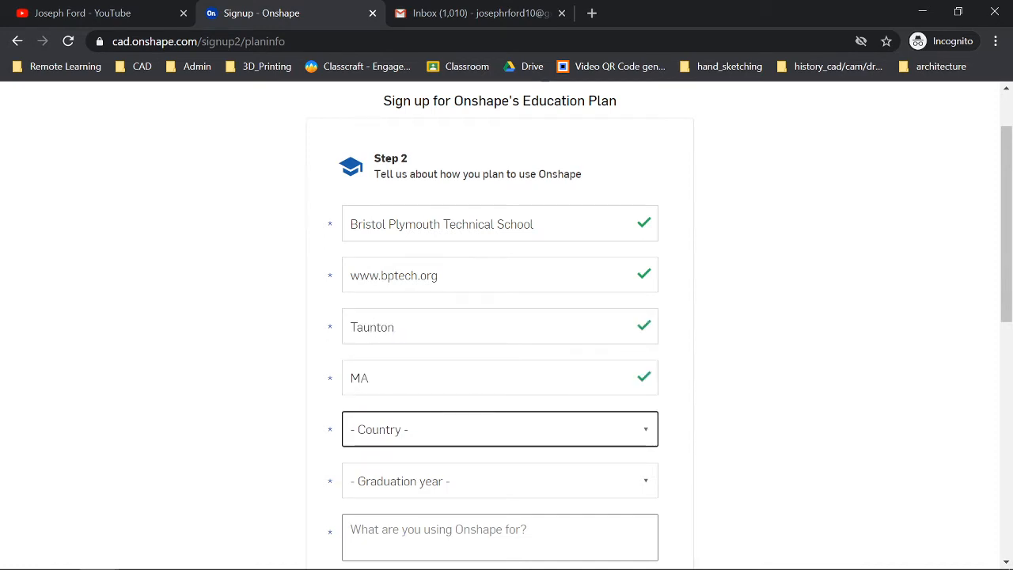
# Set country United States, graduation year 2024, and purpose 'School'
pyautogui.click(500, 429)
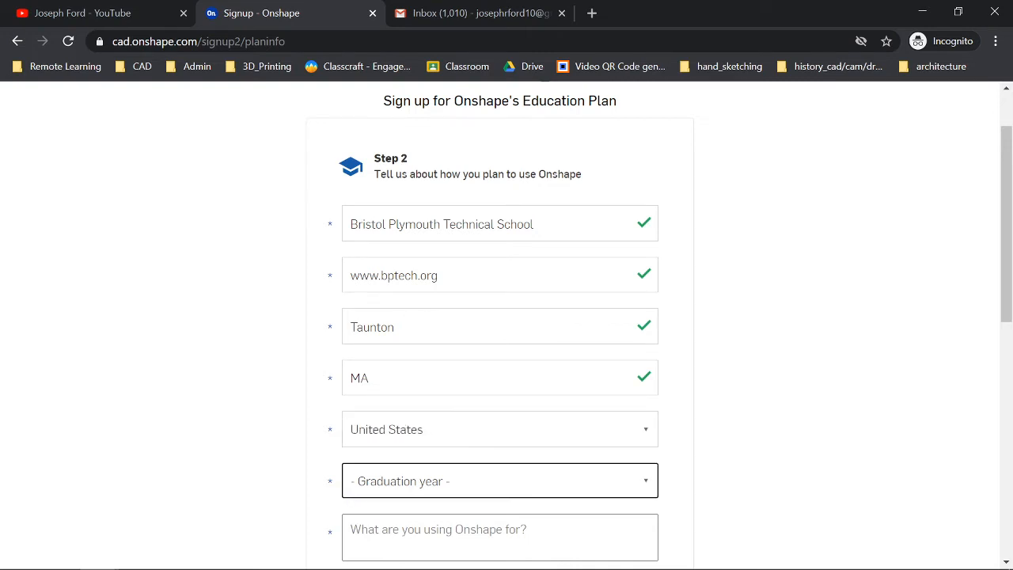
pyautogui.click(499, 480)
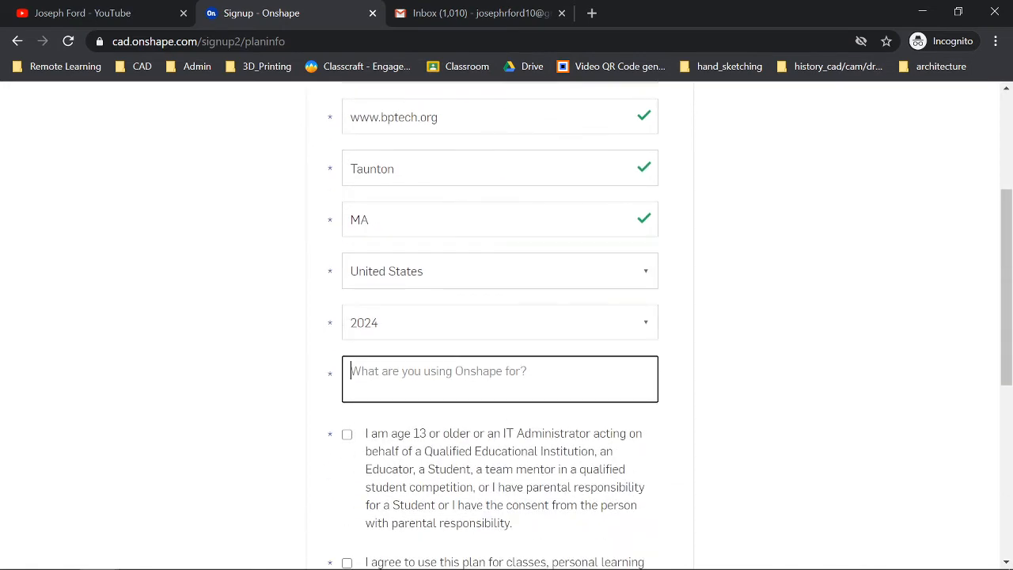
pyautogui.write('S')
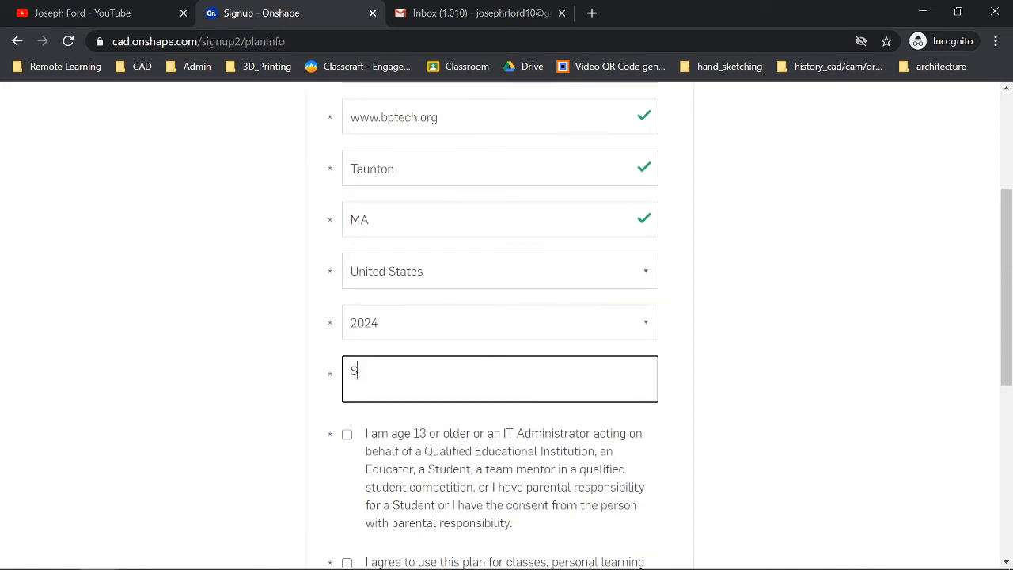
pyautogui.write('chool')
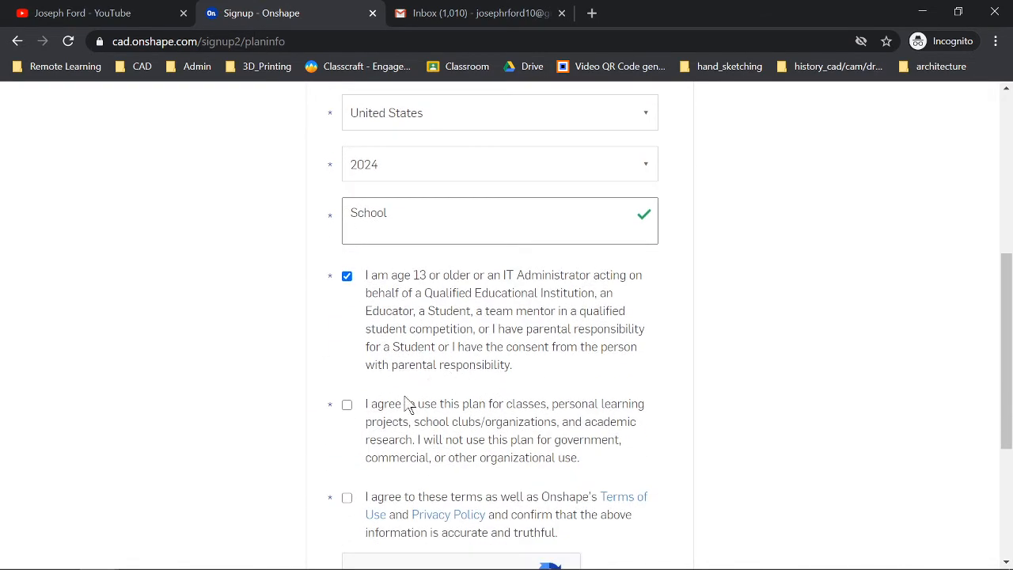
pyautogui.scroll(-3)
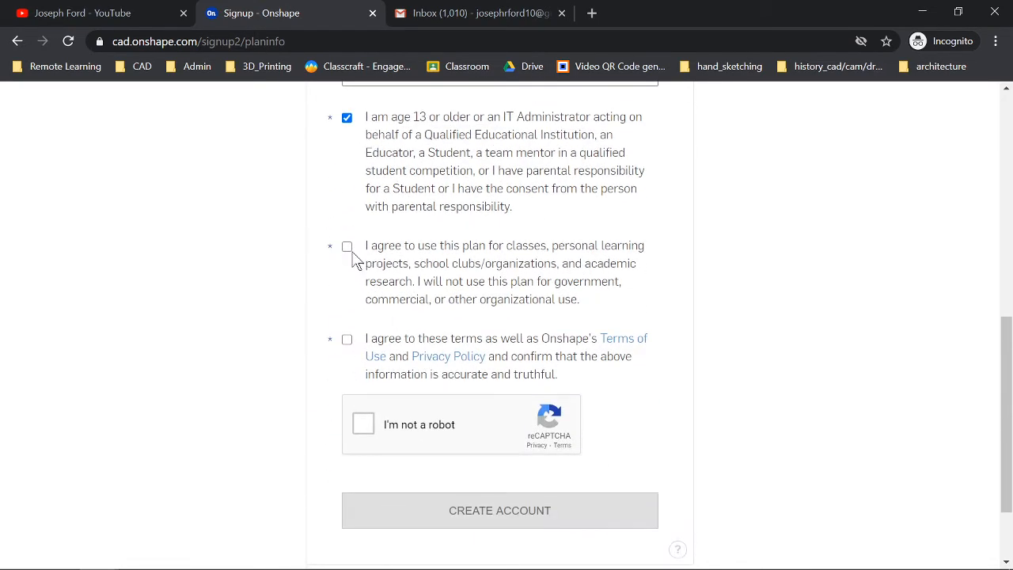
# Accept the classes-use and Terms of Use agreements, pass the robot check, and create the account
pyautogui.click(347, 246)
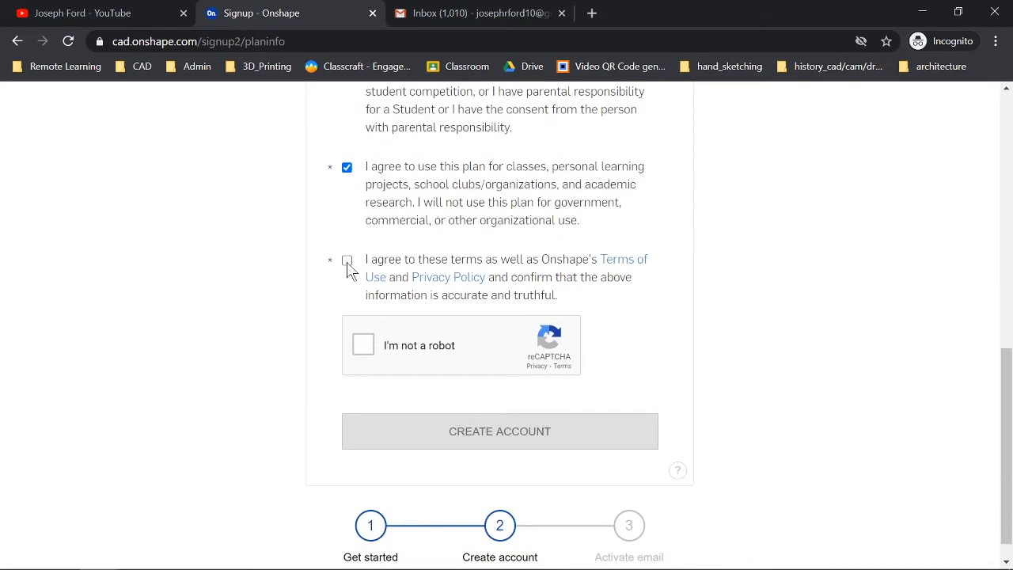
pyautogui.click(346, 260)
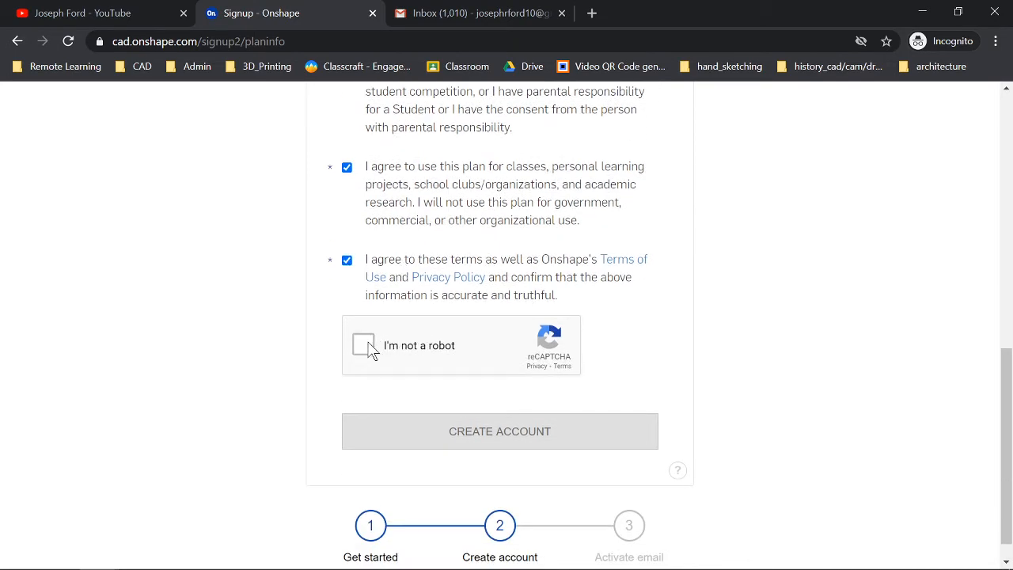
pyautogui.click(363, 344)
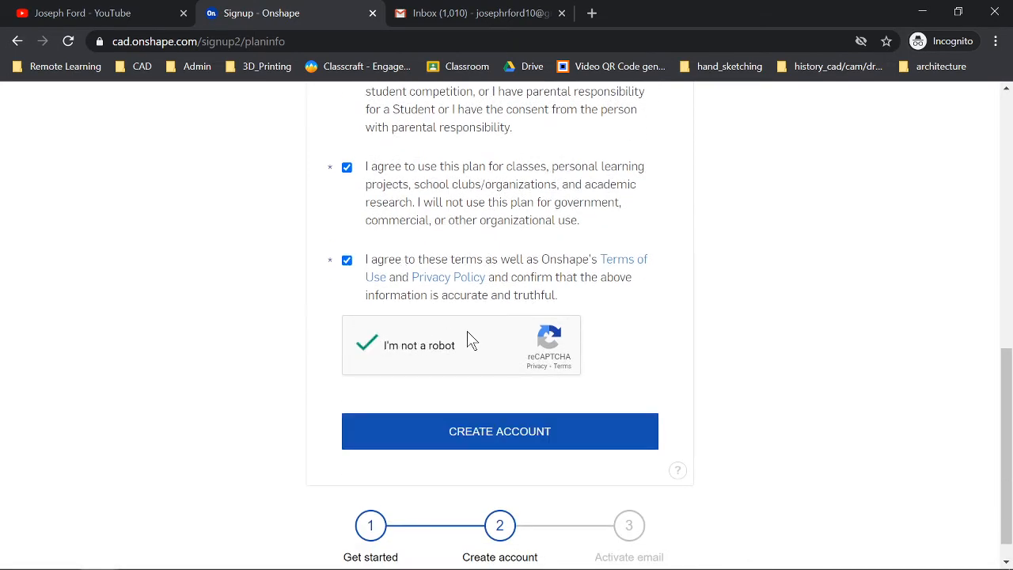
pyautogui.moveTo(529, 437)
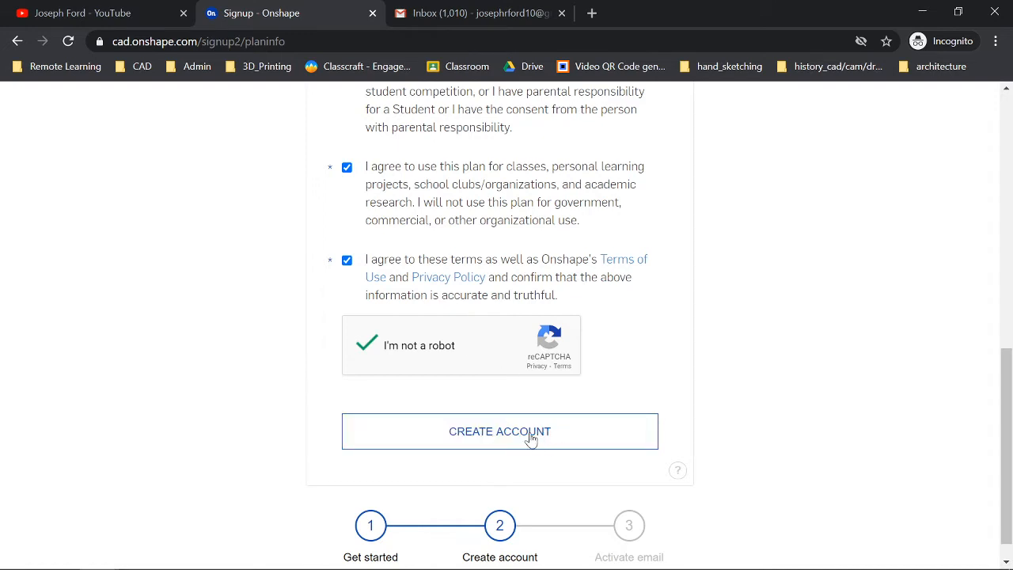
pyautogui.click(500, 431)
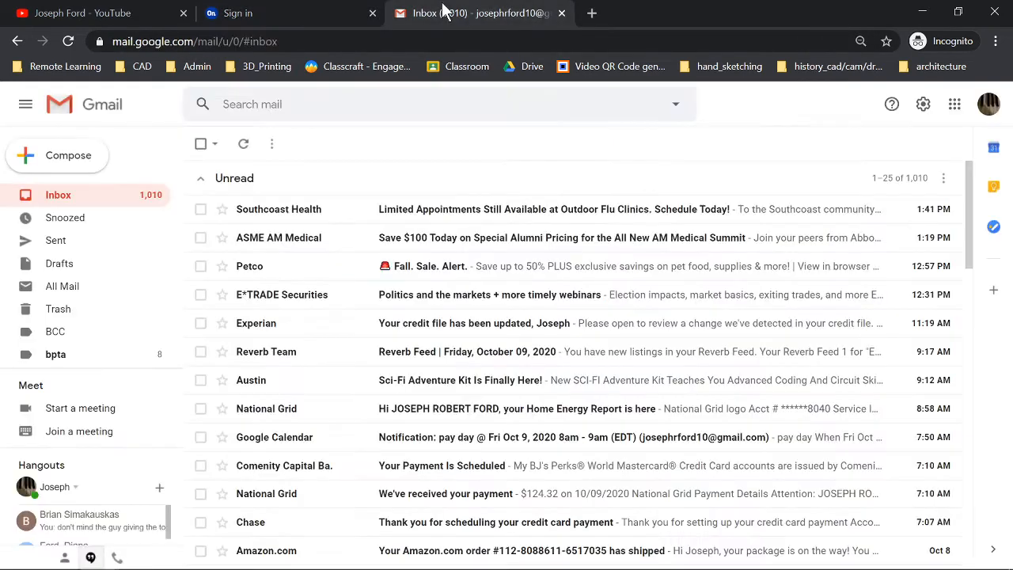
pyautogui.moveTo(58, 194)
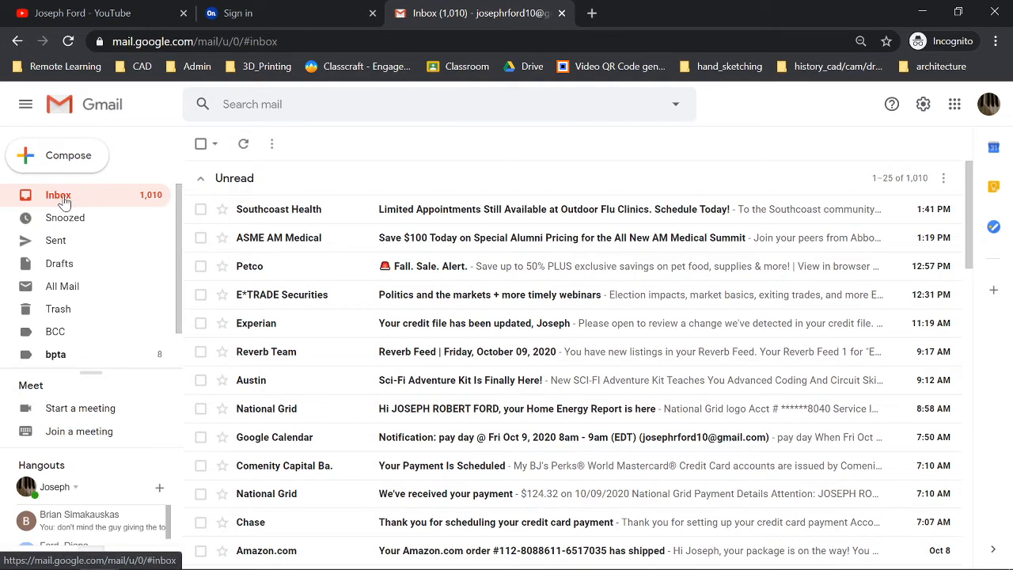
pyautogui.moveTo(67, 199)
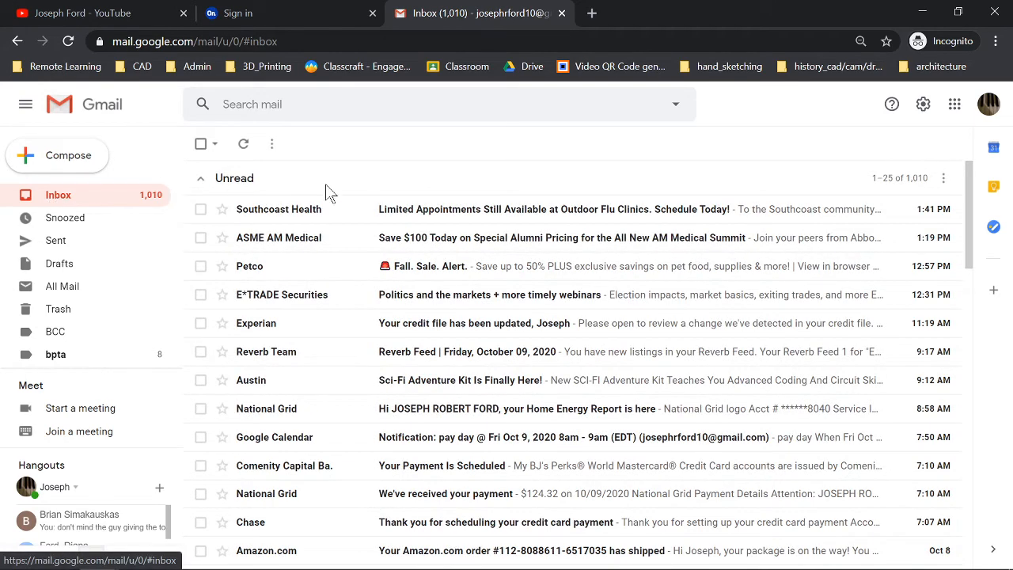
# Return to the Gmail inbox and look through it for new messages
pyautogui.click(238, 13)
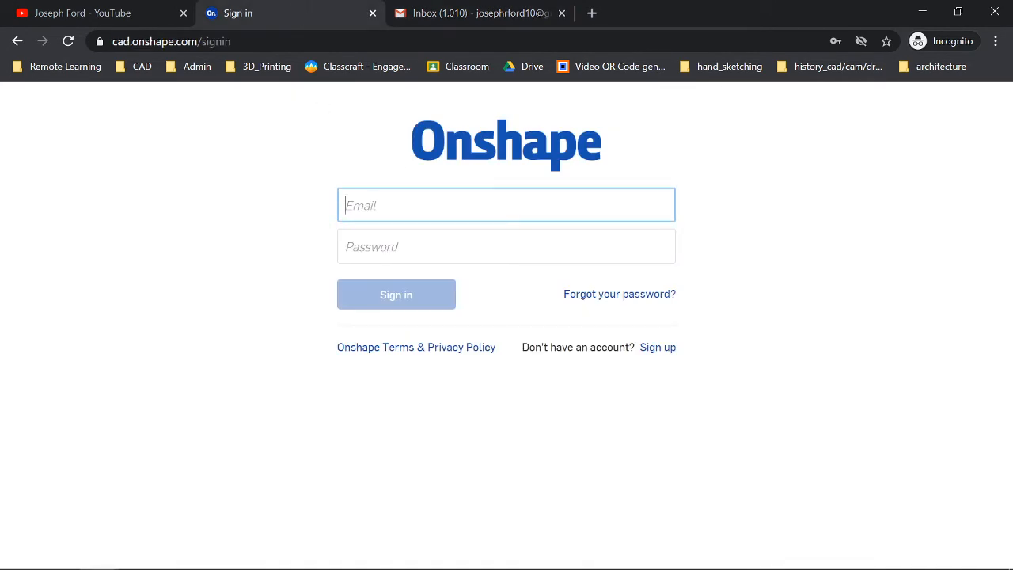
pyautogui.moveTo(74, 38)
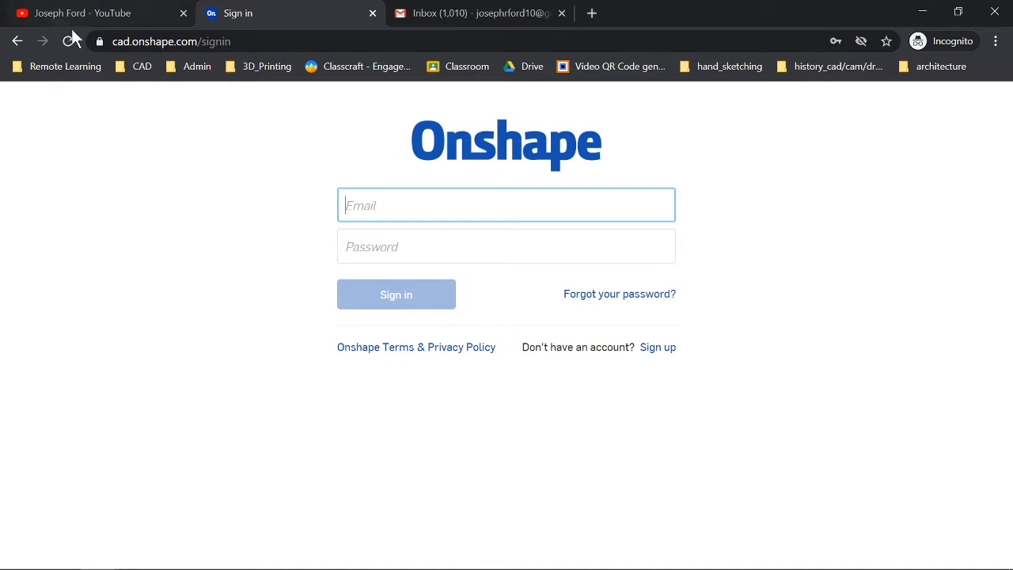
pyautogui.click(490, 13)
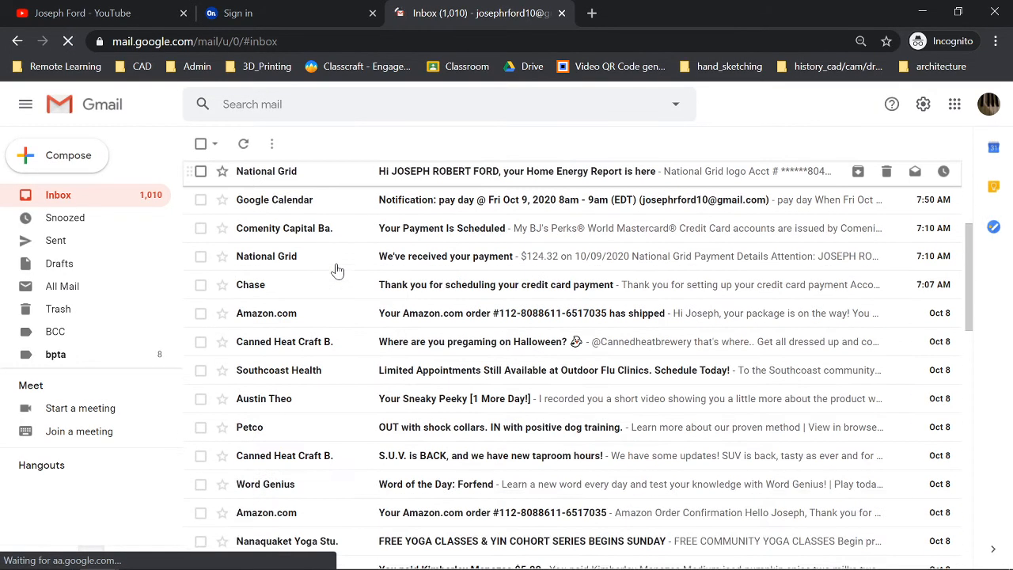
pyautogui.scroll(-3)
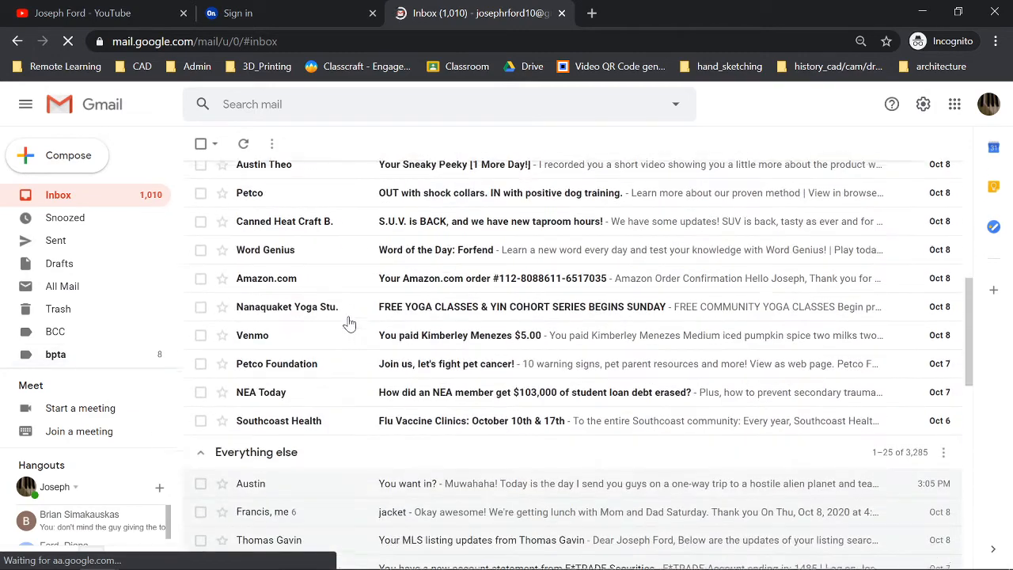
pyautogui.scroll(-3)
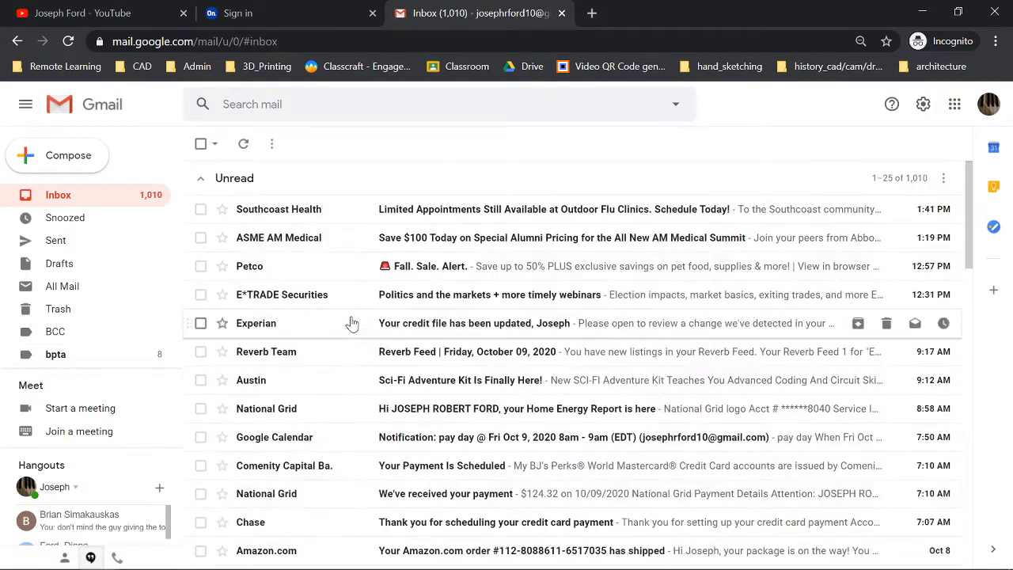
pyautogui.click(58, 194)
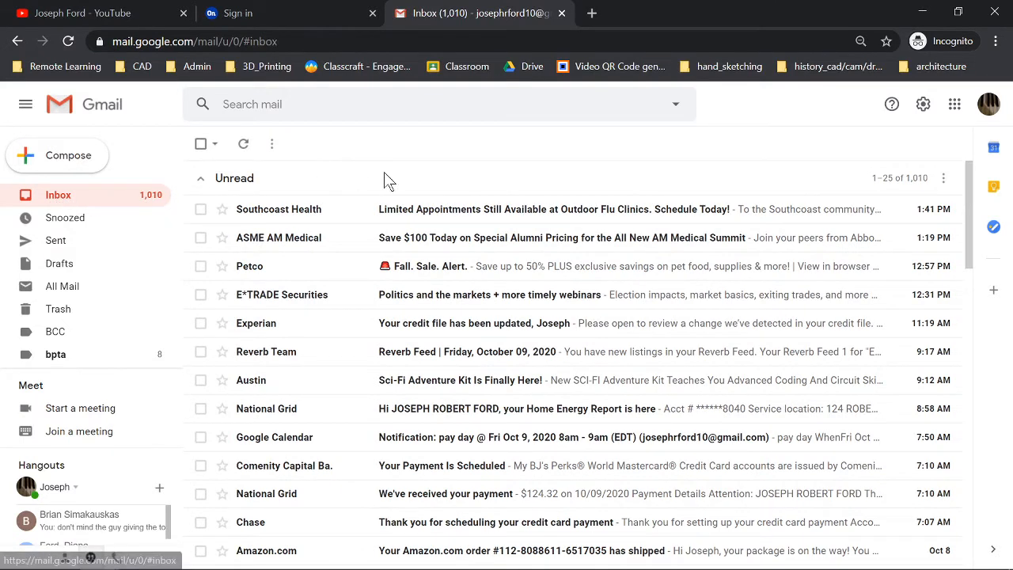
pyautogui.moveTo(405, 147)
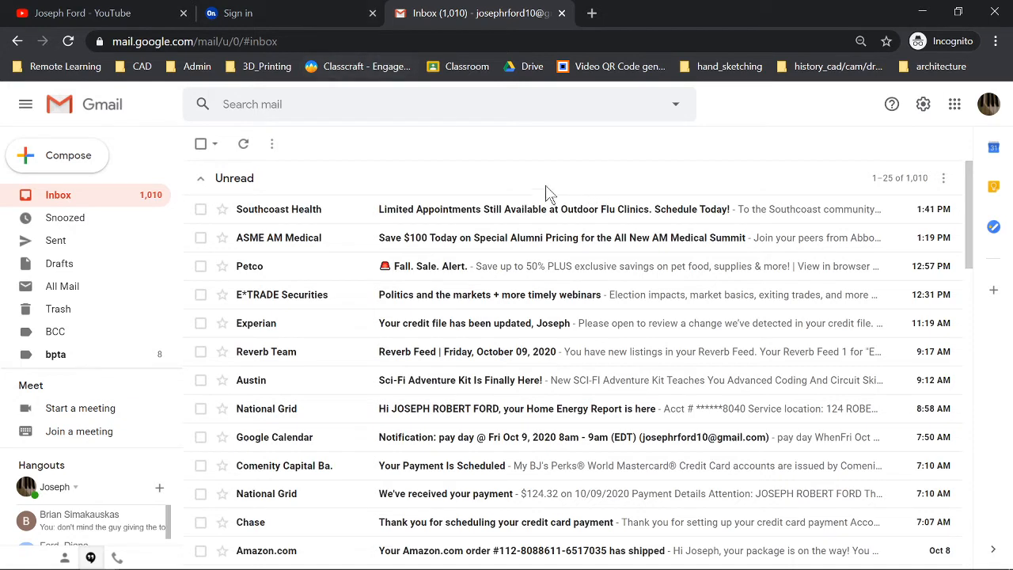
pyautogui.moveTo(63, 199)
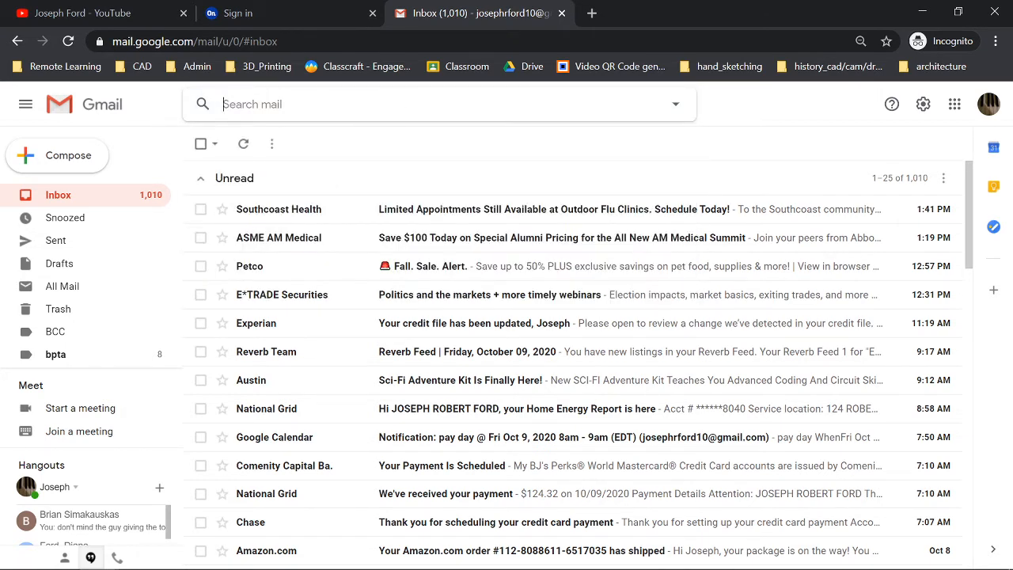
# Search Gmail for 'onshape', go back to the inbox, then close the browser window
pyautogui.write('onshape')
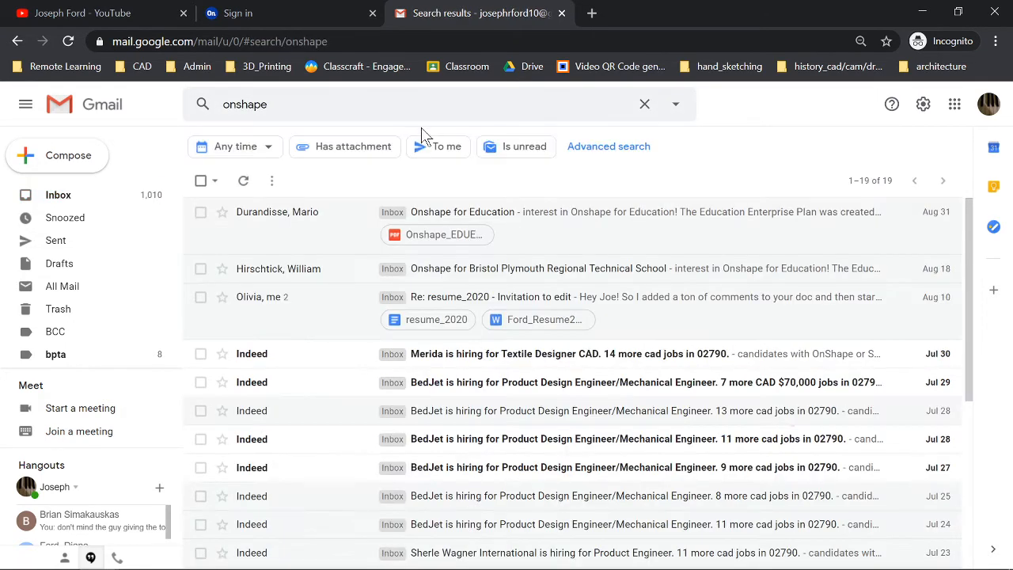
pyautogui.moveTo(589, 271)
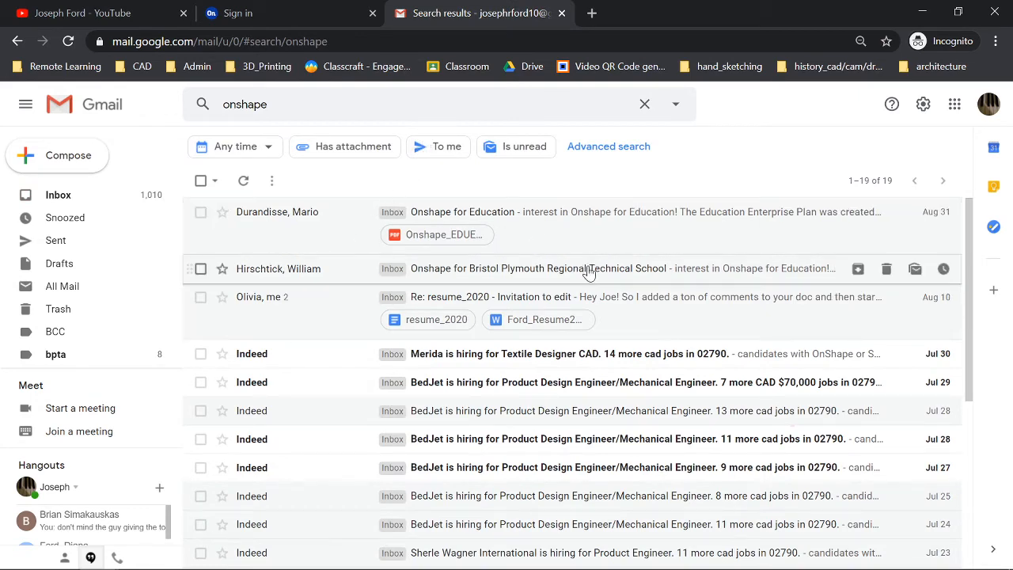
pyautogui.click(58, 195)
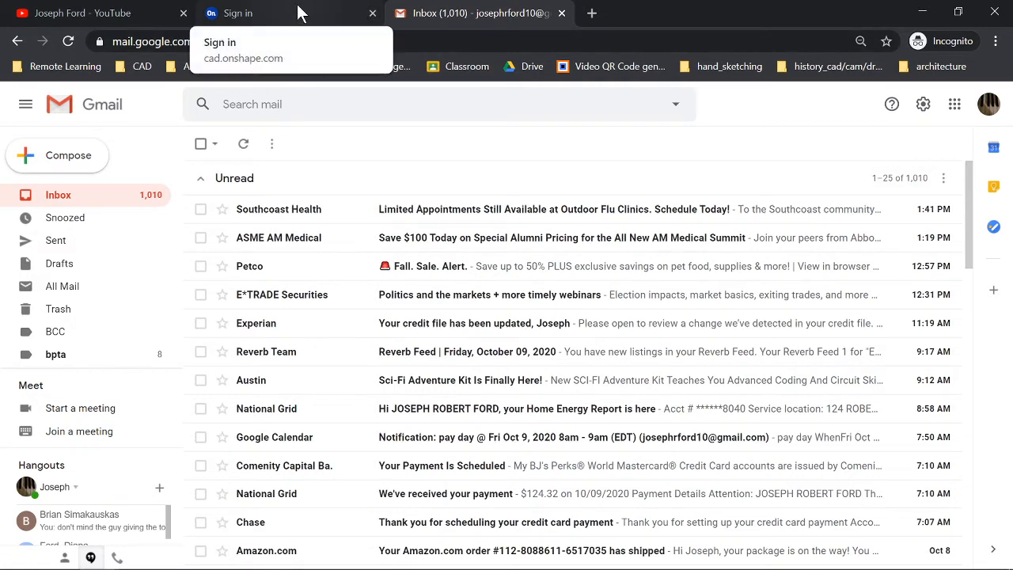
pyautogui.moveTo(314, 209)
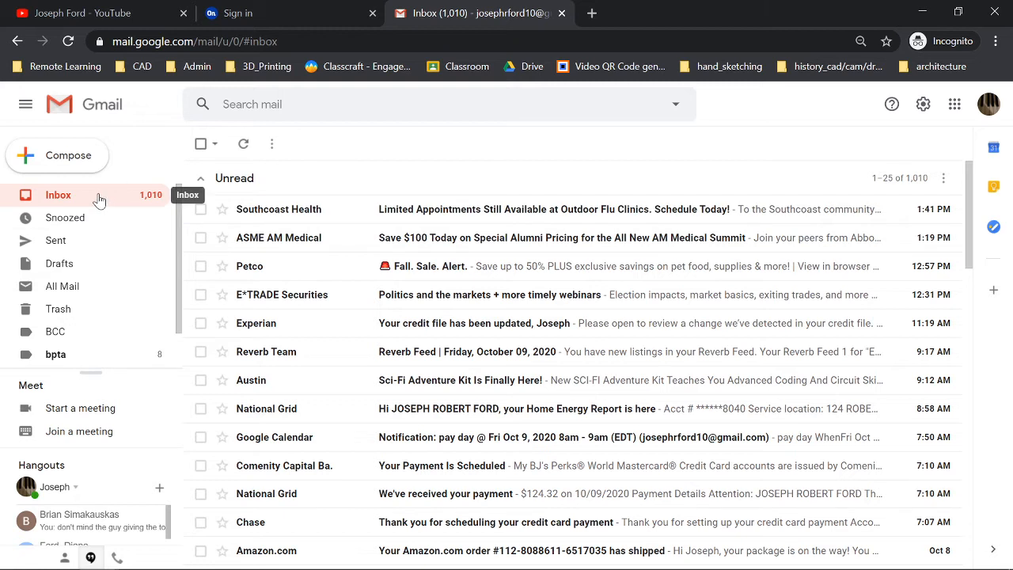
pyautogui.moveTo(521, 24)
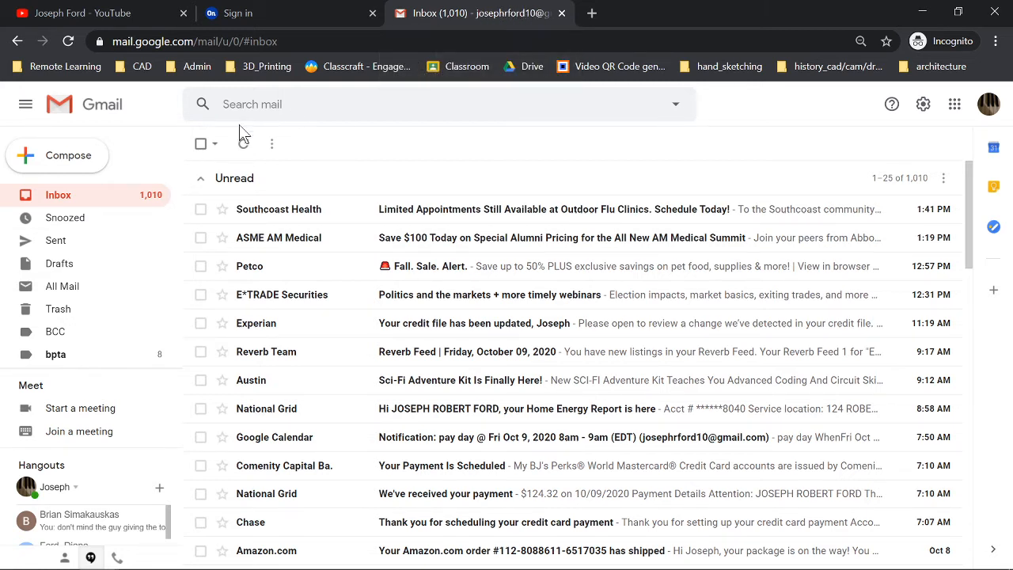
pyautogui.moveTo(85, 199)
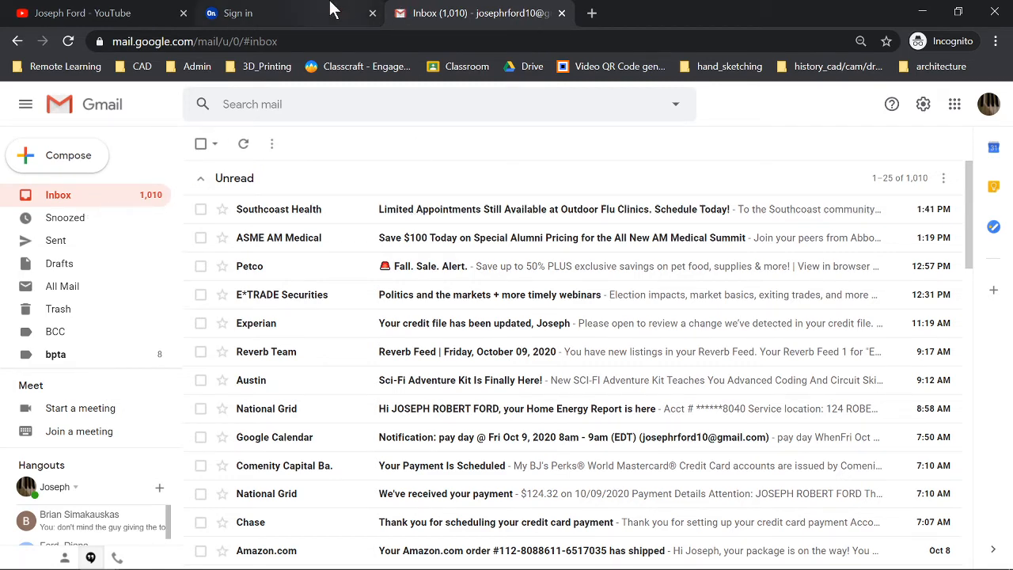
pyautogui.click(237, 12)
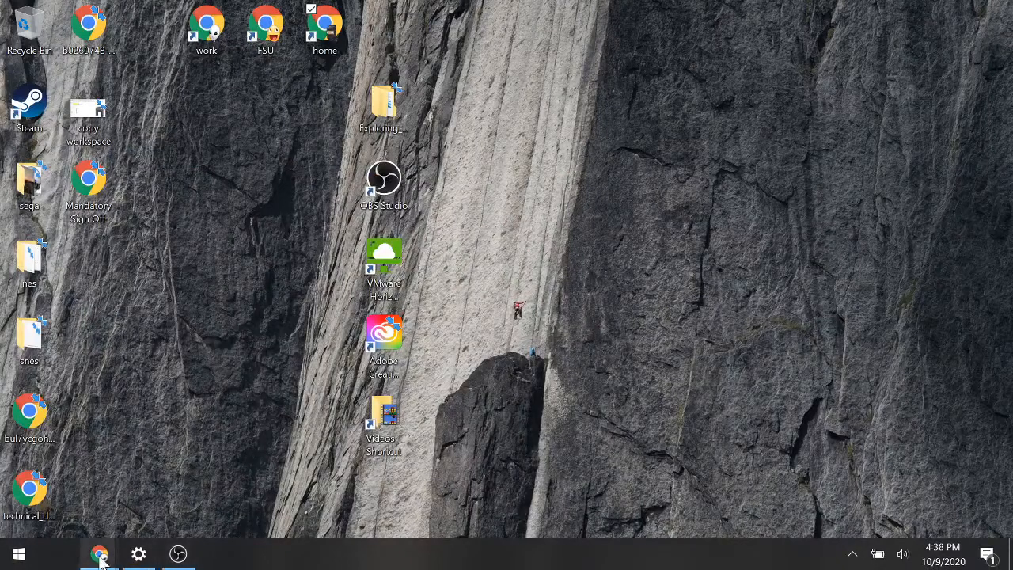
# In the main Chrome window sign in to Onshape with the saved login, reaching My Onshape
pyautogui.click(99, 553)
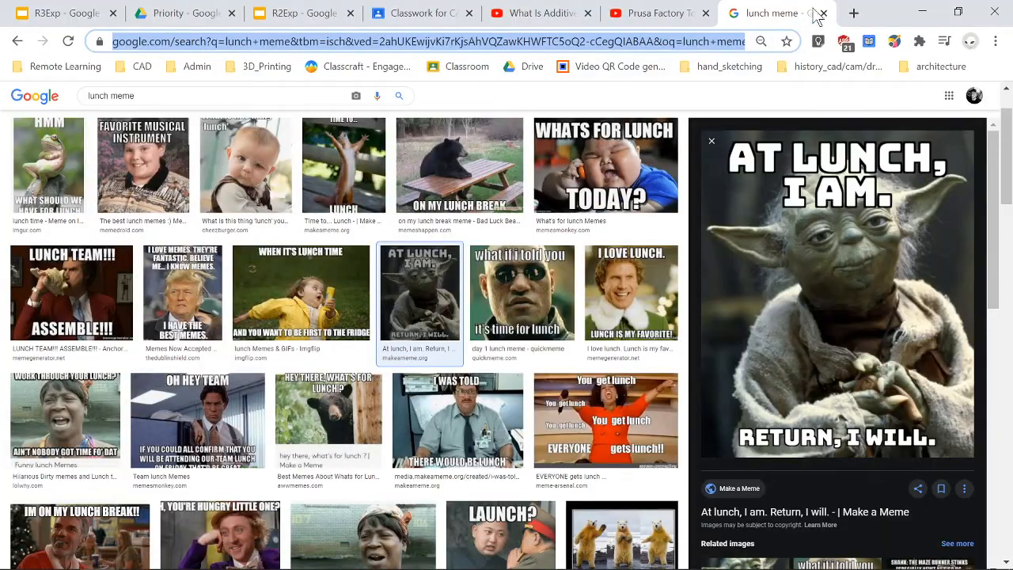
pyautogui.click(859, 12)
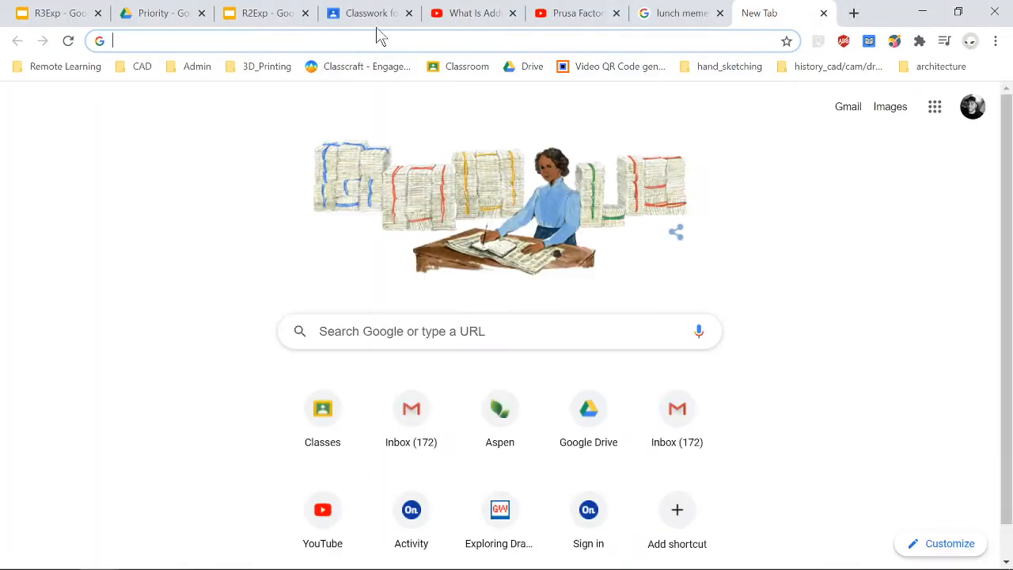
pyautogui.moveTo(481, 73)
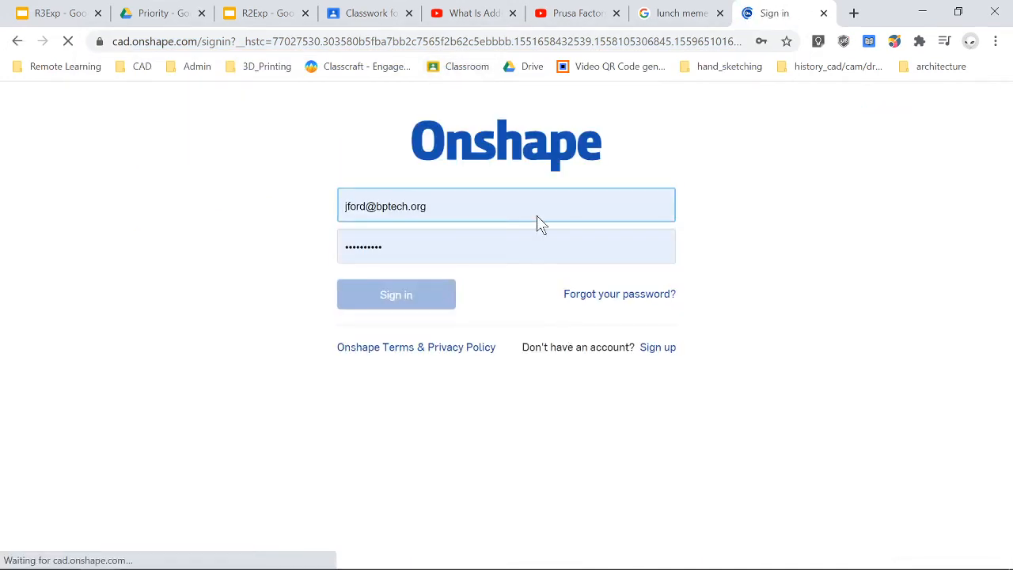
pyautogui.click(396, 295)
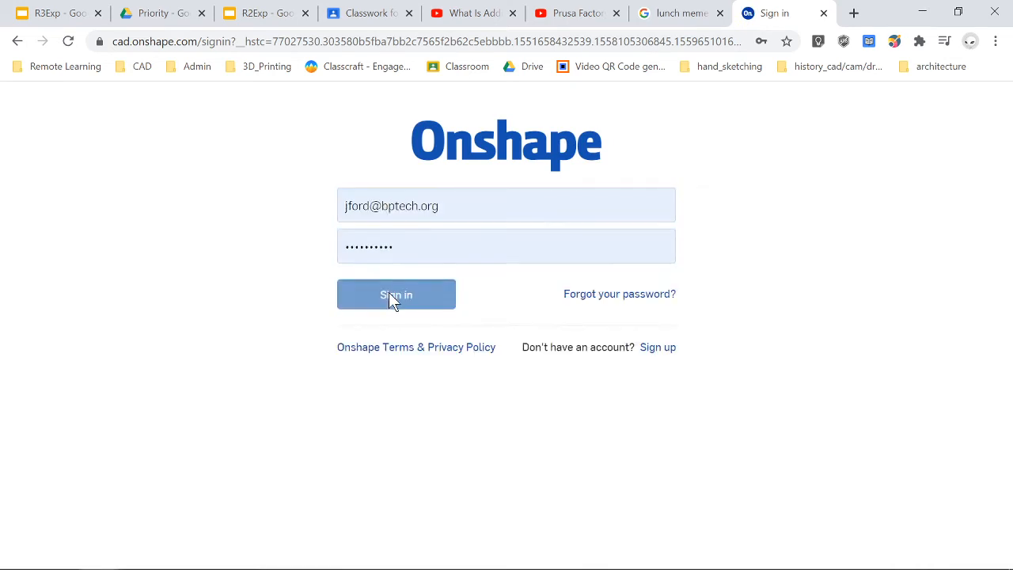
pyautogui.click(396, 294)
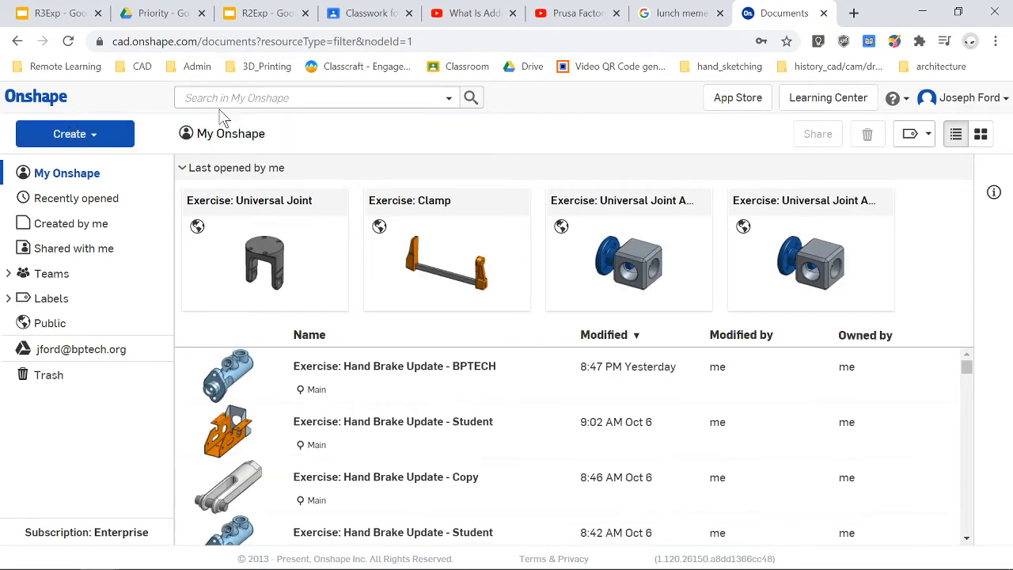
pyautogui.moveTo(67, 173)
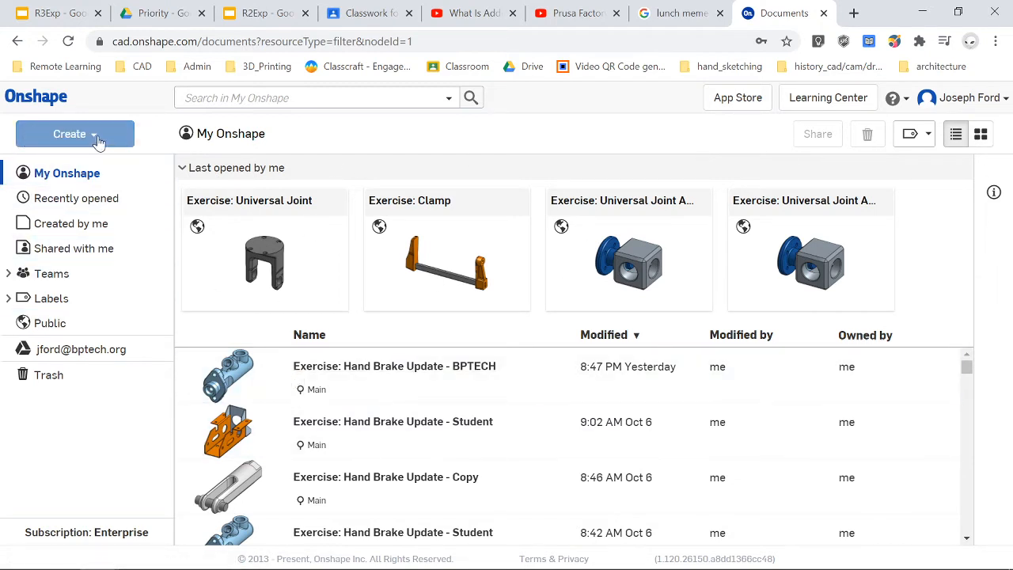
pyautogui.moveTo(507, 143)
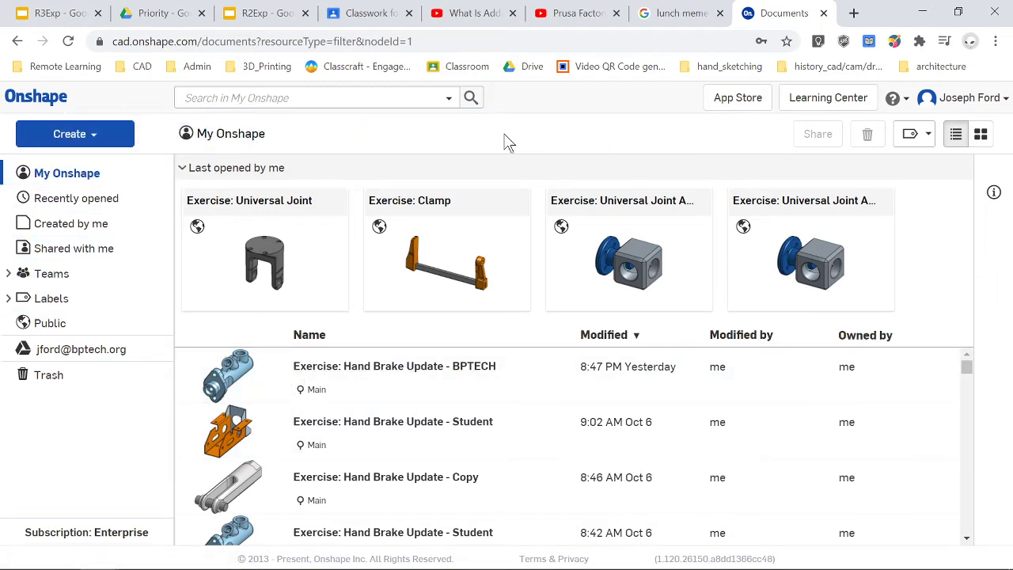
# Create a new Onshape document named 'top'
pyautogui.click(74, 134)
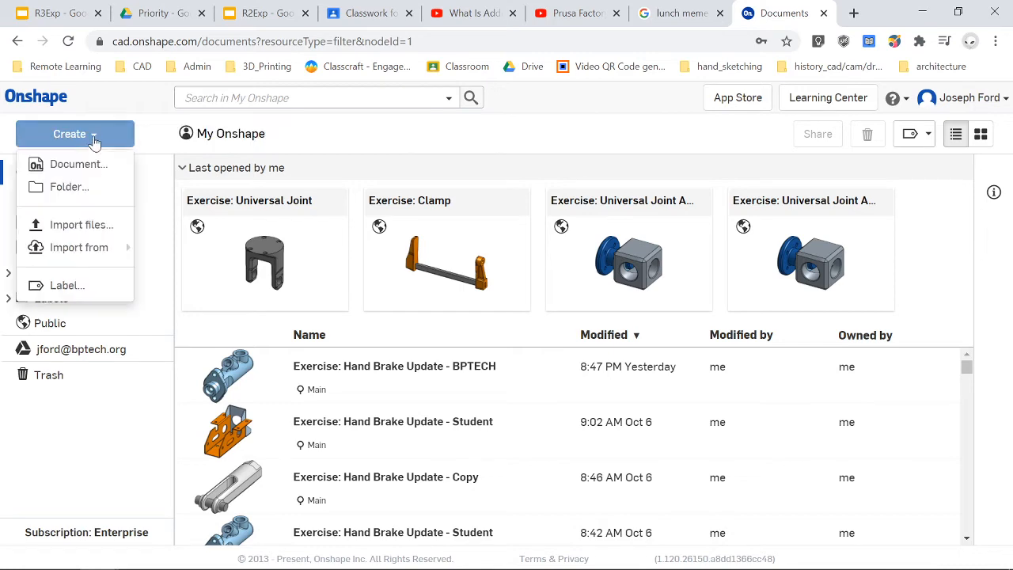
pyautogui.click(79, 164)
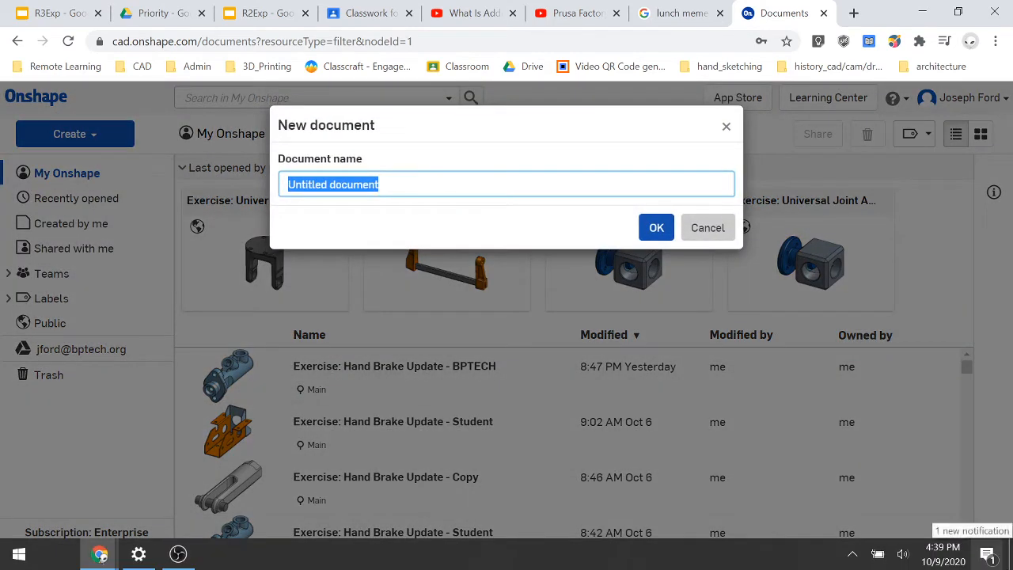
pyautogui.write('top')
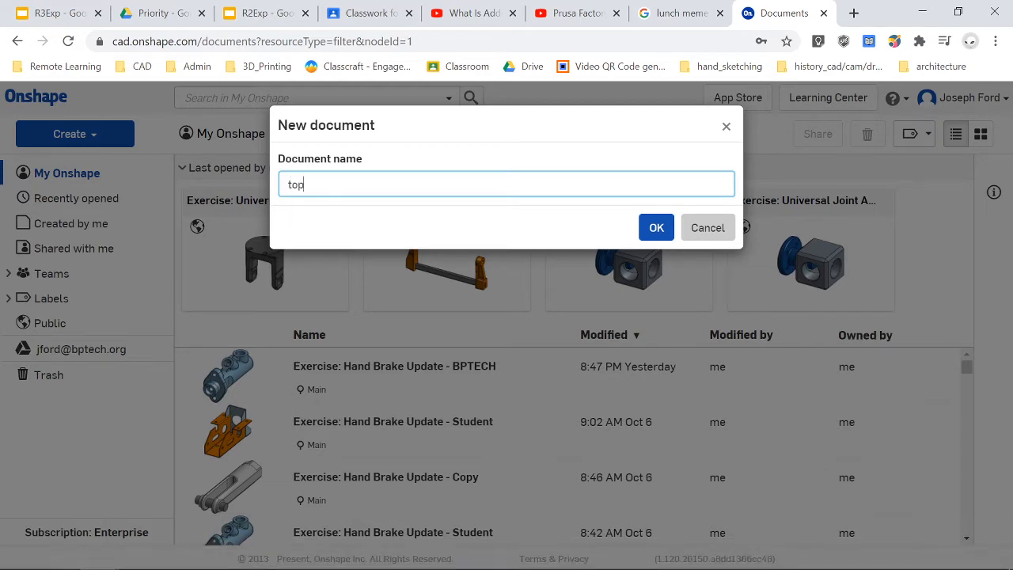
pyautogui.click(656, 227)
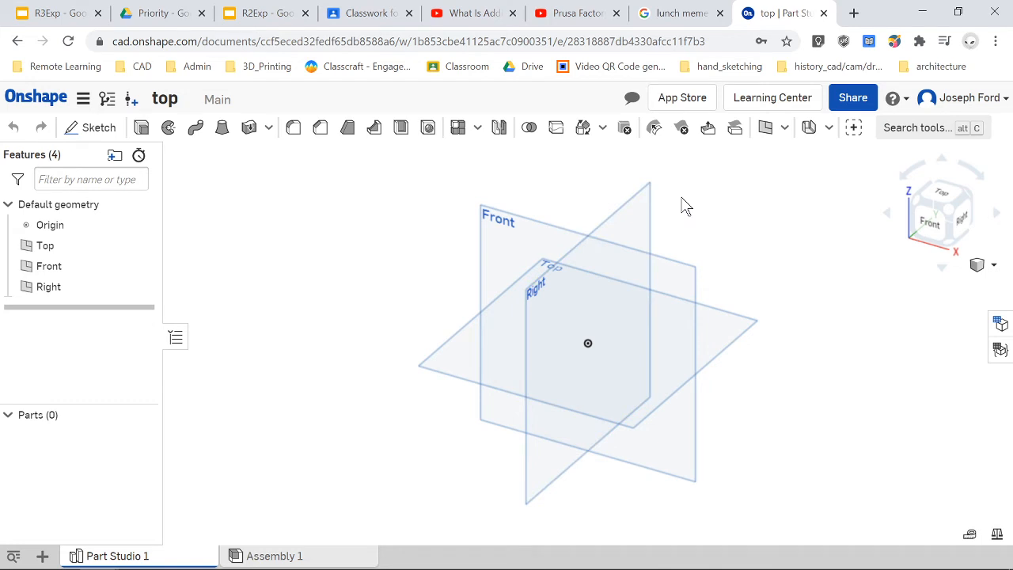
pyautogui.moveTo(613, 210)
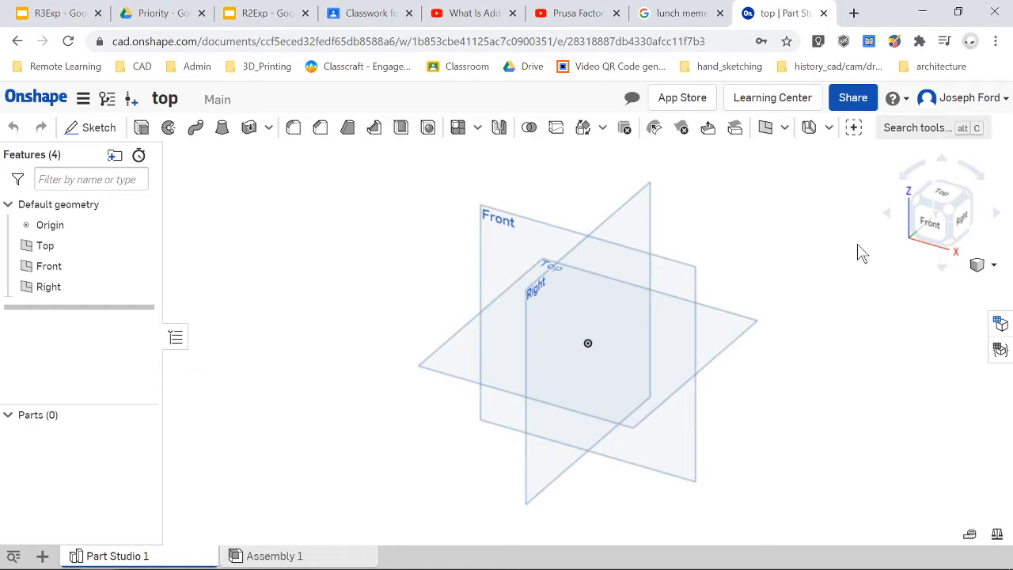
pyautogui.moveTo(641, 290)
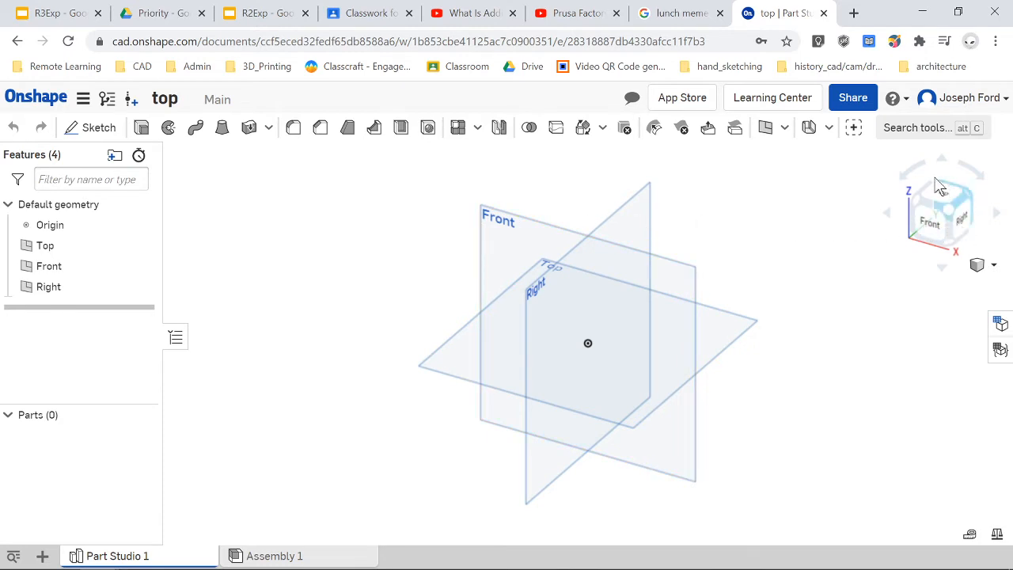
pyautogui.moveTo(975, 224)
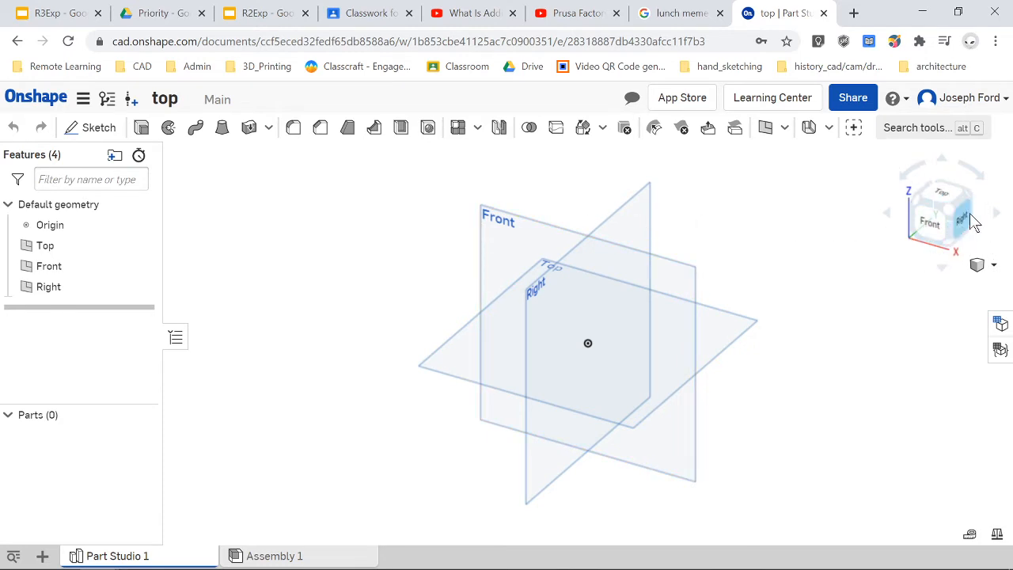
# Use the view cube to end looking straight at the Front plane
pyautogui.click(933, 222)
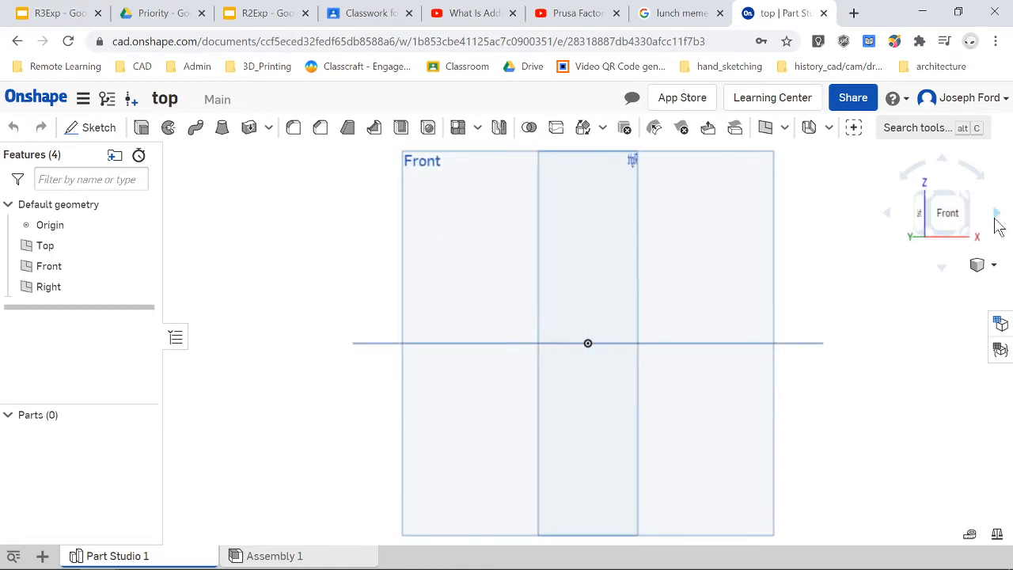
pyautogui.click(993, 223)
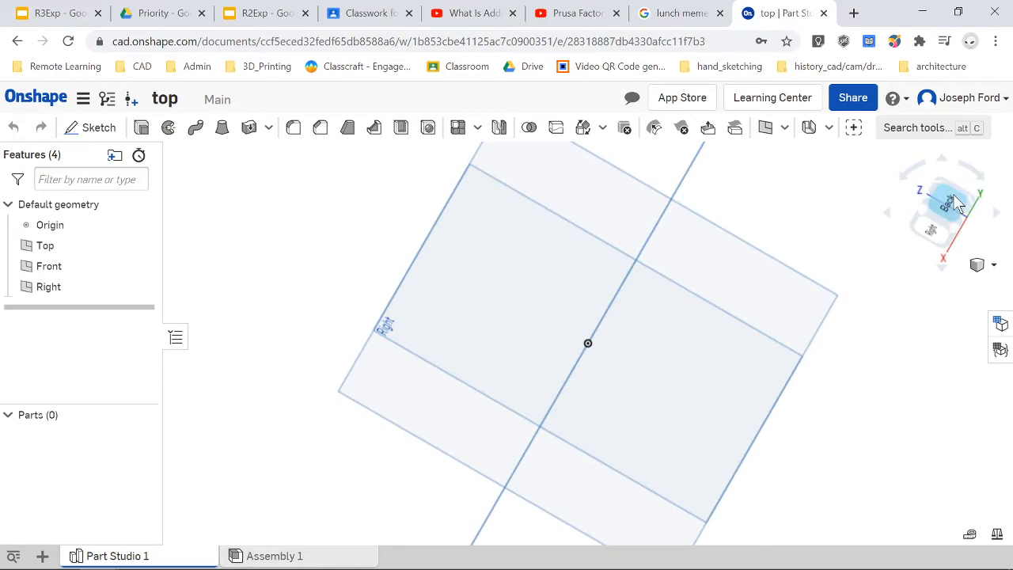
pyautogui.click(941, 212)
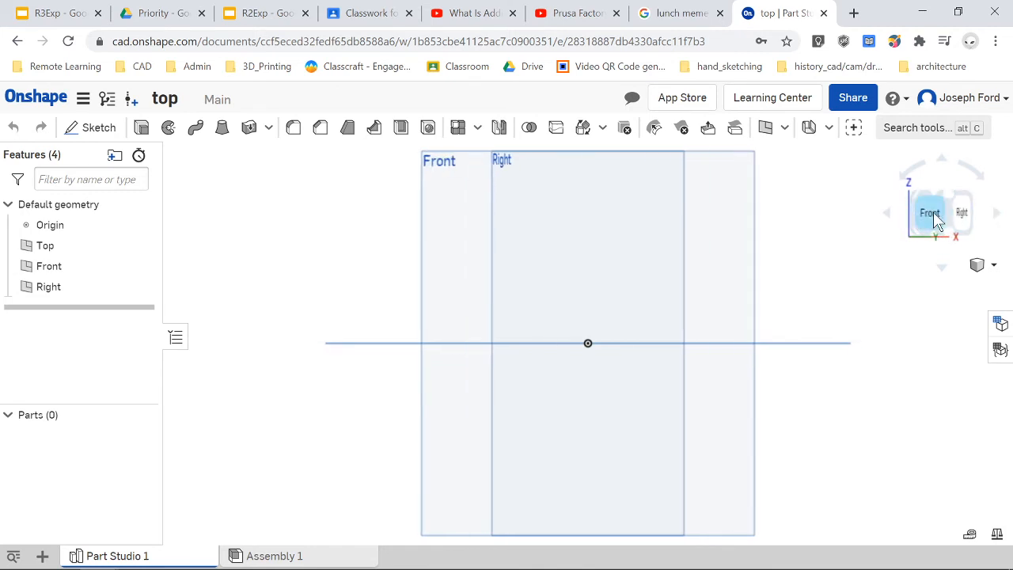
pyautogui.click(929, 212)
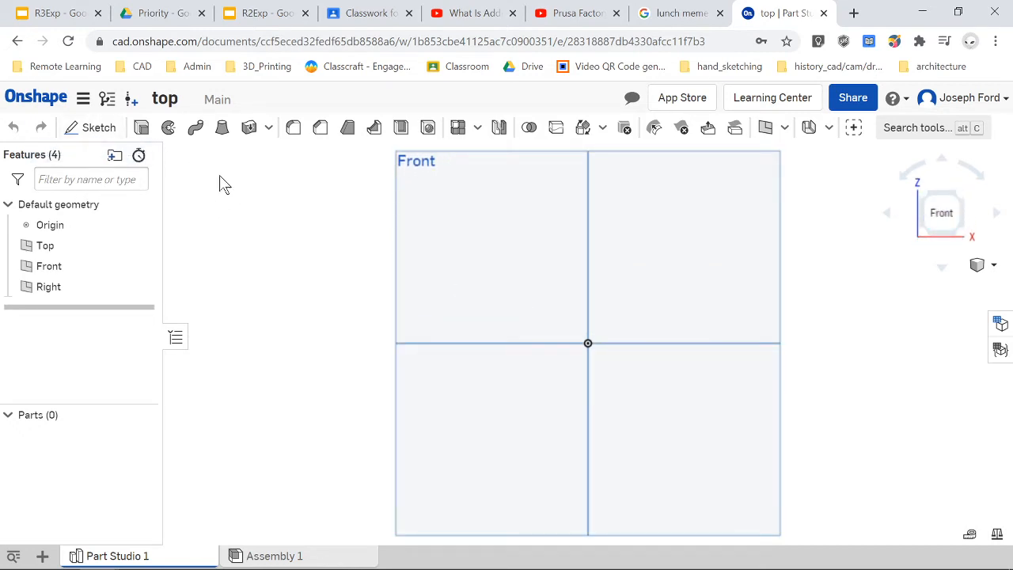
# Start Sketch 1 on the Front plane
pyautogui.click(99, 128)
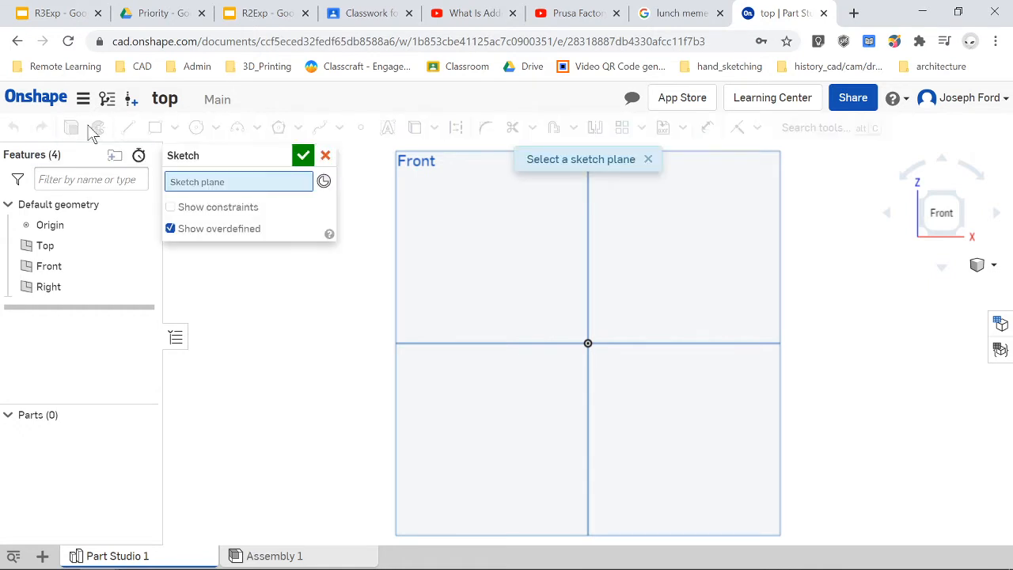
pyautogui.click(97, 127)
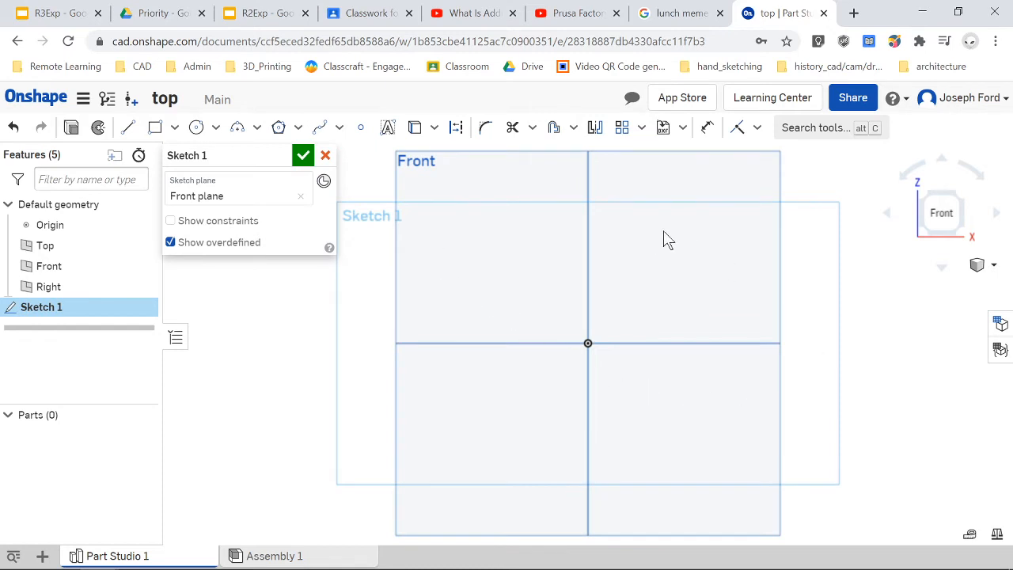
pyautogui.moveTo(467, 178)
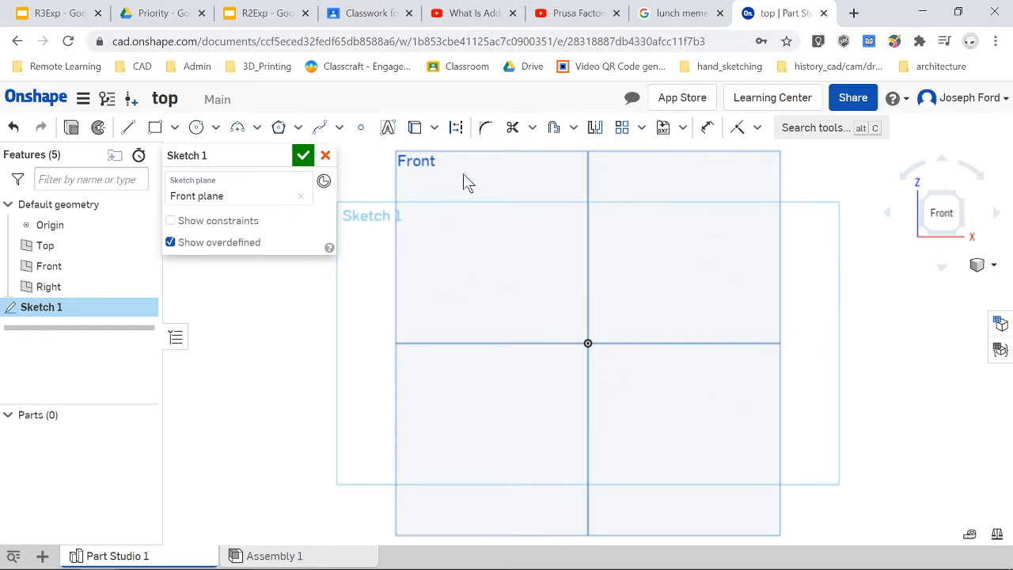
pyautogui.moveTo(406, 195)
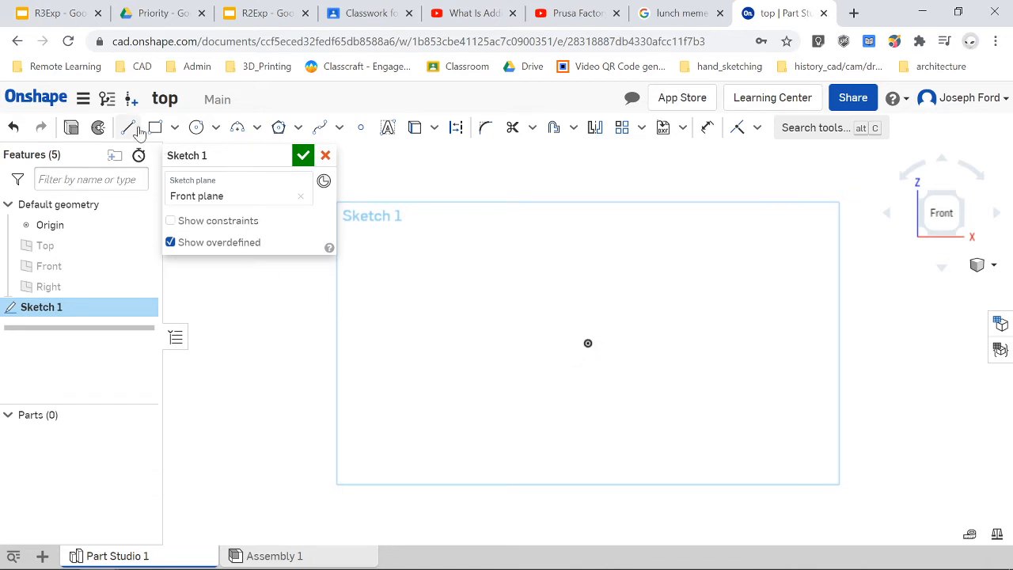
pyautogui.moveTo(127, 128)
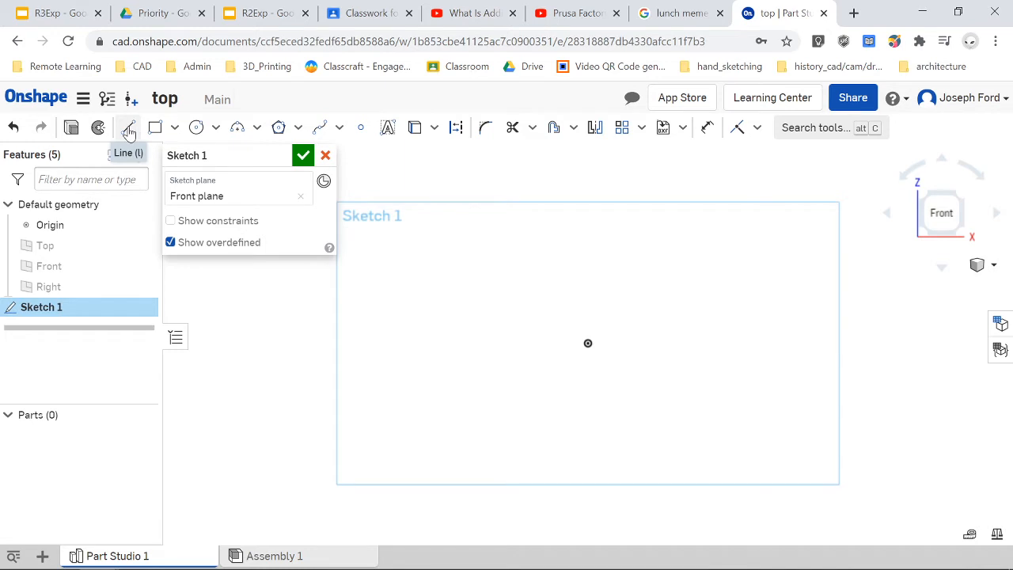
pyautogui.moveTo(746, 410)
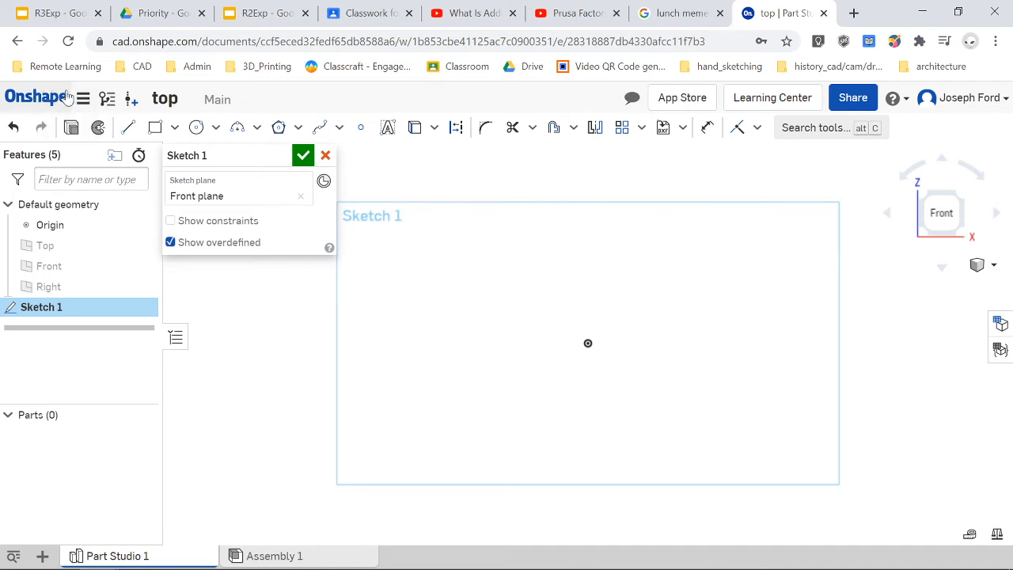
pyautogui.moveTo(83, 99)
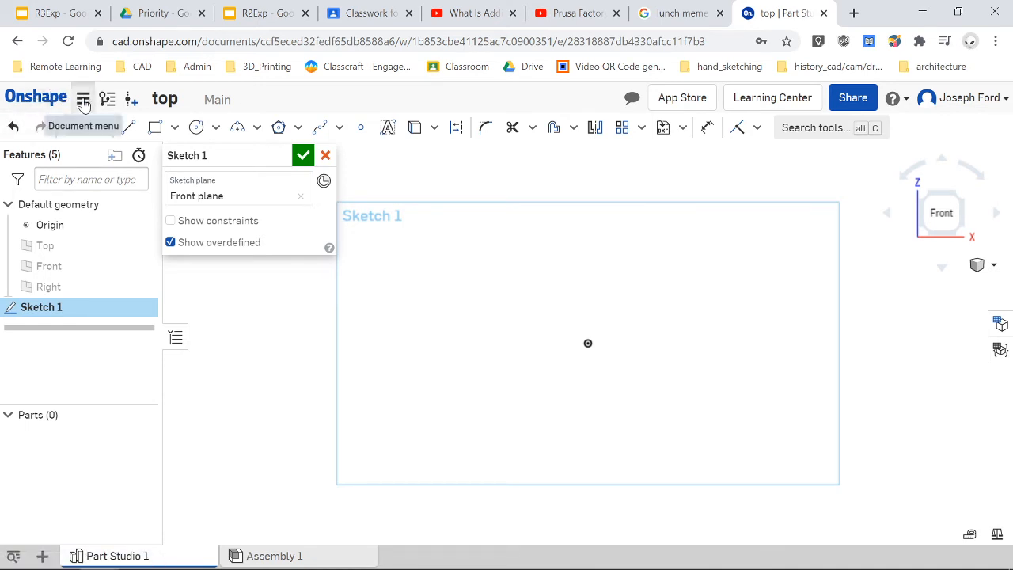
# Review Workspace units as Inch, Degree and Pound, then close the dialog
pyautogui.click(83, 98)
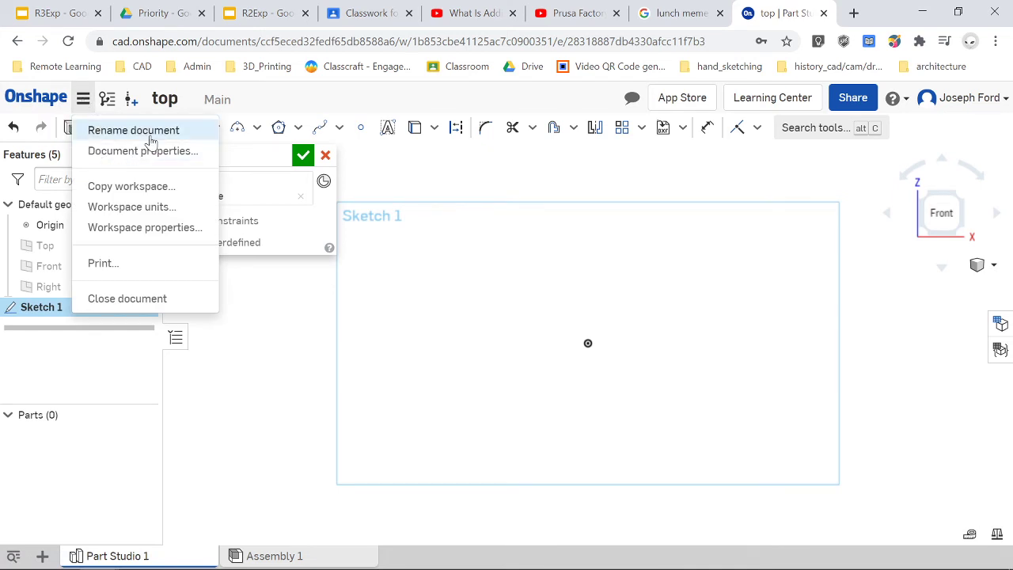
pyautogui.moveTo(174, 228)
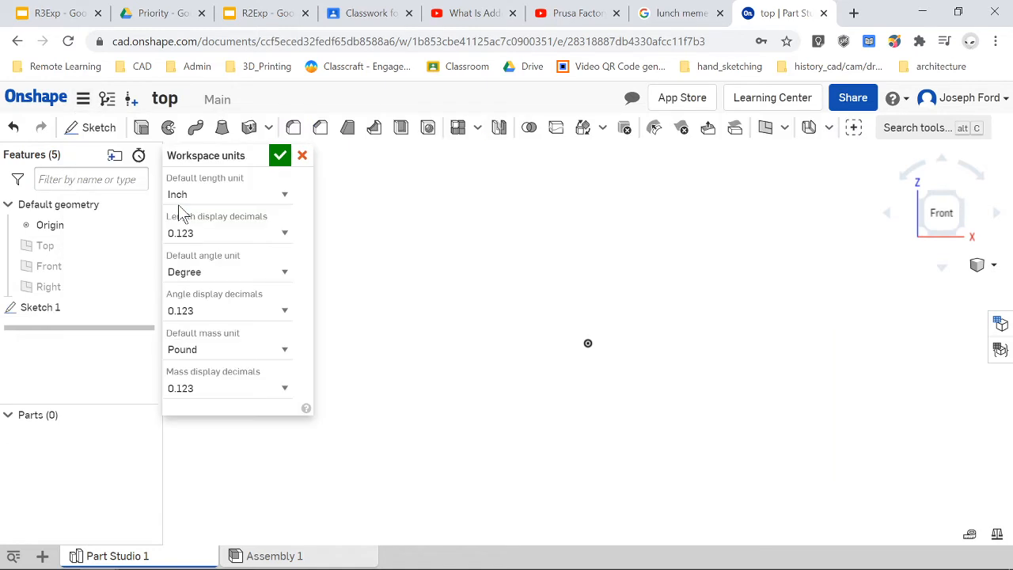
pyautogui.moveTo(207, 199)
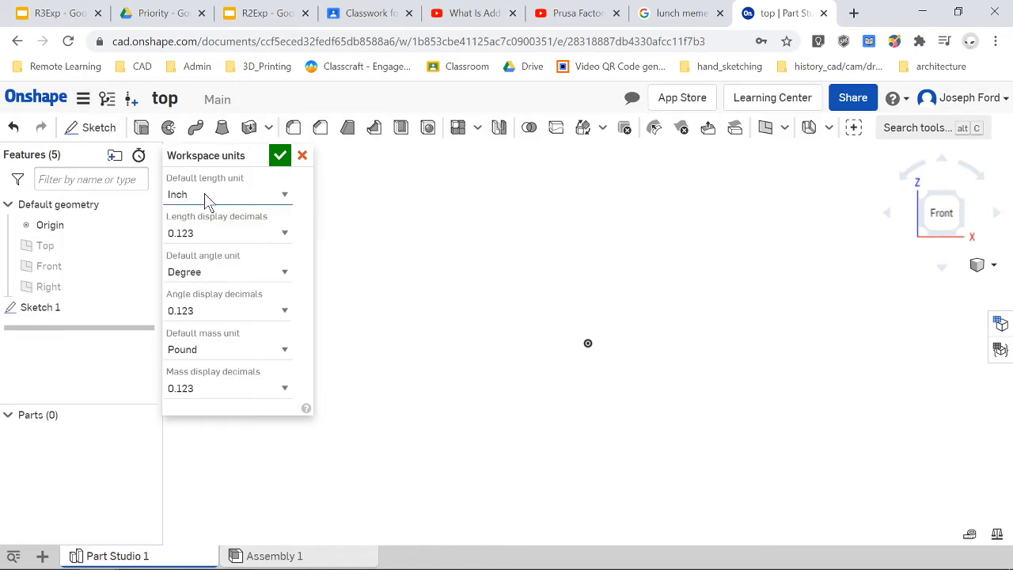
pyautogui.moveTo(273, 285)
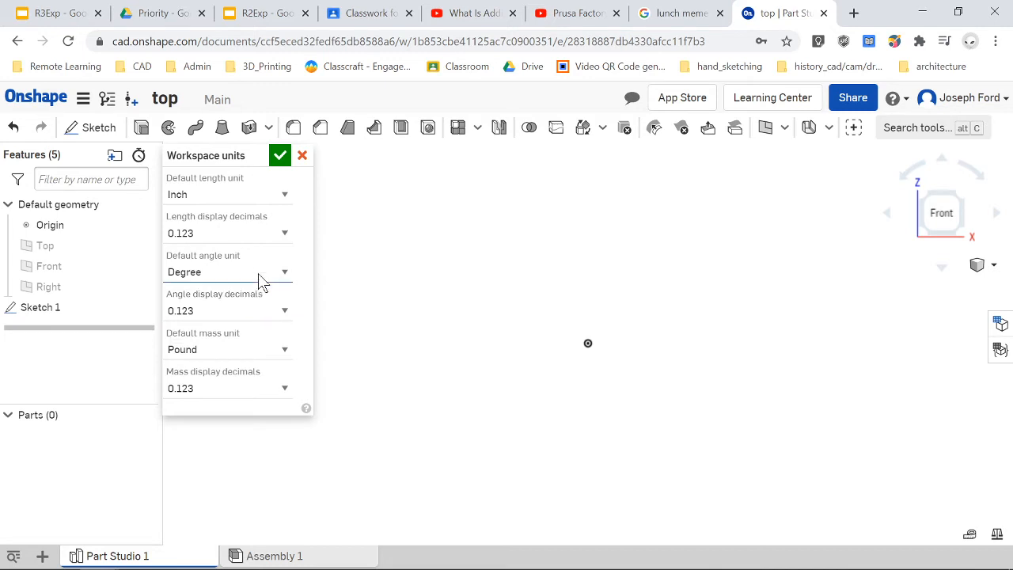
pyautogui.moveTo(252, 236)
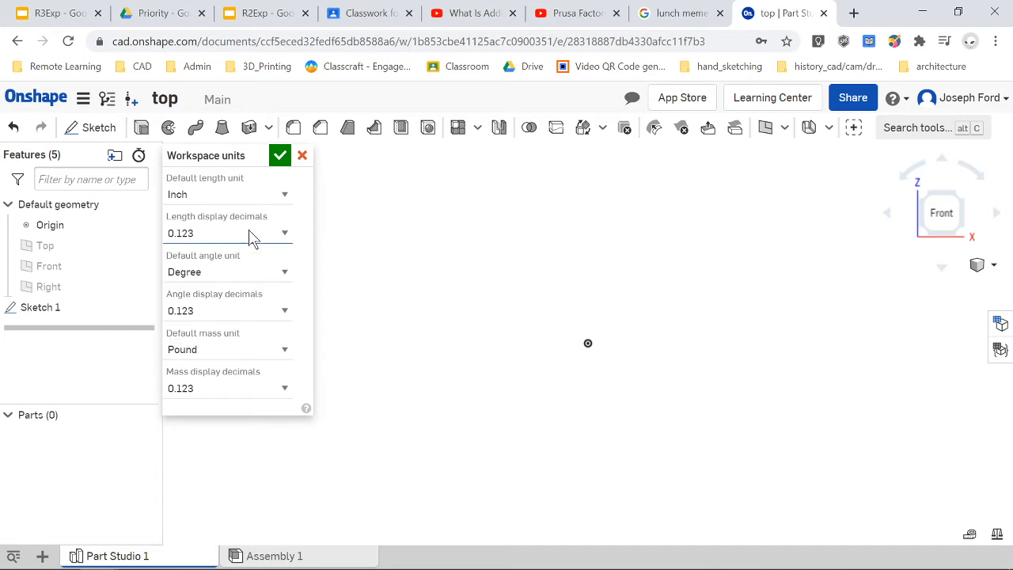
pyautogui.click(228, 233)
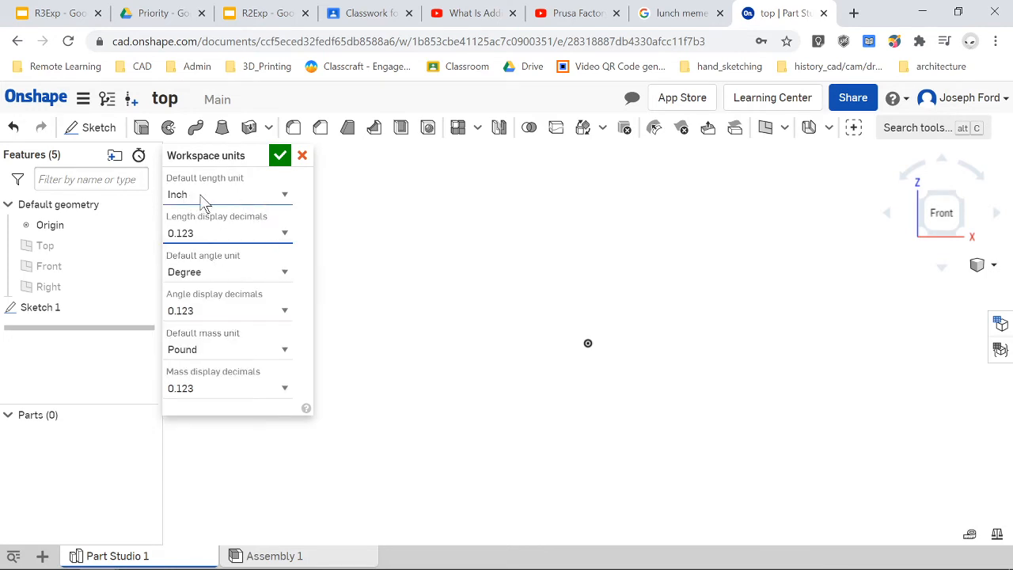
pyautogui.click(280, 155)
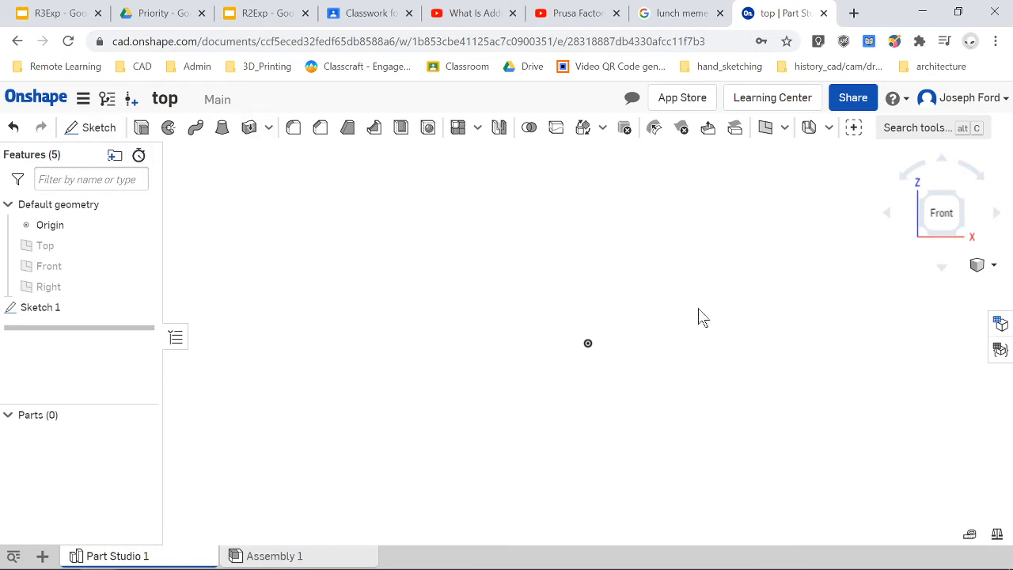
pyautogui.moveTo(622, 491)
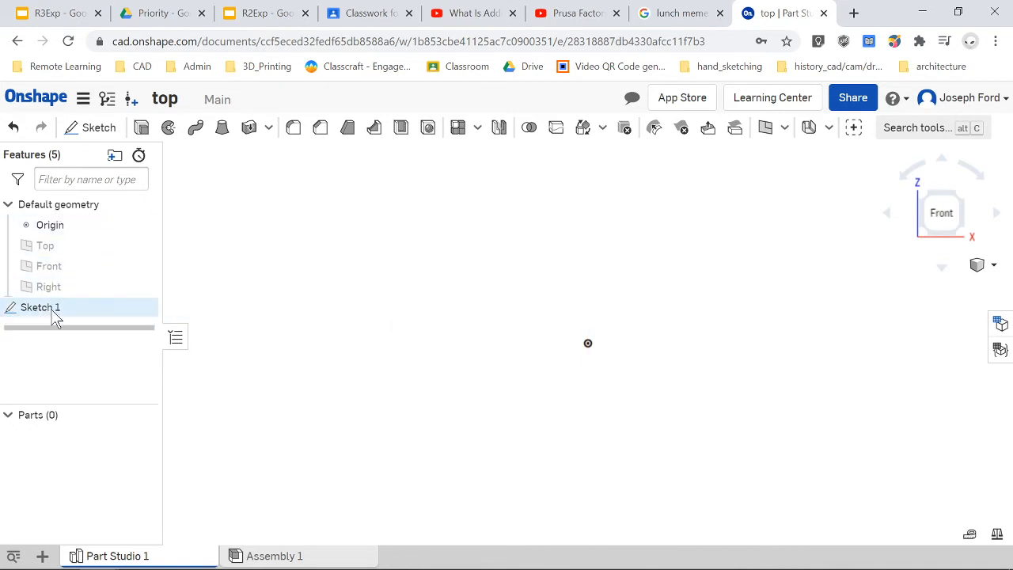
# Reopen Sketch 1, show the Top and Front planes, and choose the Line tool
pyautogui.doubleClick(41, 307)
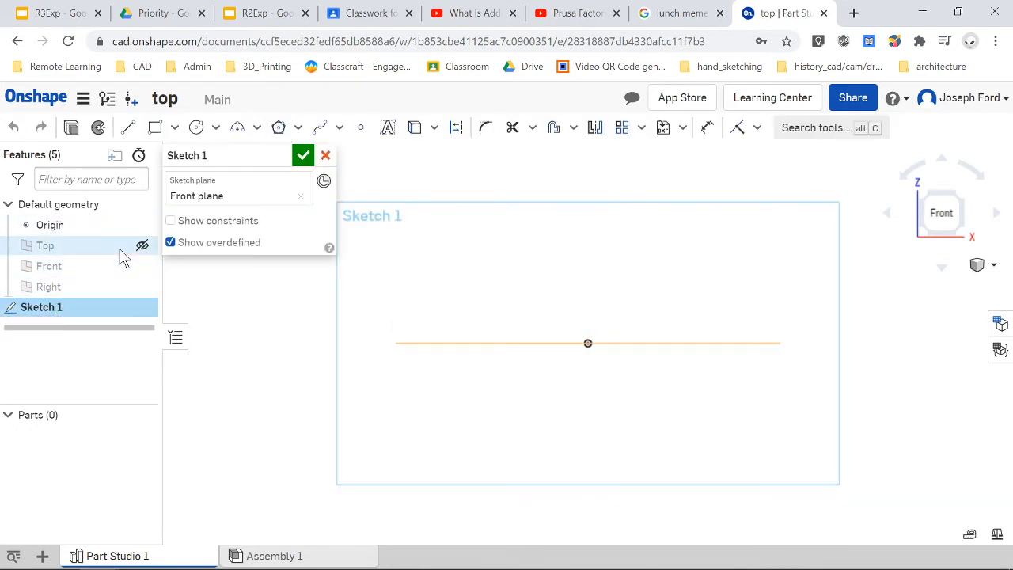
pyautogui.click(142, 246)
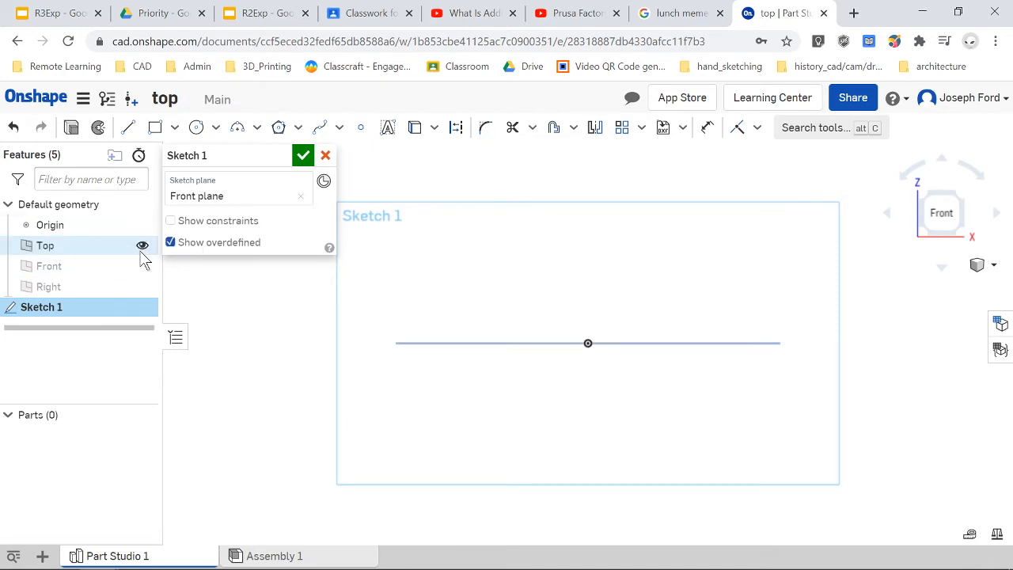
pyautogui.click(142, 266)
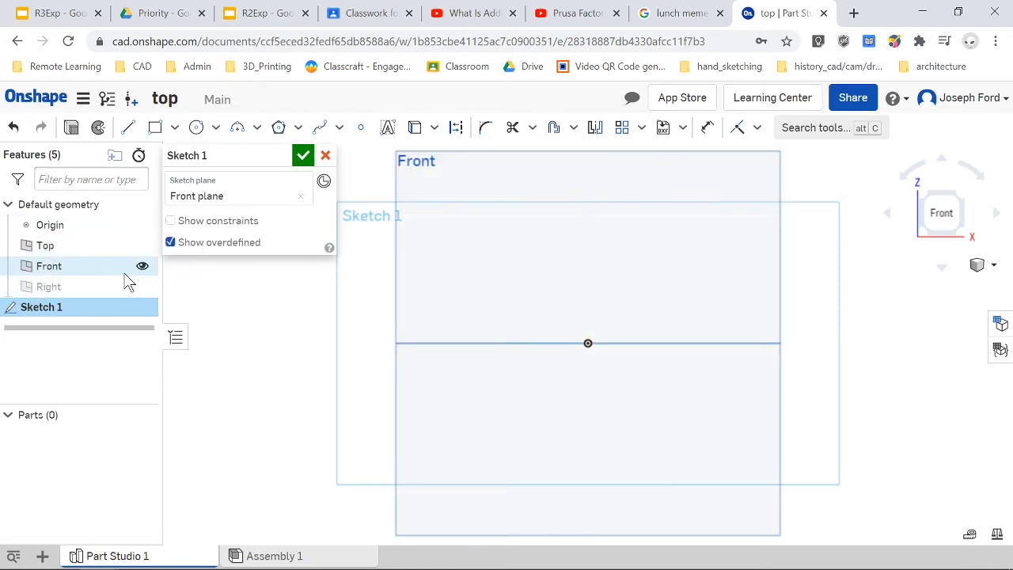
pyautogui.moveTo(143, 265)
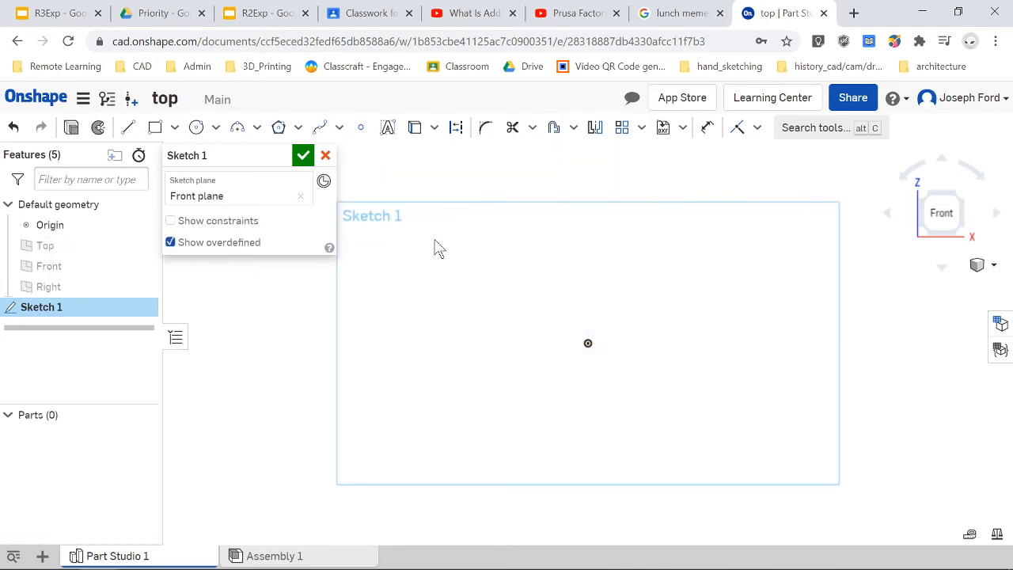
pyautogui.moveTo(604, 331)
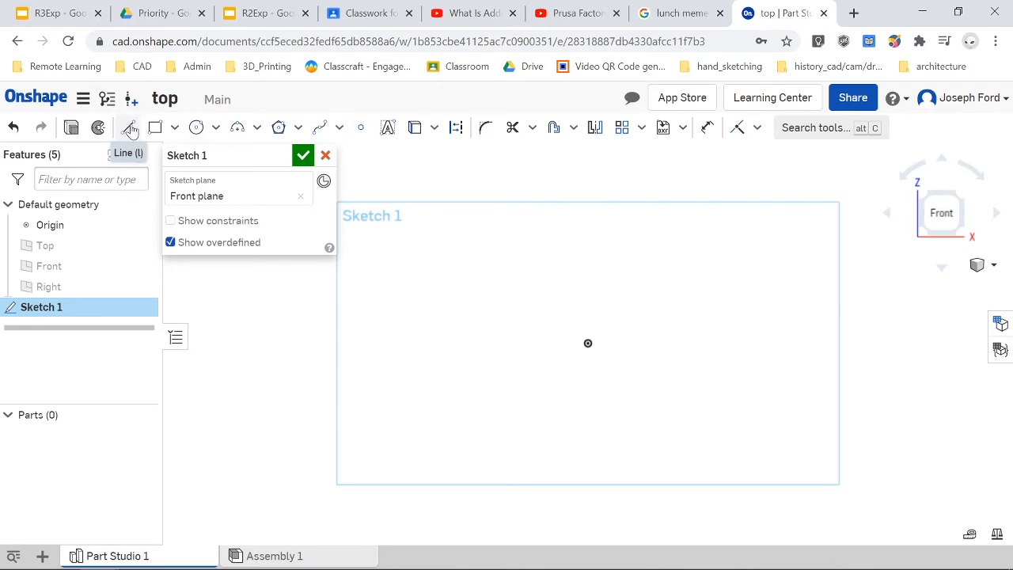
pyautogui.moveTo(131, 127)
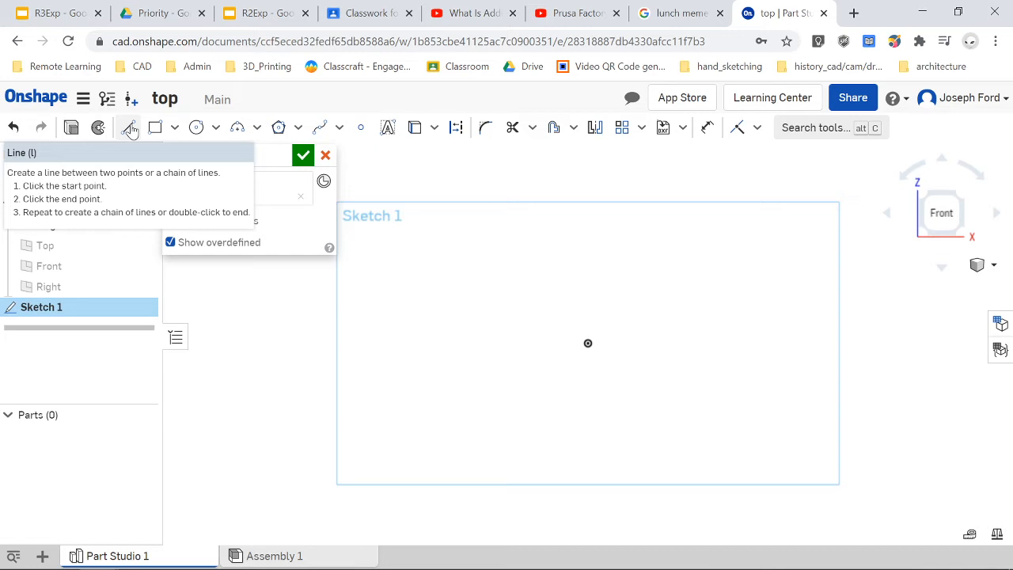
pyautogui.moveTo(129, 130)
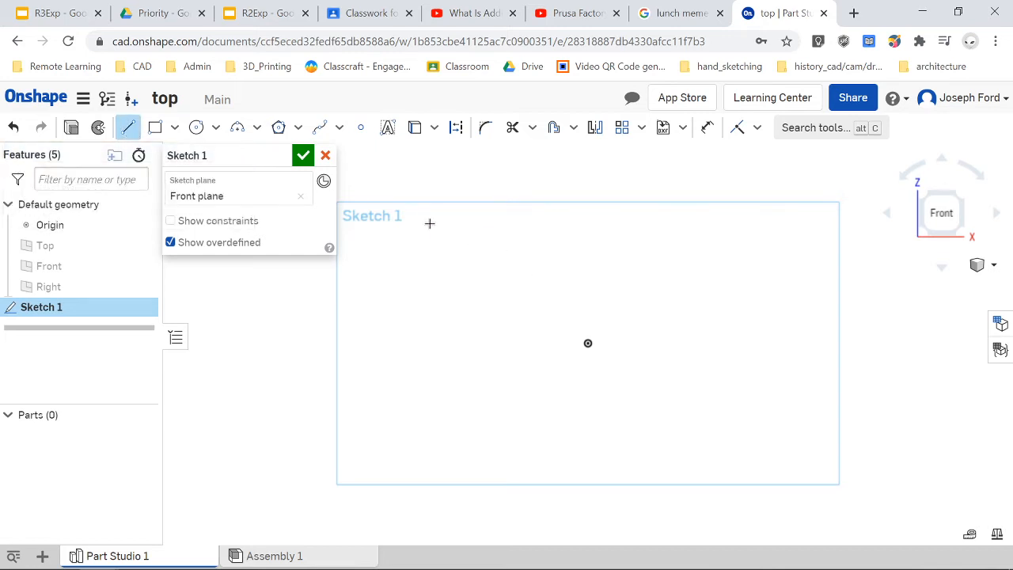
pyautogui.moveTo(462, 324)
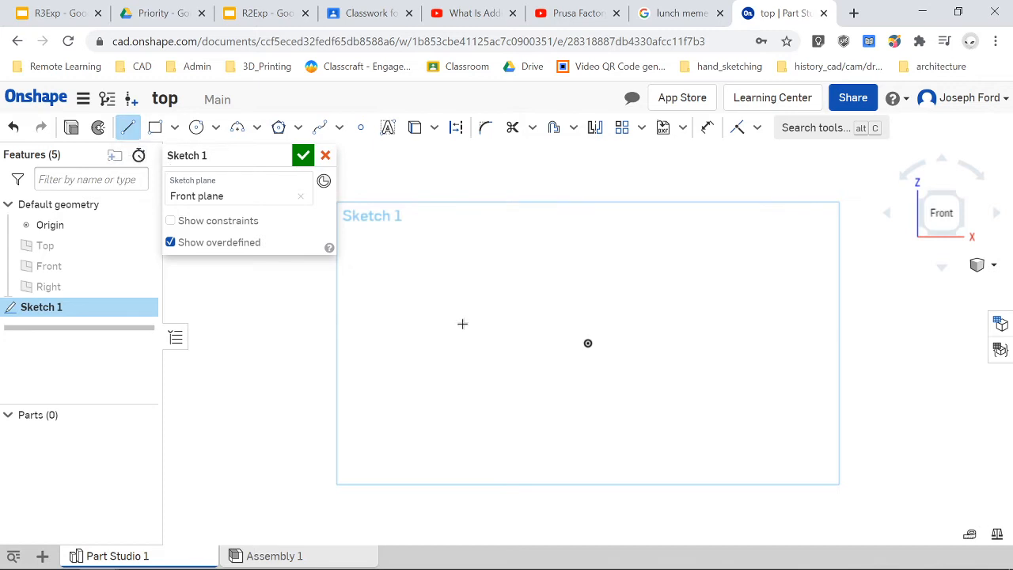
pyautogui.moveTo(600, 328)
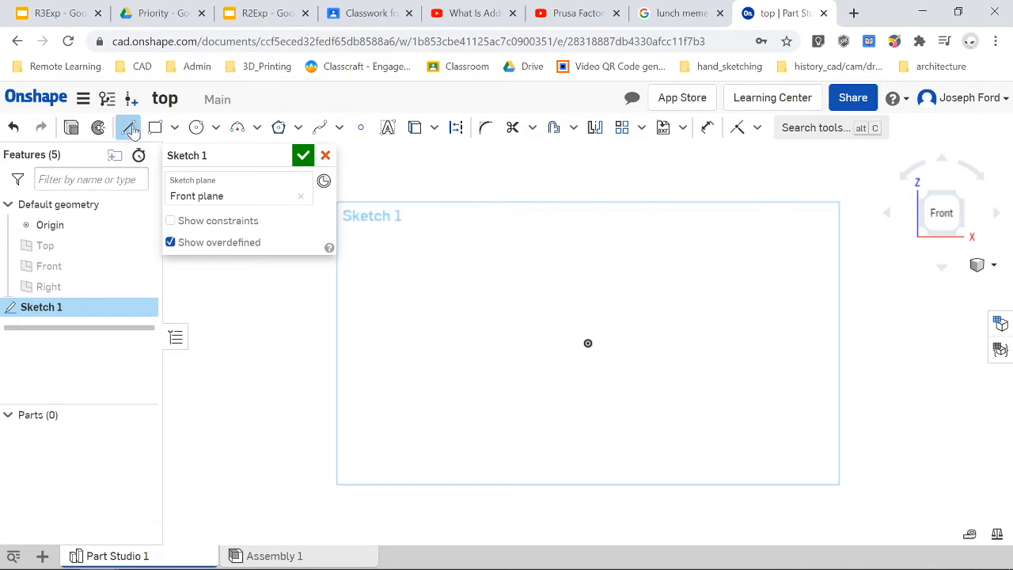
pyautogui.click(128, 127)
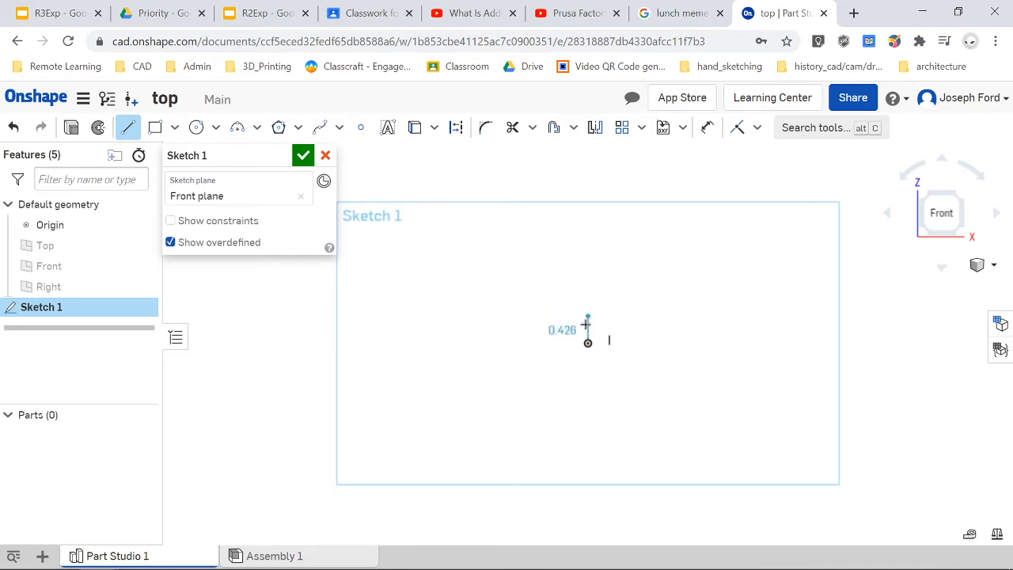
# Draw the closed half profile from the origin: up, across the stepped top, slanting down to below the origin
pyautogui.moveTo(587, 342); pyautogui.dragTo(531, 275)
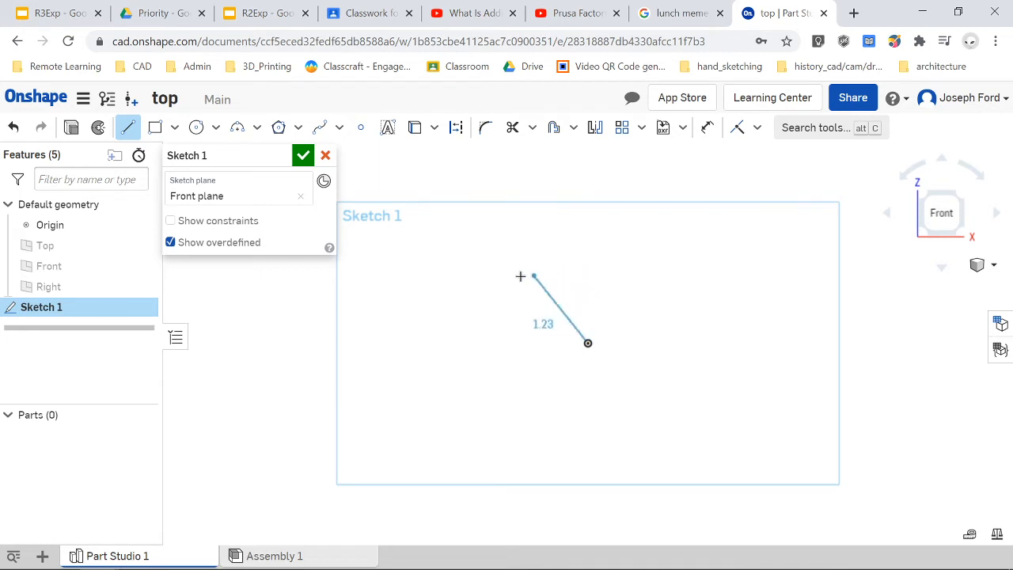
pyautogui.moveTo(532, 276); pyautogui.dragTo(540, 263)
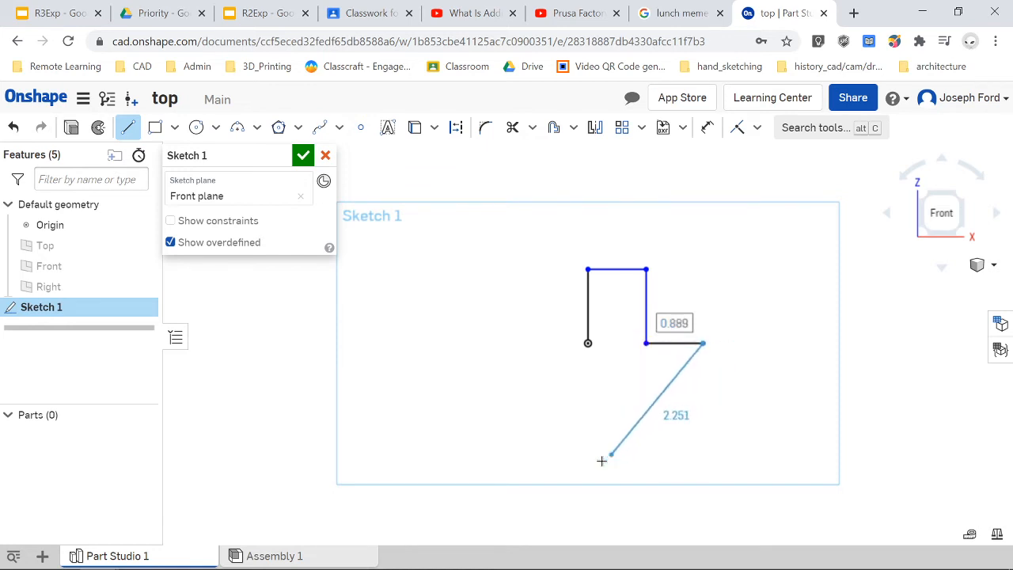
pyautogui.moveTo(601, 457); pyautogui.dragTo(603, 491)
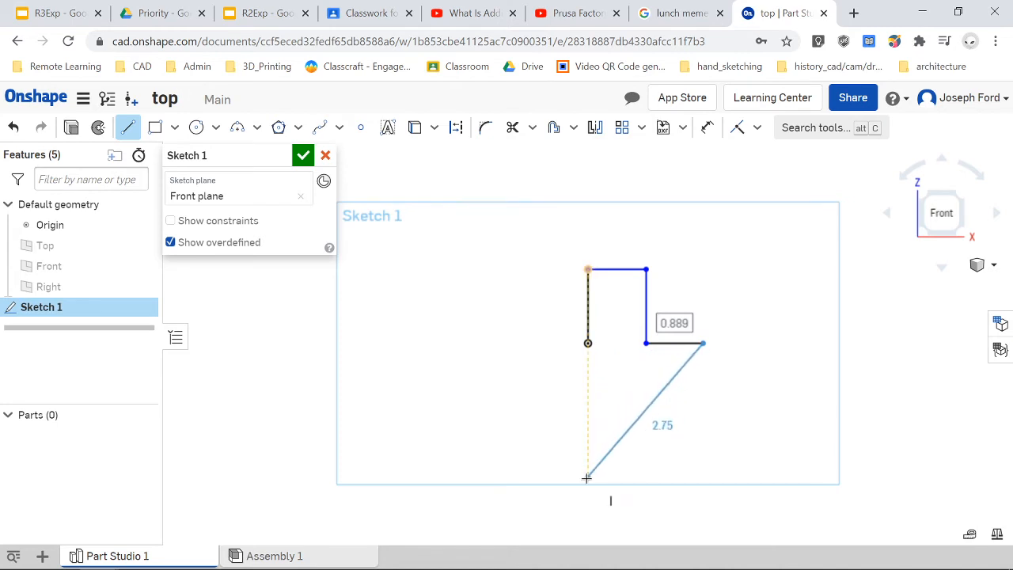
pyautogui.moveTo(586, 477); pyautogui.dragTo(587, 488)
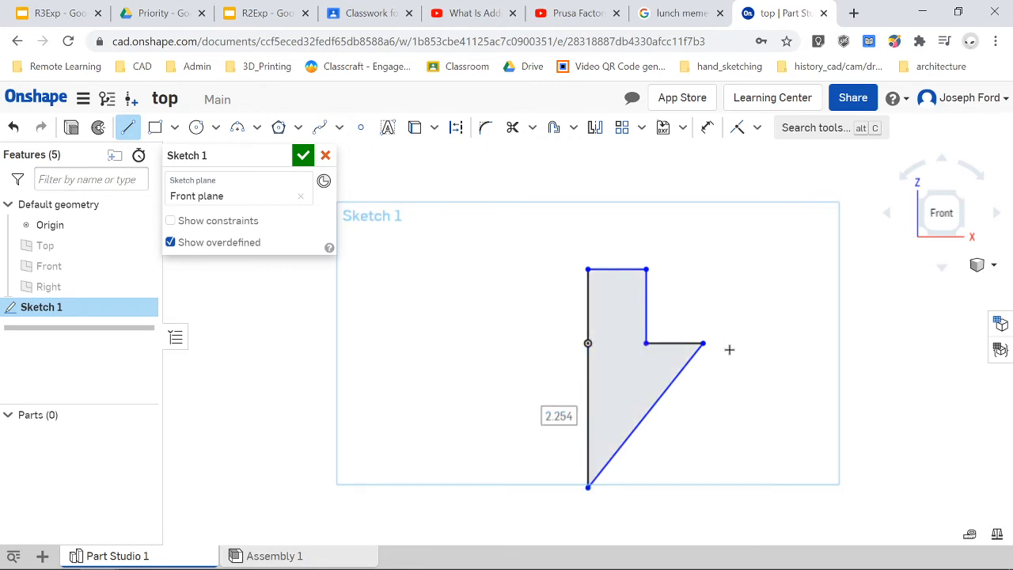
pyautogui.moveTo(474, 166)
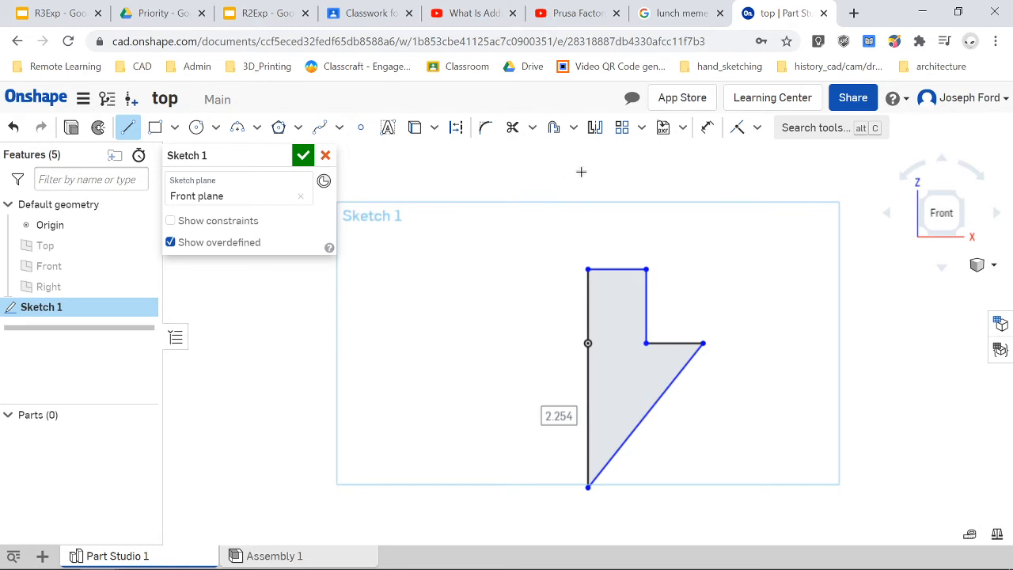
pyautogui.moveTo(567, 169)
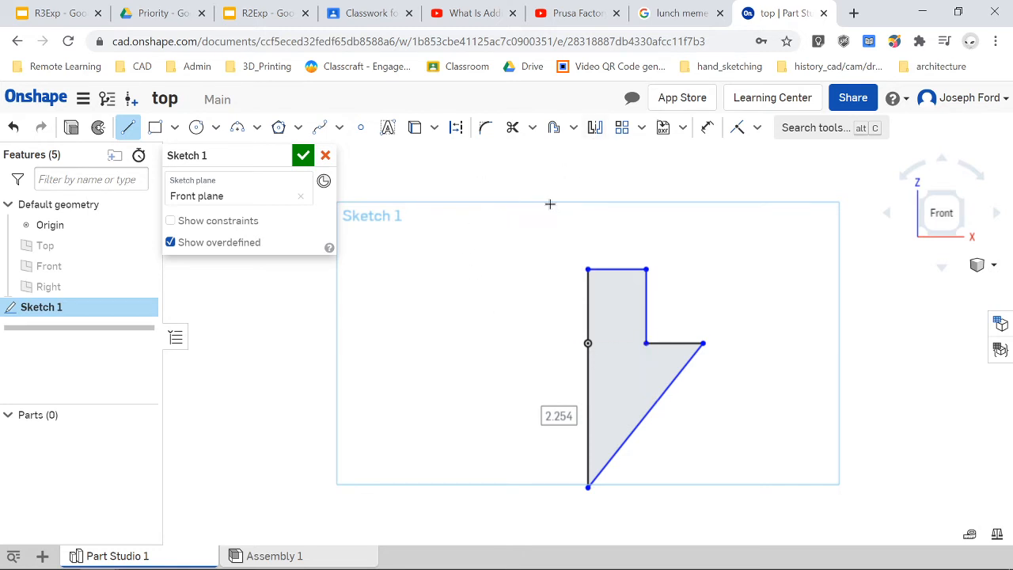
pyautogui.moveTo(406, 189)
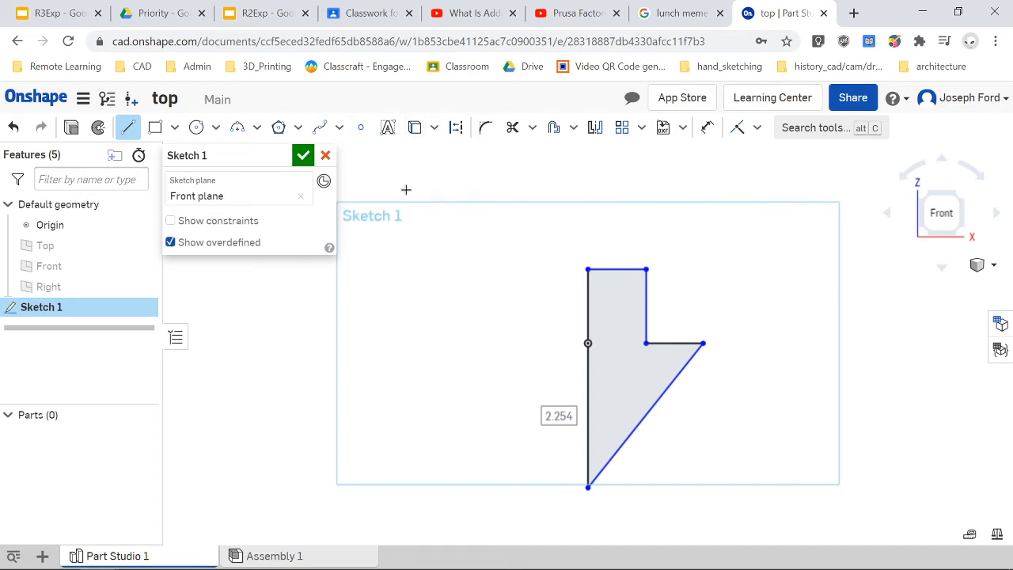
pyautogui.moveTo(442, 175)
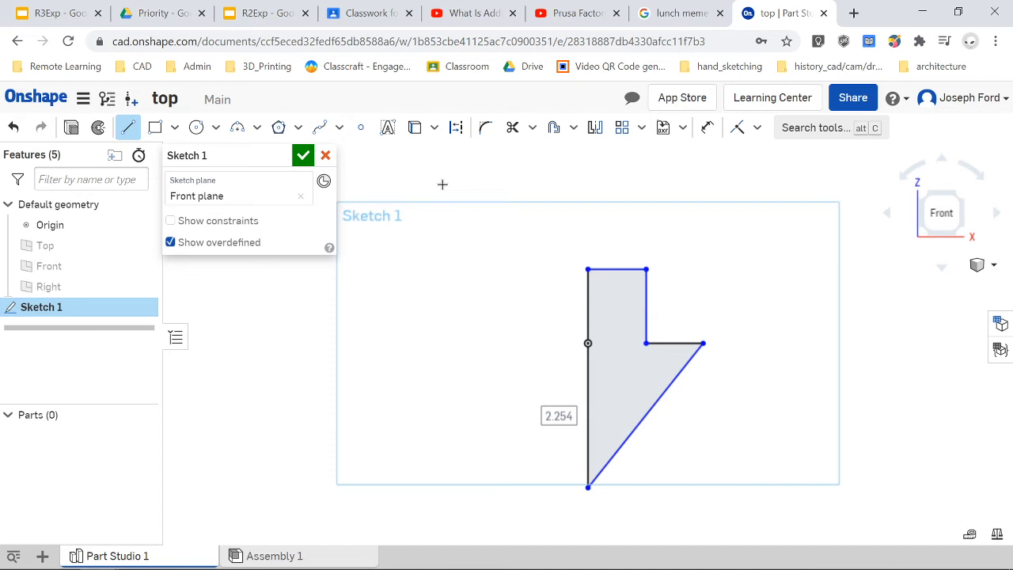
pyautogui.moveTo(675, 177)
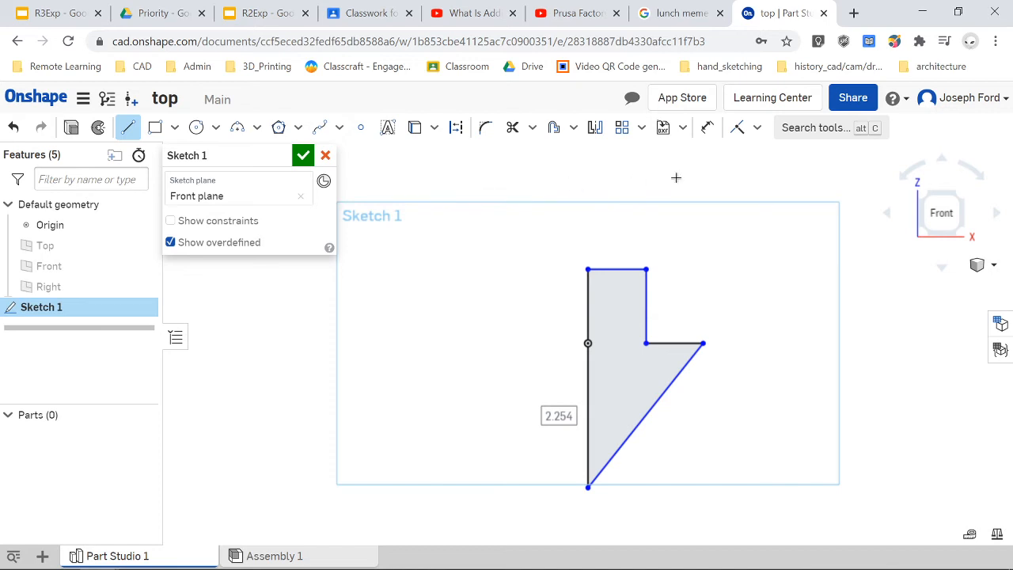
pyautogui.moveTo(707, 126)
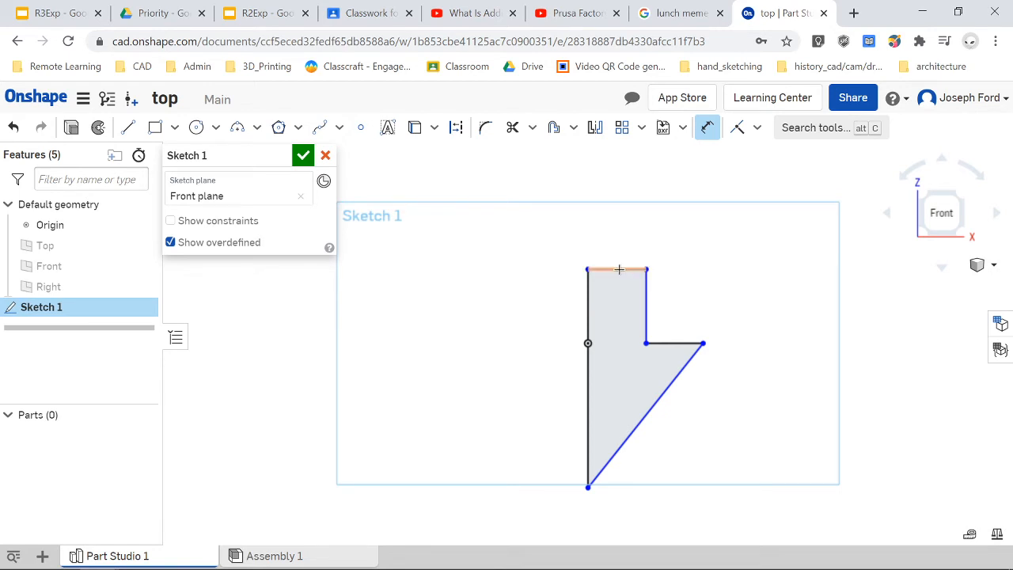
# Dimension the top edge of the profile to a width of 0.5
pyautogui.click(618, 270)
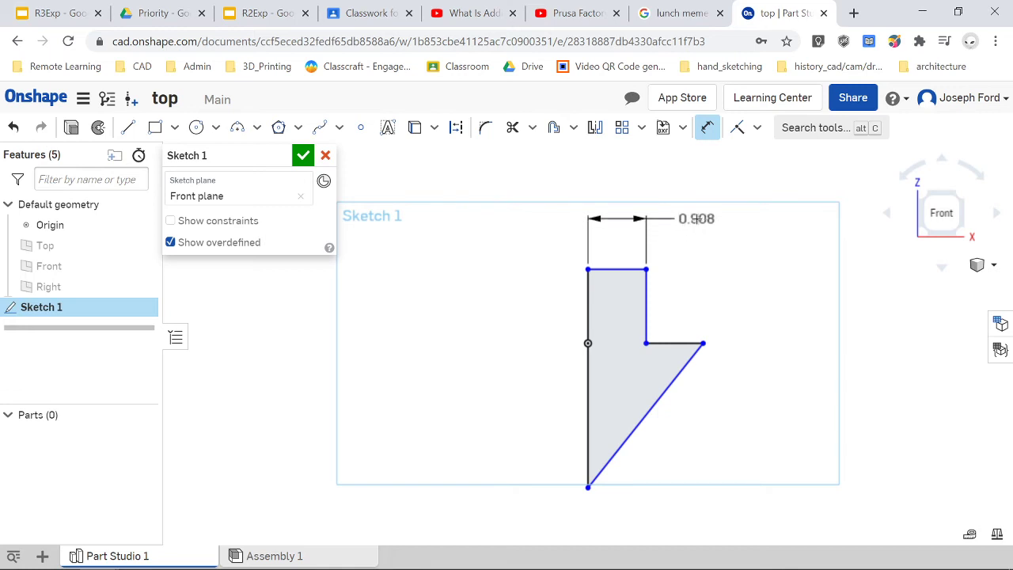
pyautogui.doubleClick(695, 219)
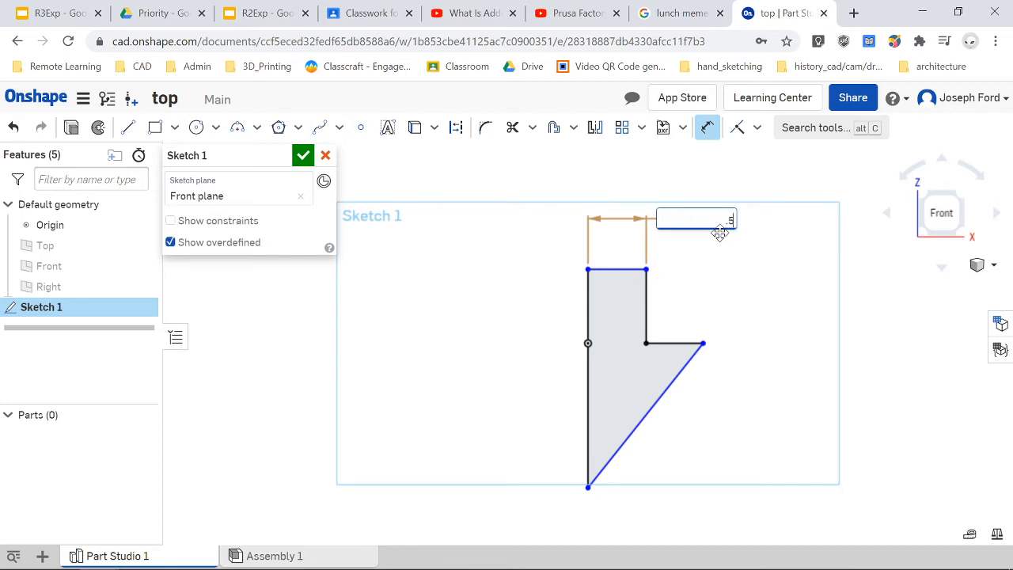
pyautogui.write('.5')
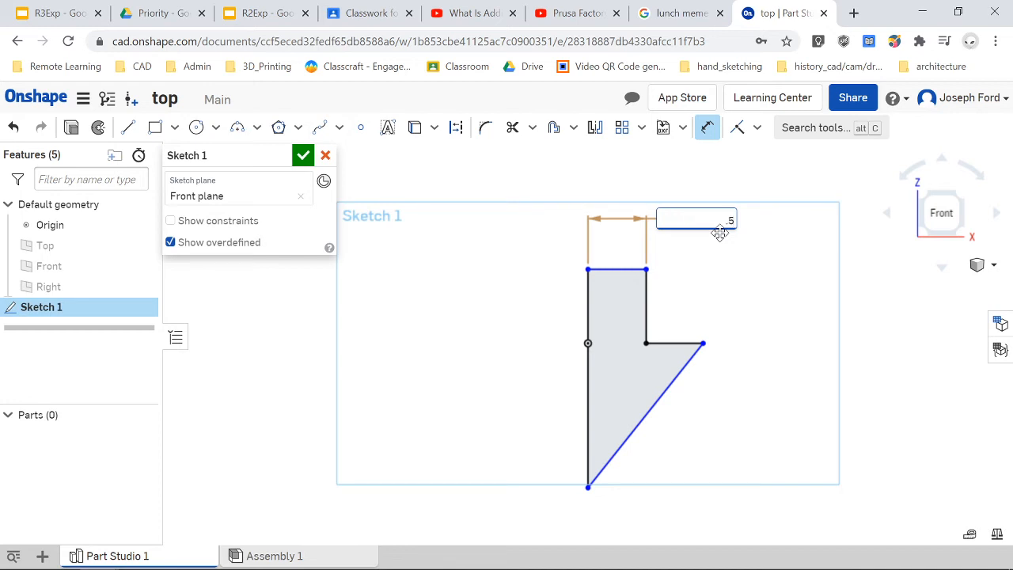
pyautogui.write('0.5')
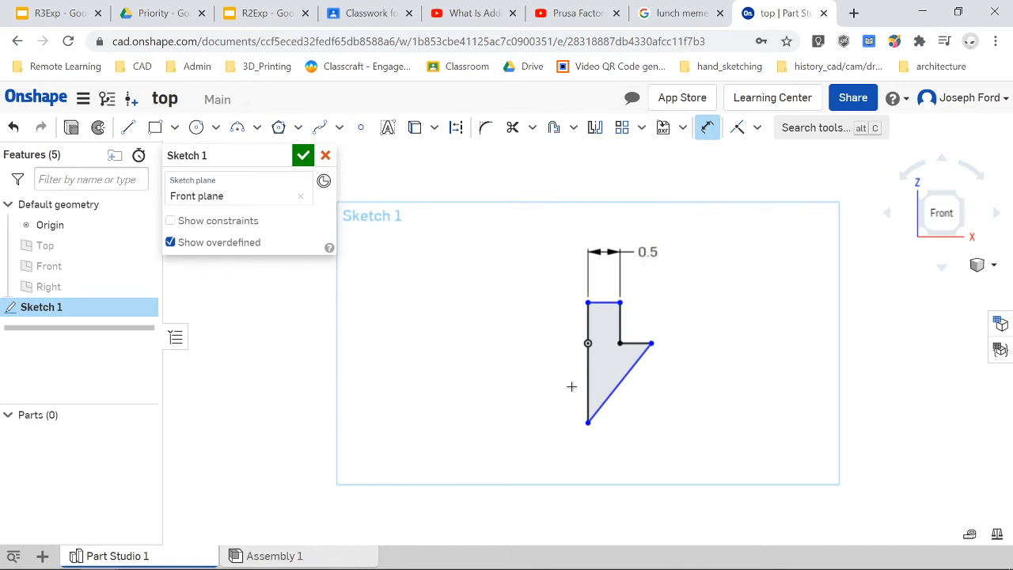
pyautogui.moveTo(660, 285)
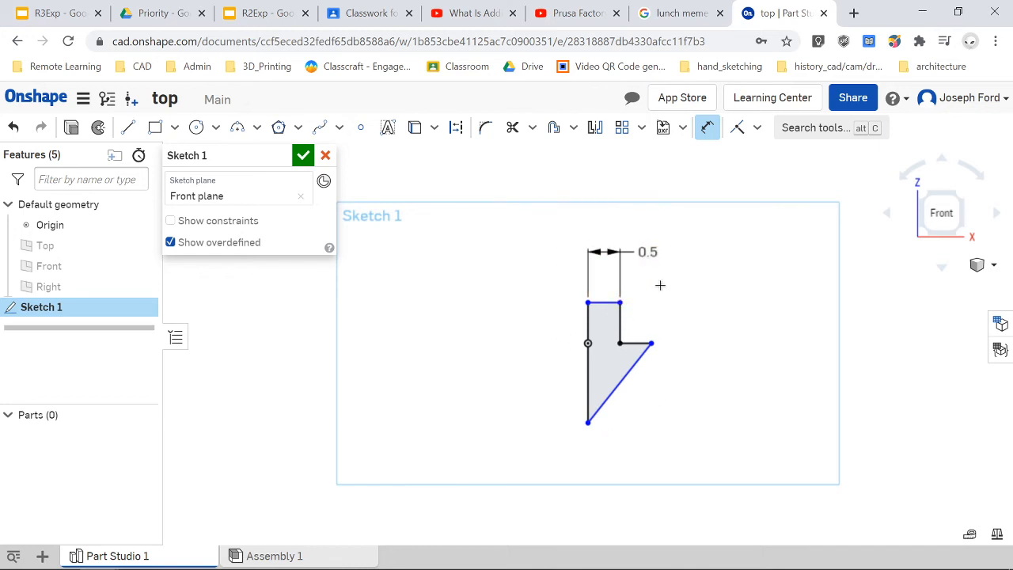
pyautogui.moveTo(716, 220)
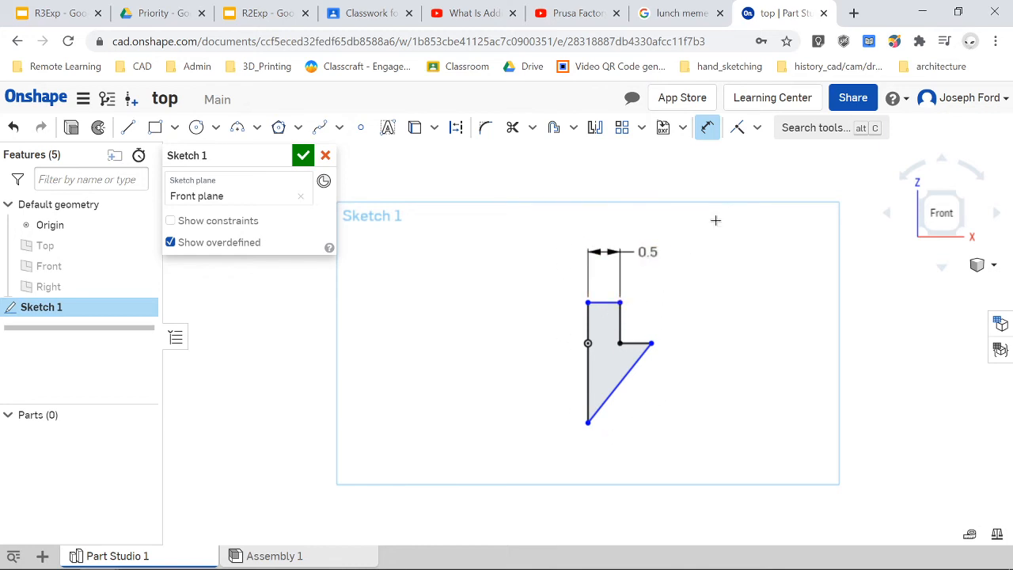
pyautogui.moveTo(611, 391)
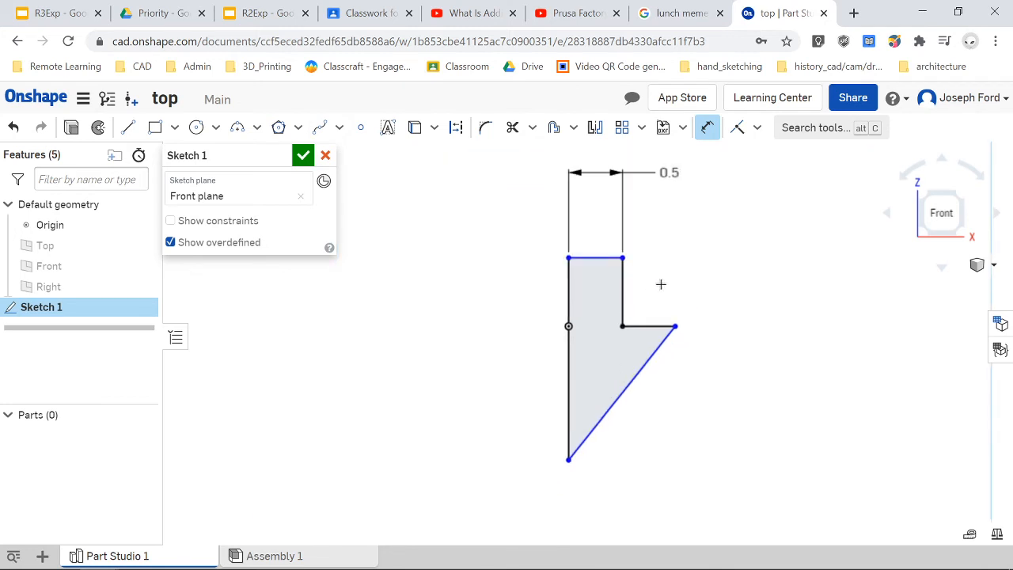
pyautogui.moveTo(666, 152)
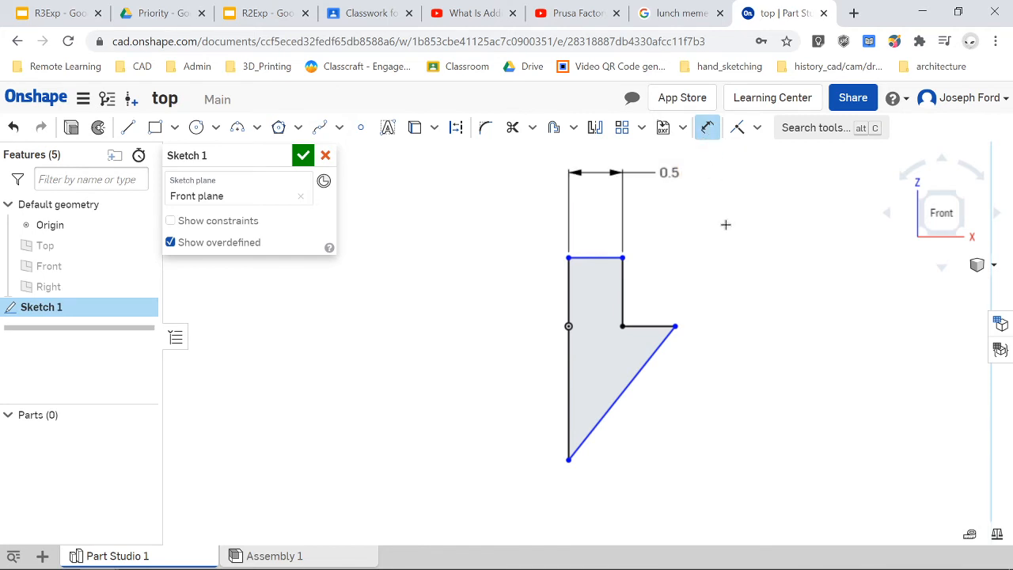
pyautogui.moveTo(716, 232)
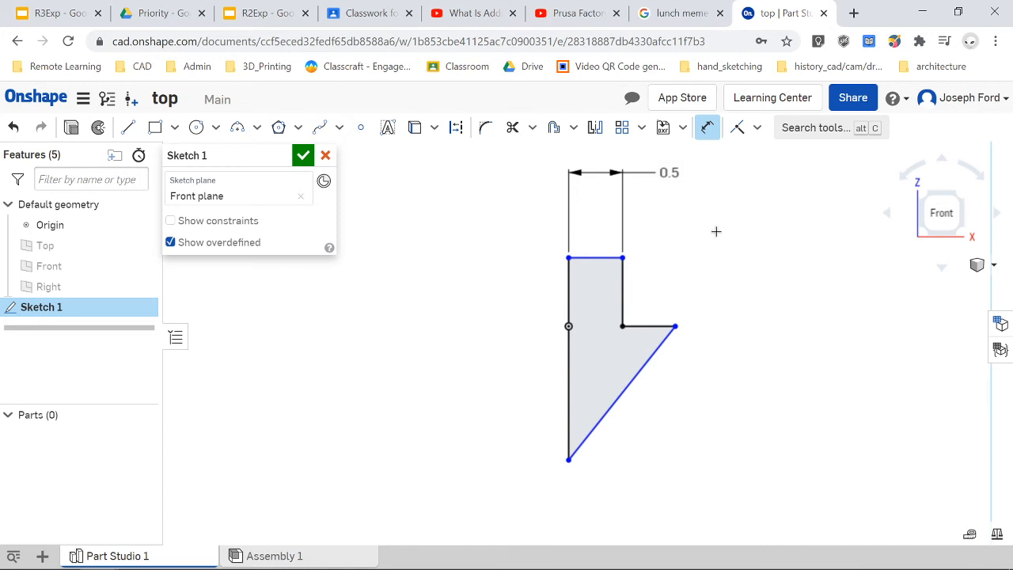
pyautogui.moveTo(726, 219)
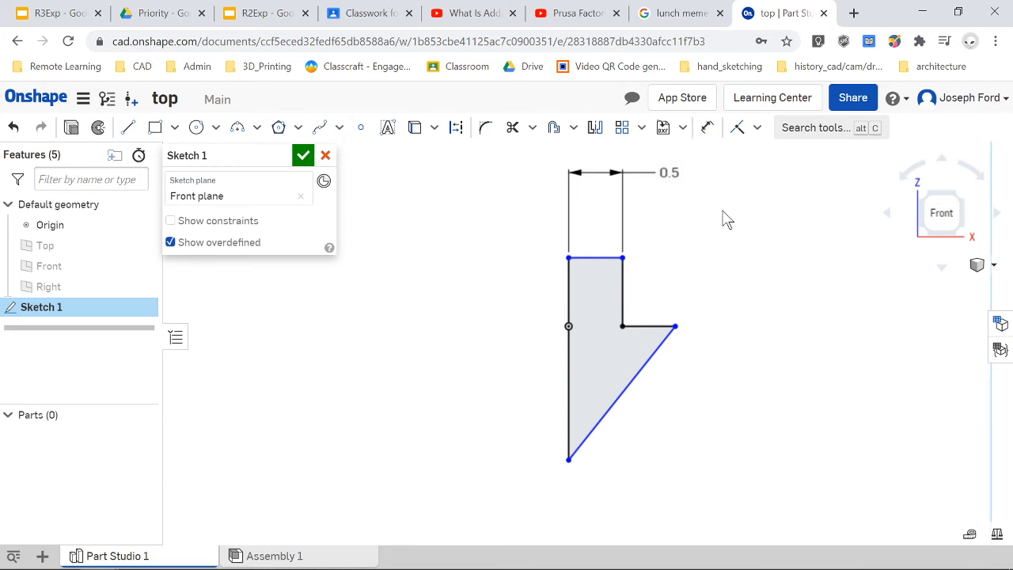
pyautogui.moveTo(728, 167)
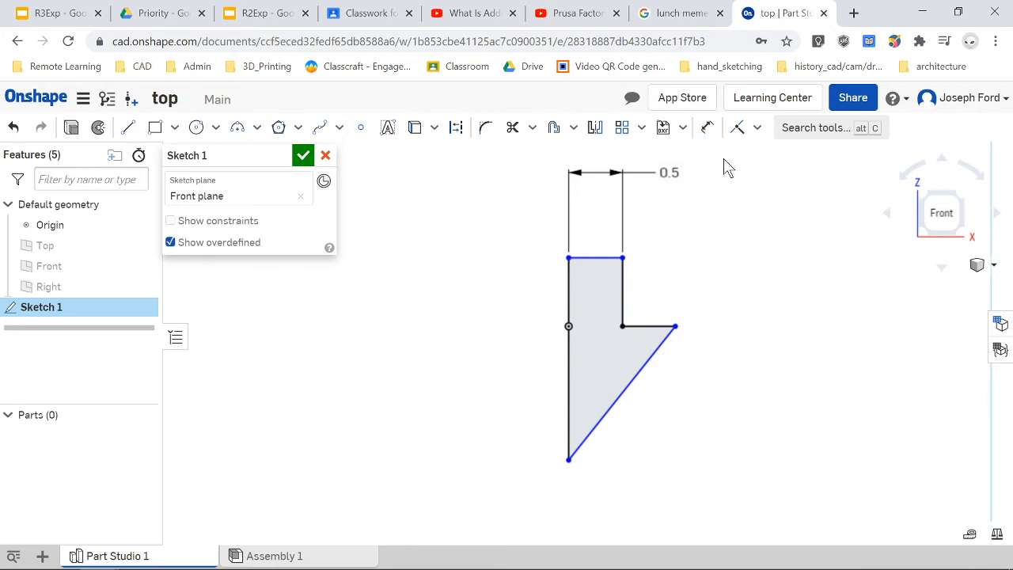
# Dimension the step depth to 0.5 and the overall height to 2
pyautogui.click(707, 128)
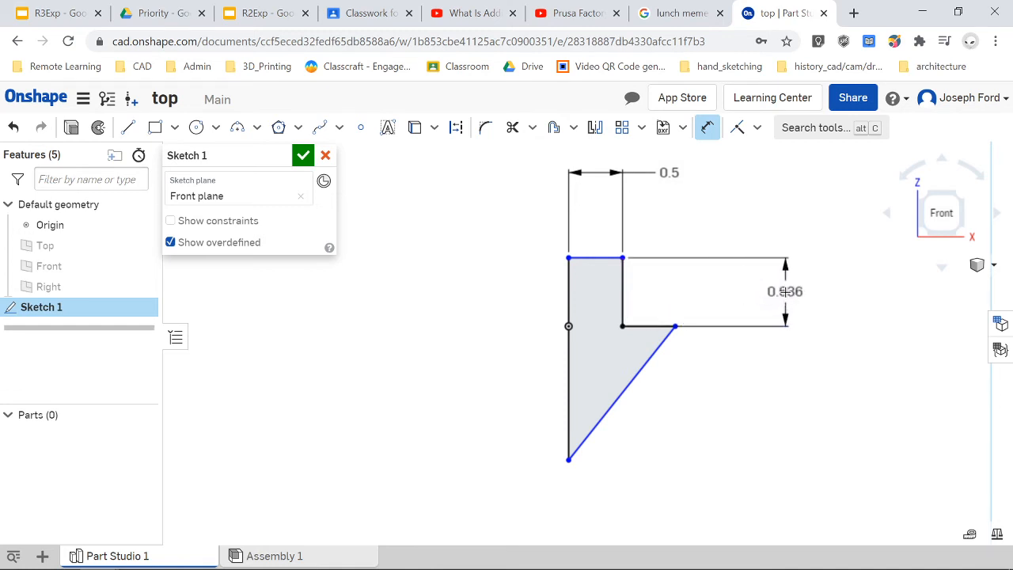
pyautogui.doubleClick(785, 291)
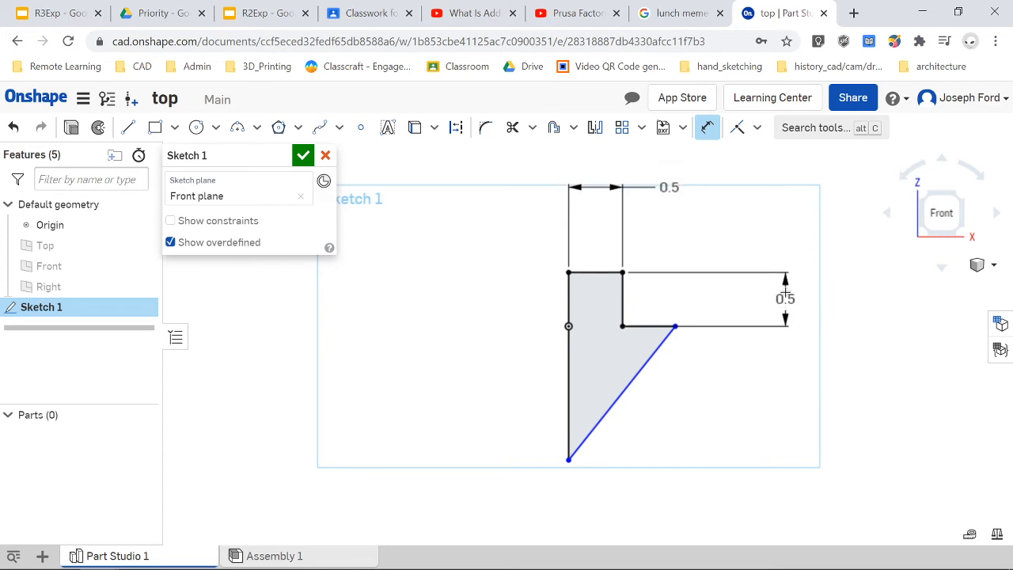
pyautogui.moveTo(569, 412)
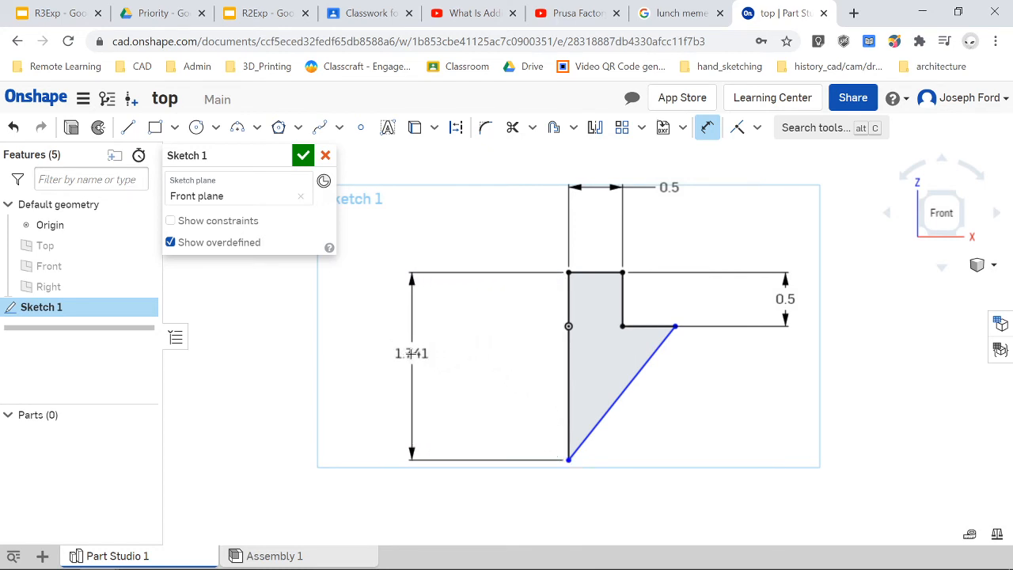
pyautogui.doubleClick(411, 353)
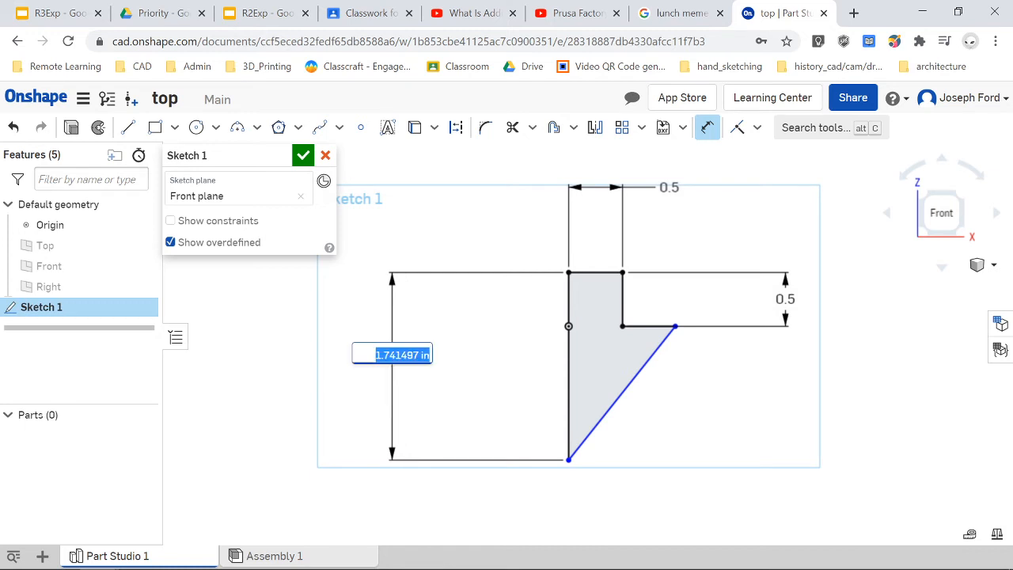
pyautogui.write('2')
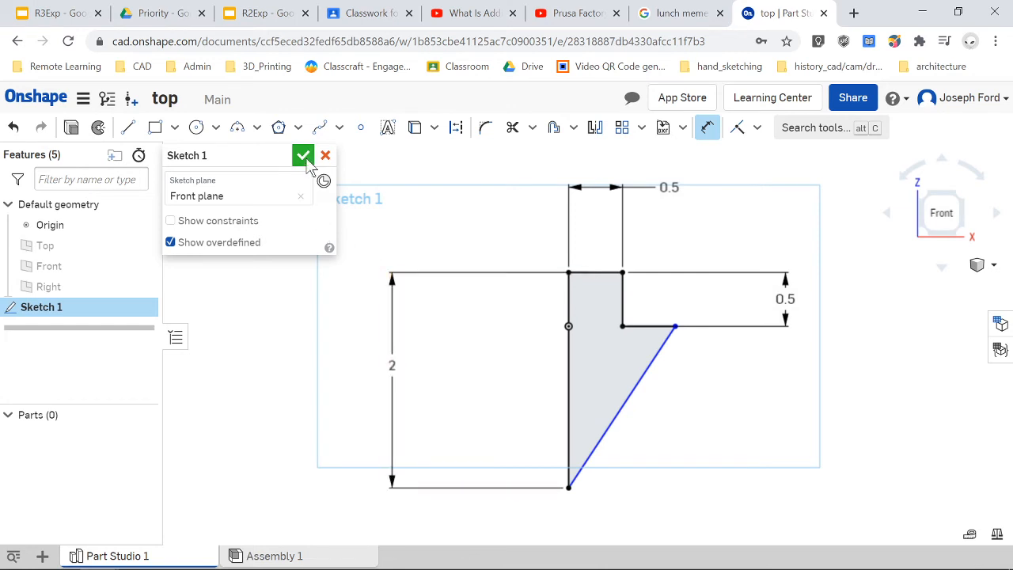
# Accept Sketch 1 and select its closed stepped profile region for revolving
pyautogui.click(302, 155)
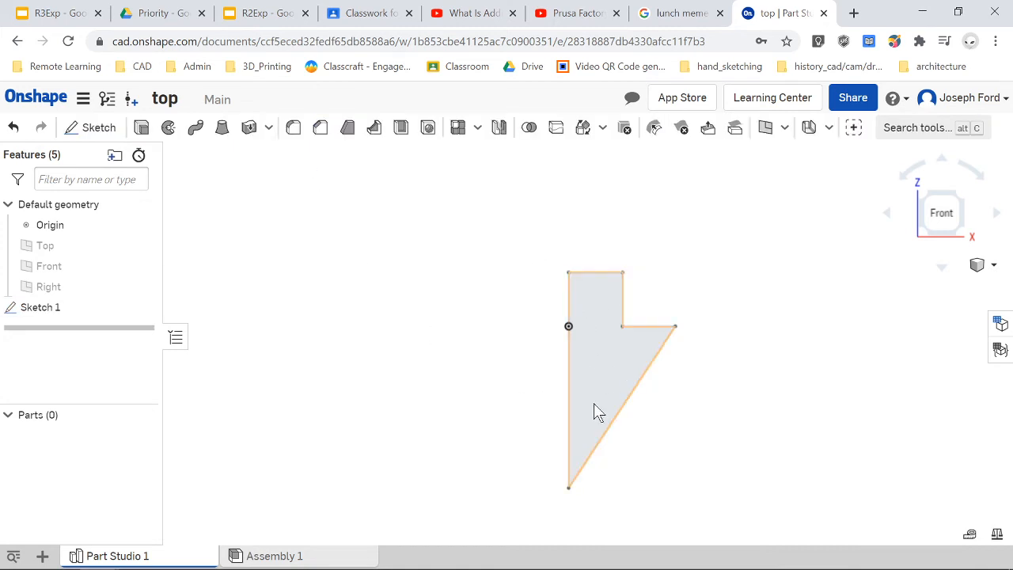
pyautogui.moveTo(580, 299)
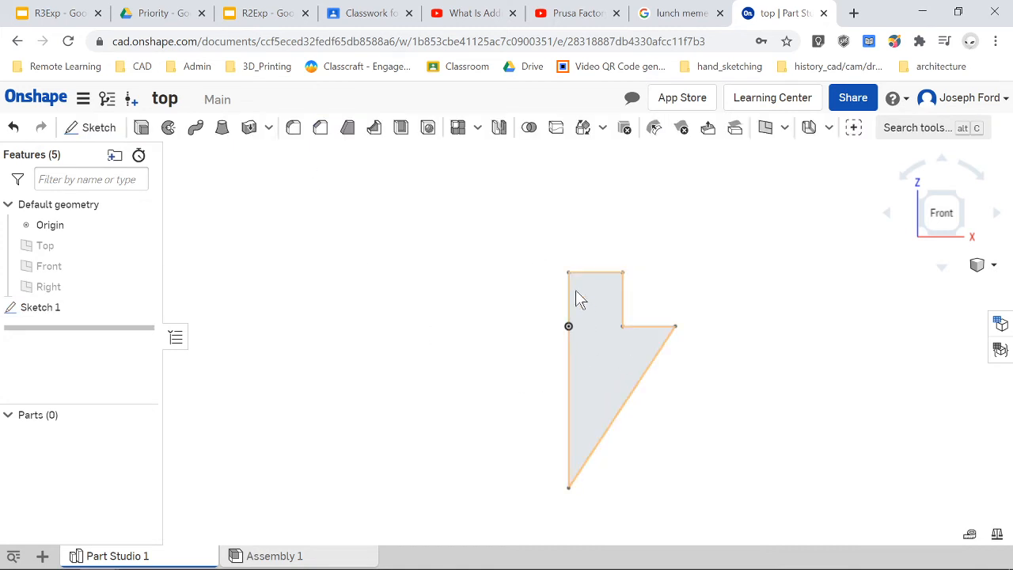
pyautogui.moveTo(605, 390)
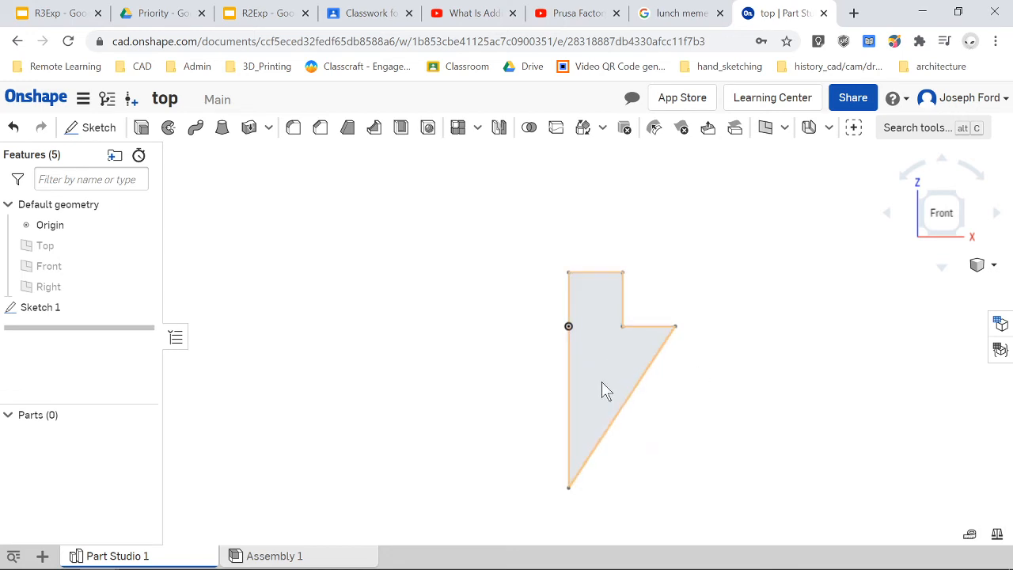
pyautogui.click(698, 435)
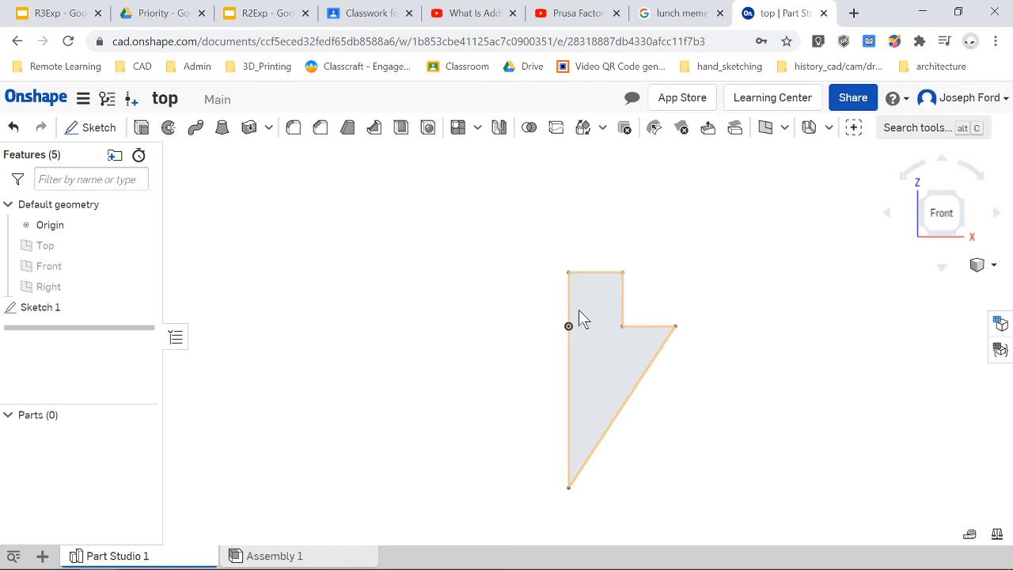
pyautogui.moveTo(596, 316)
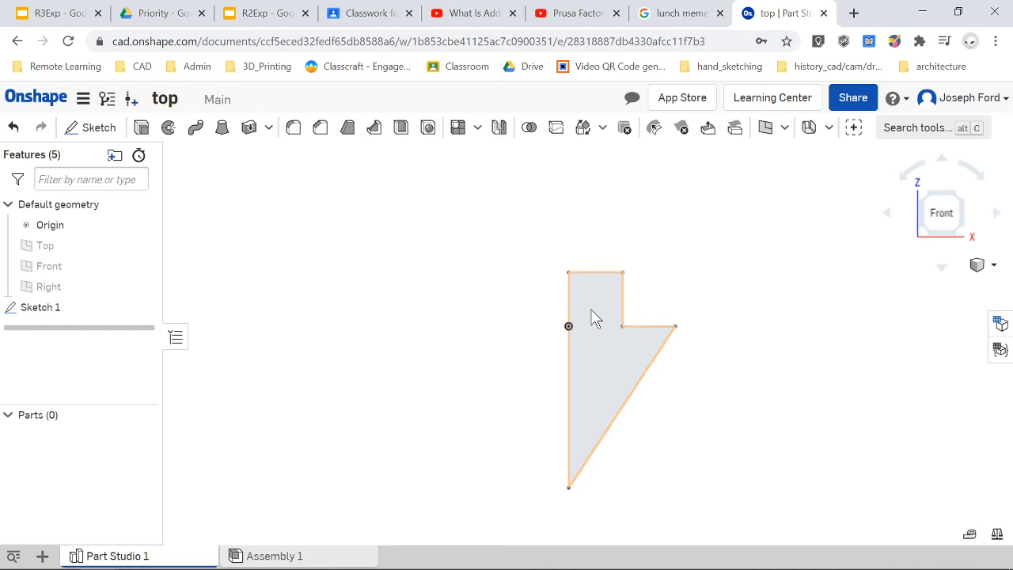
pyautogui.click(412, 301)
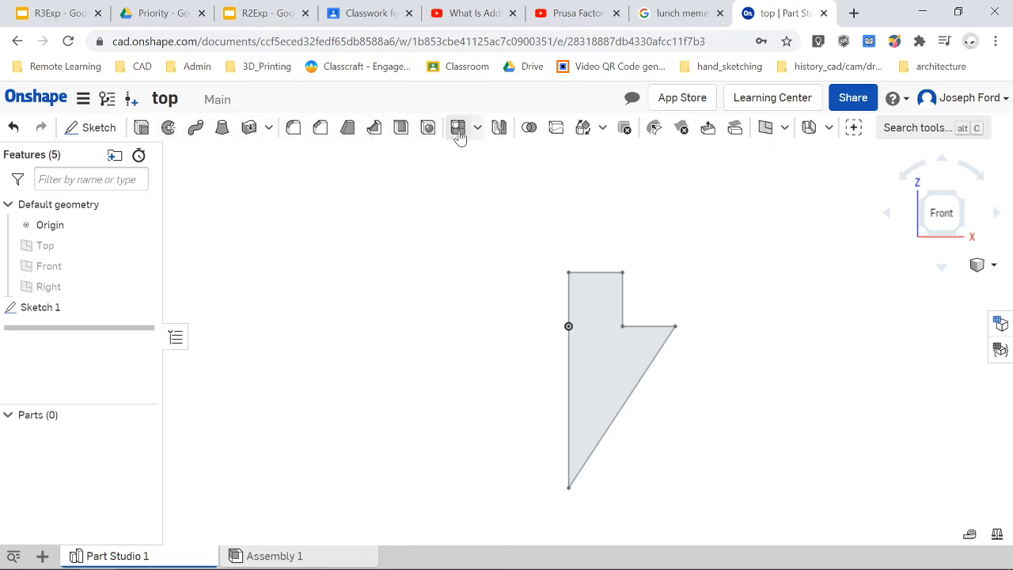
pyautogui.moveTo(499, 127)
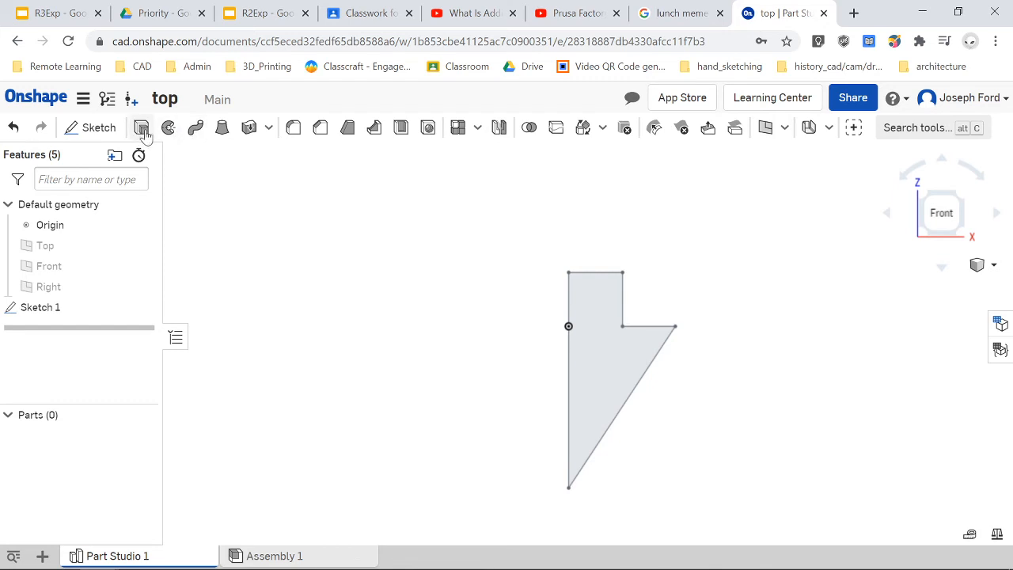
pyautogui.moveTo(167, 128)
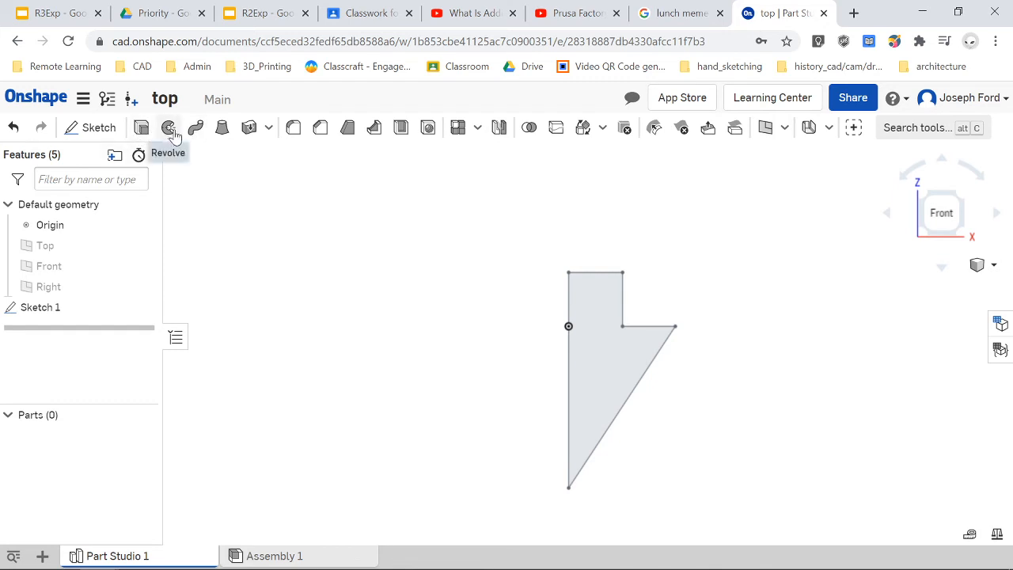
pyautogui.moveTo(167, 127)
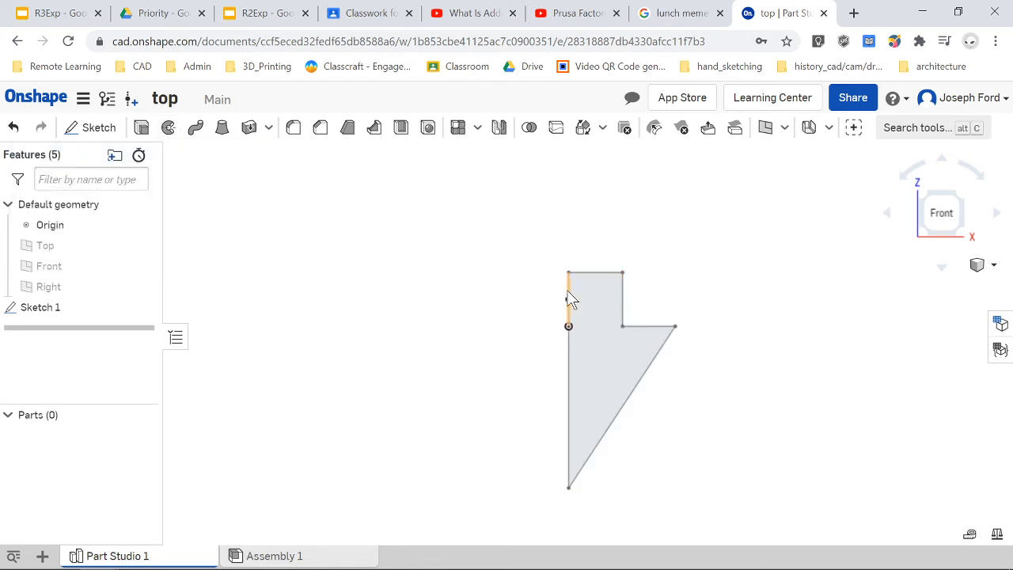
pyautogui.moveTo(540, 329)
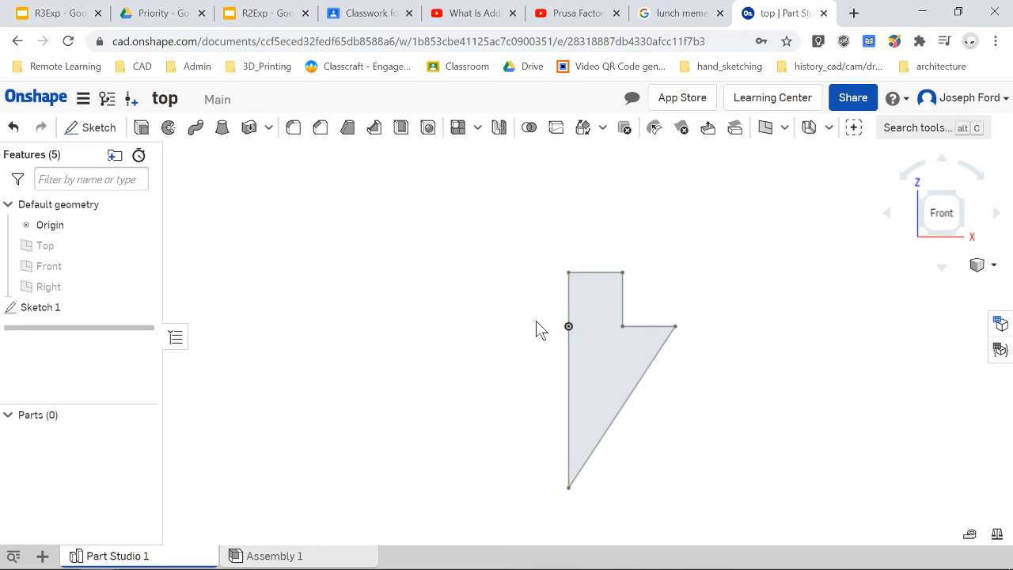
pyautogui.moveTo(522, 305)
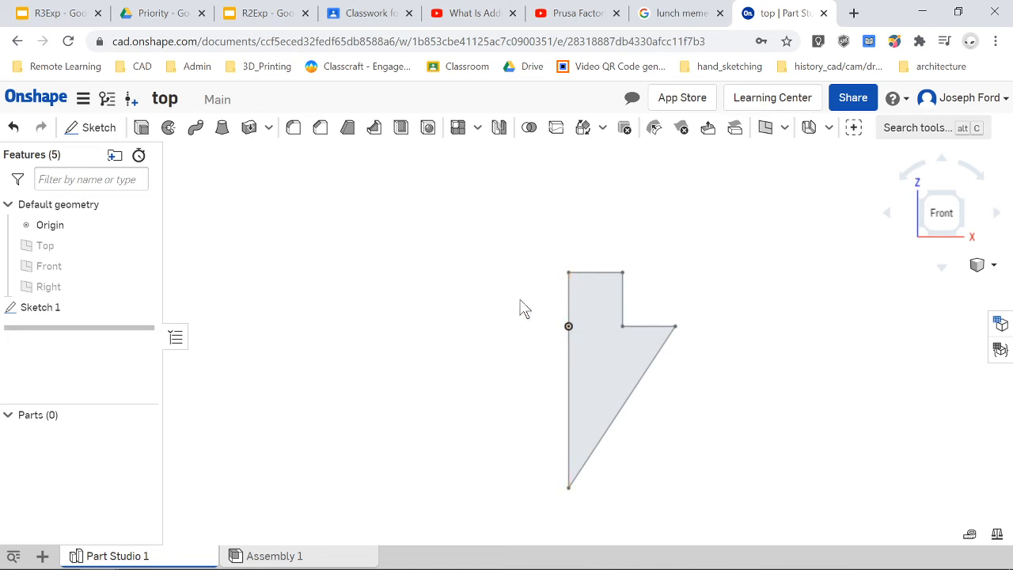
pyautogui.click(41, 307)
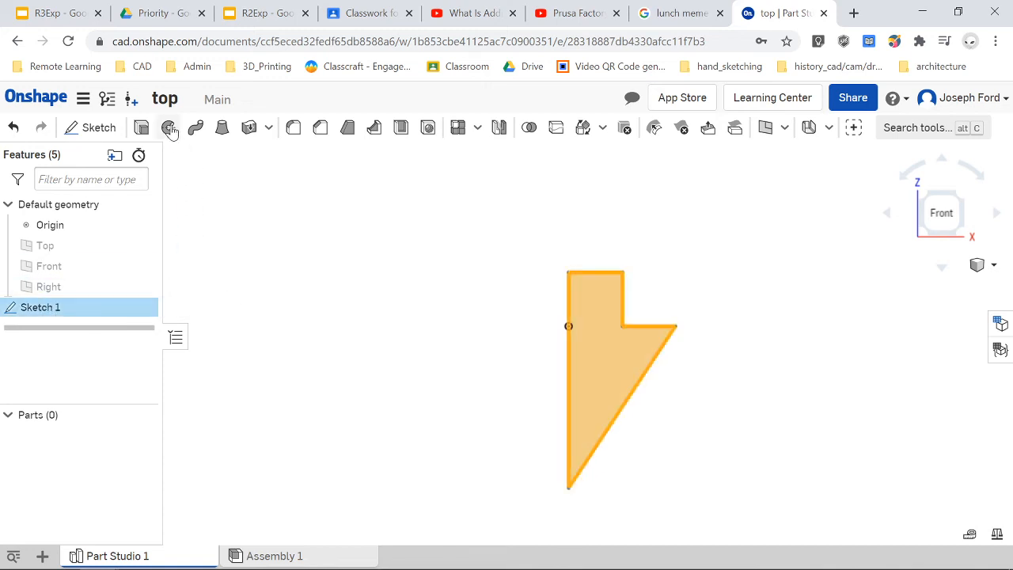
# Revolve the profile fully about its left vertical edge to create Part 1
pyautogui.click(169, 127)
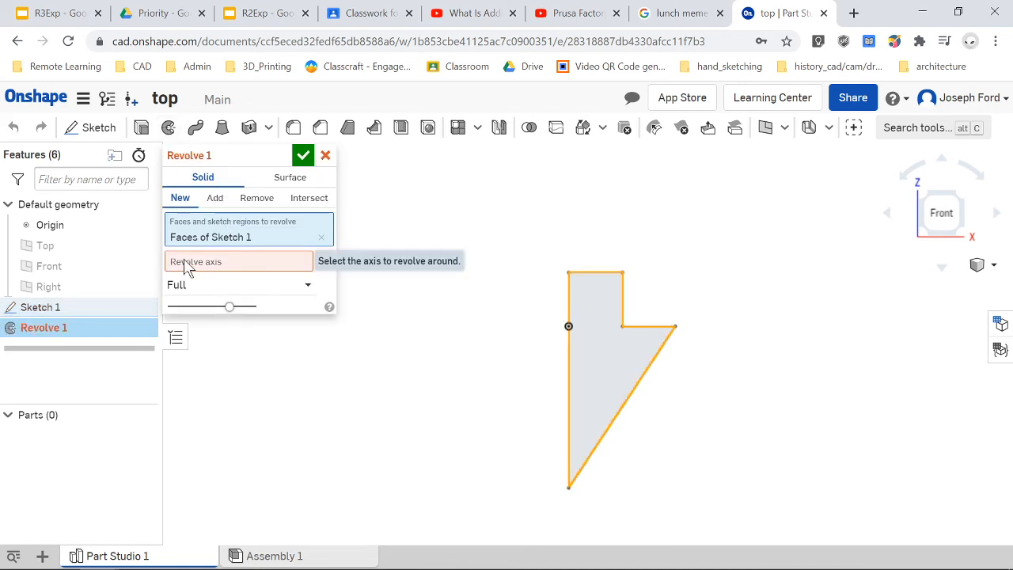
pyautogui.moveTo(242, 272)
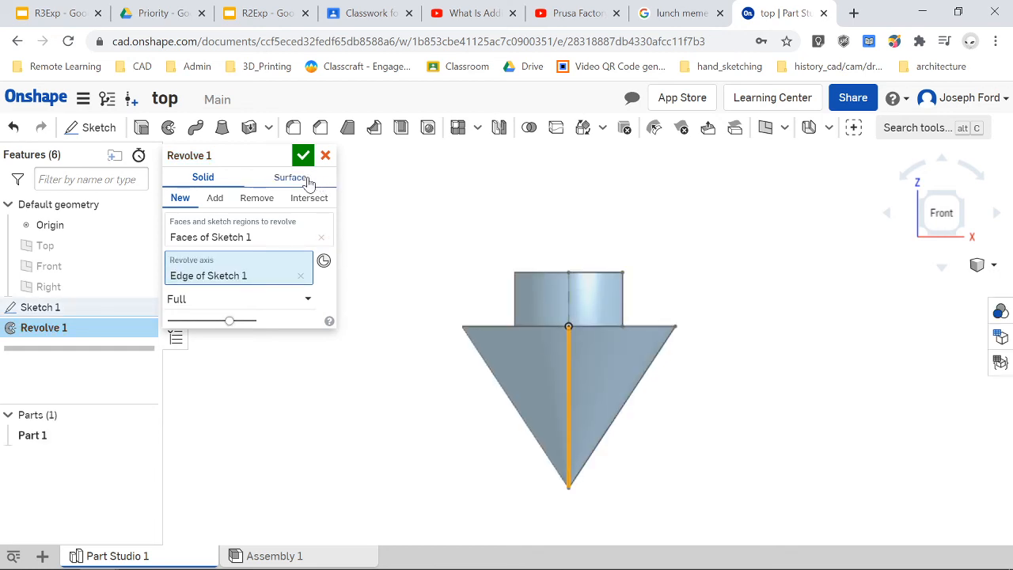
pyautogui.click(302, 155)
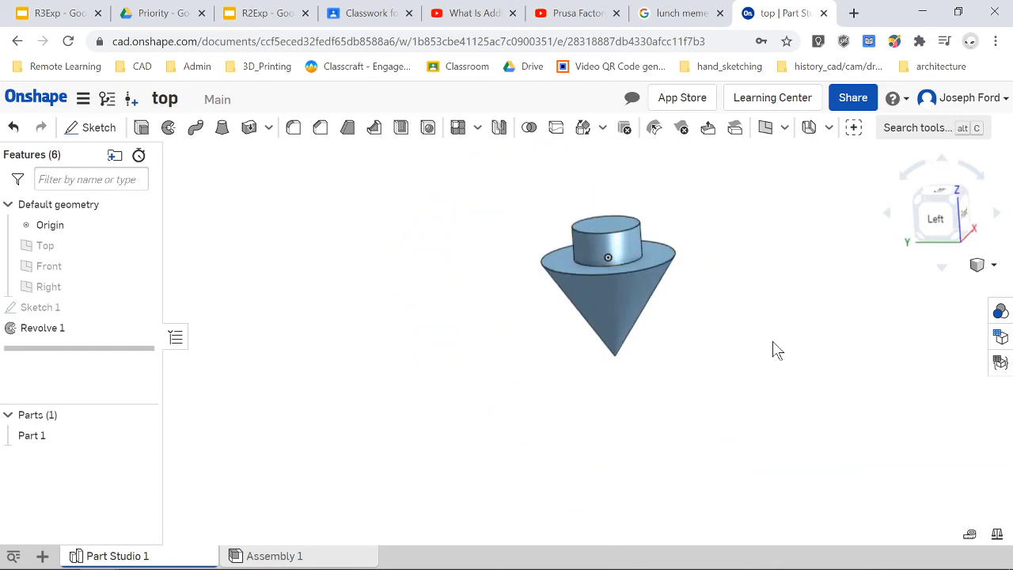
pyautogui.moveTo(738, 292)
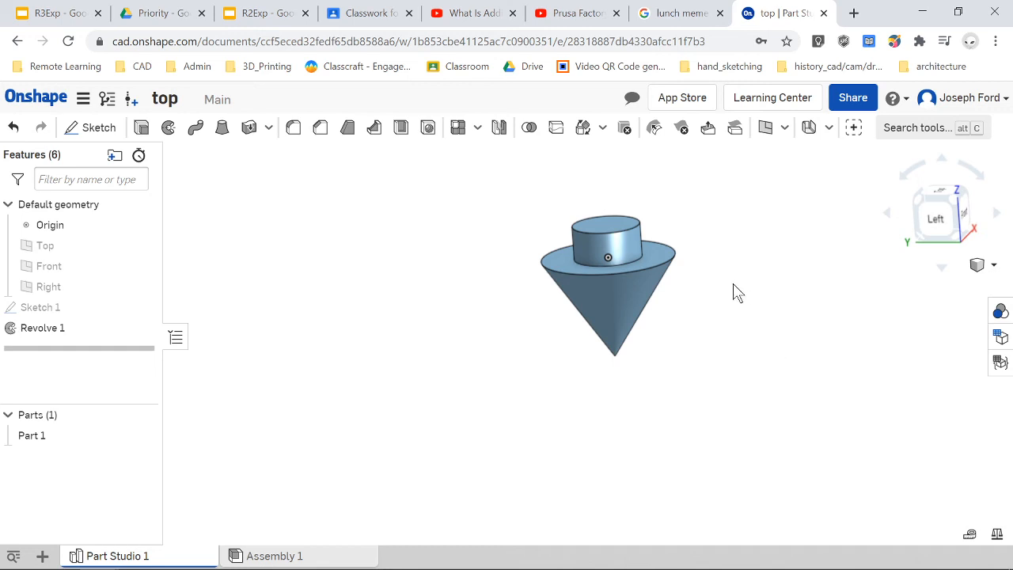
pyautogui.moveTo(633, 281)
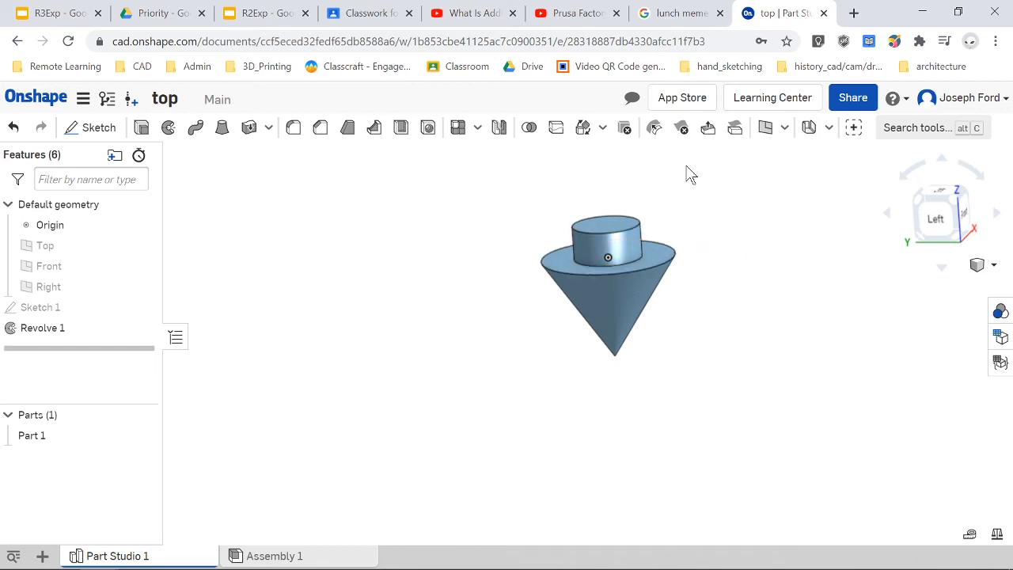
pyautogui.moveTo(682, 220)
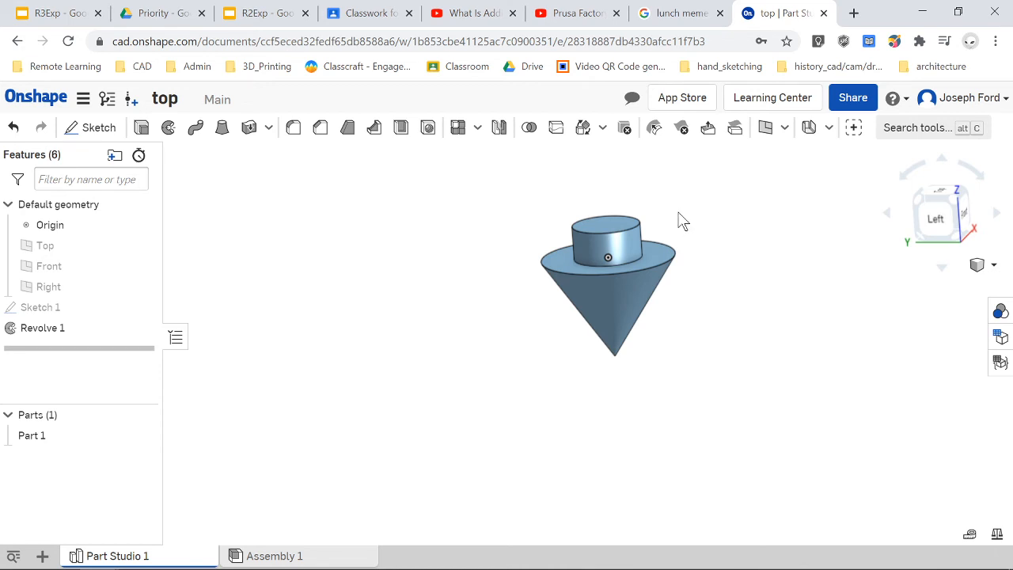
pyautogui.moveTo(702, 213)
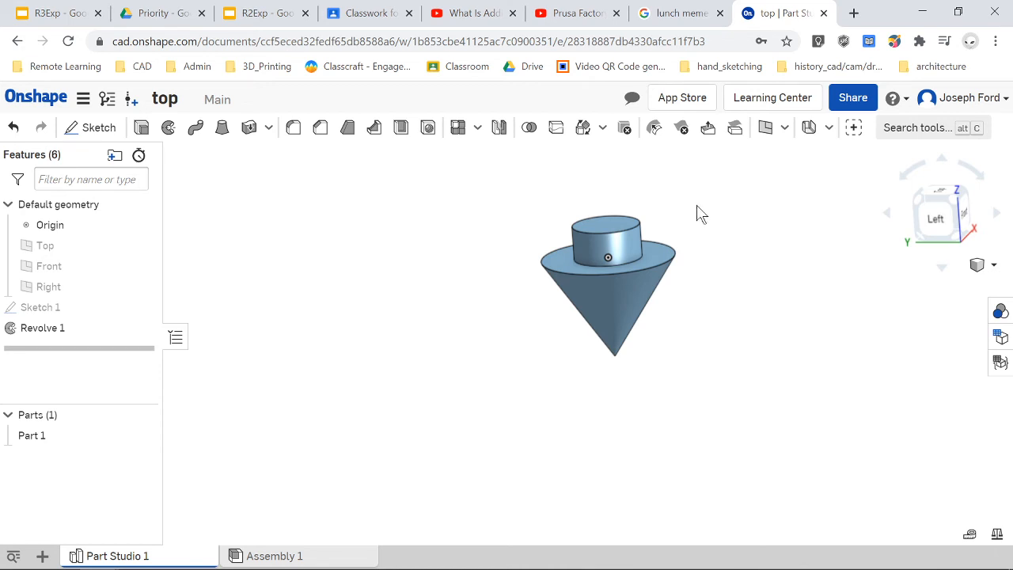
pyautogui.moveTo(679, 213)
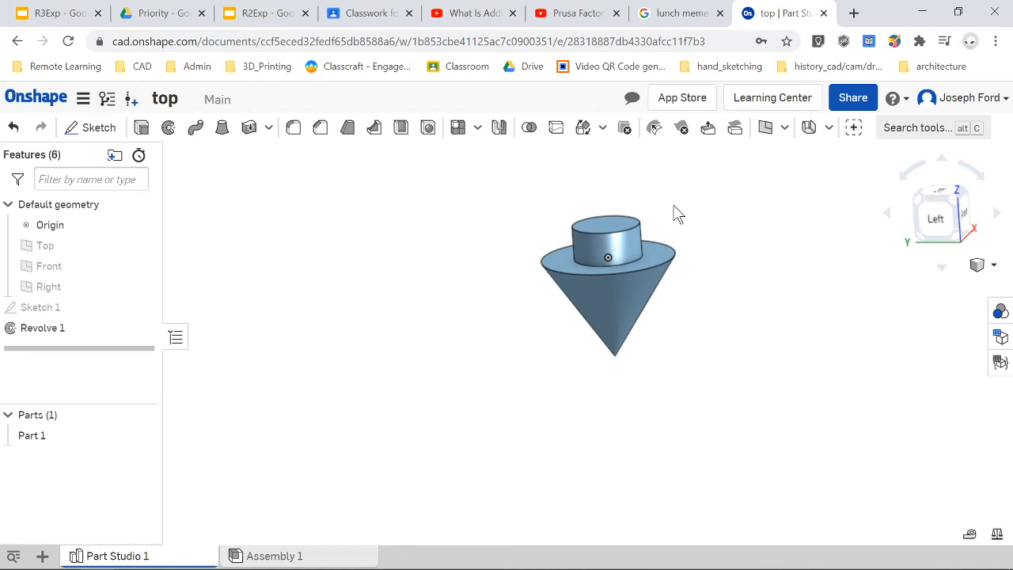
pyautogui.moveTo(567, 269)
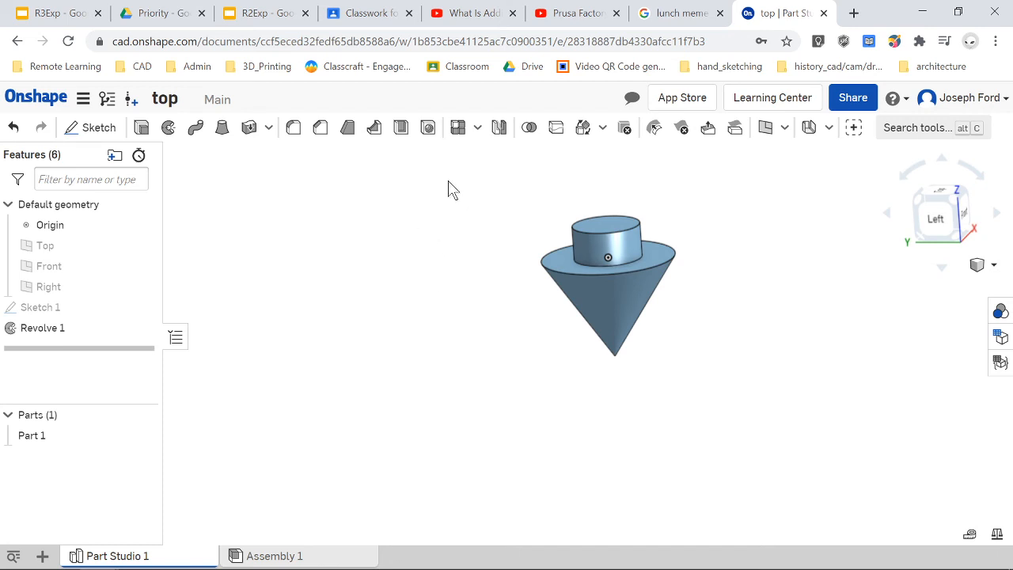
pyautogui.moveTo(595, 167)
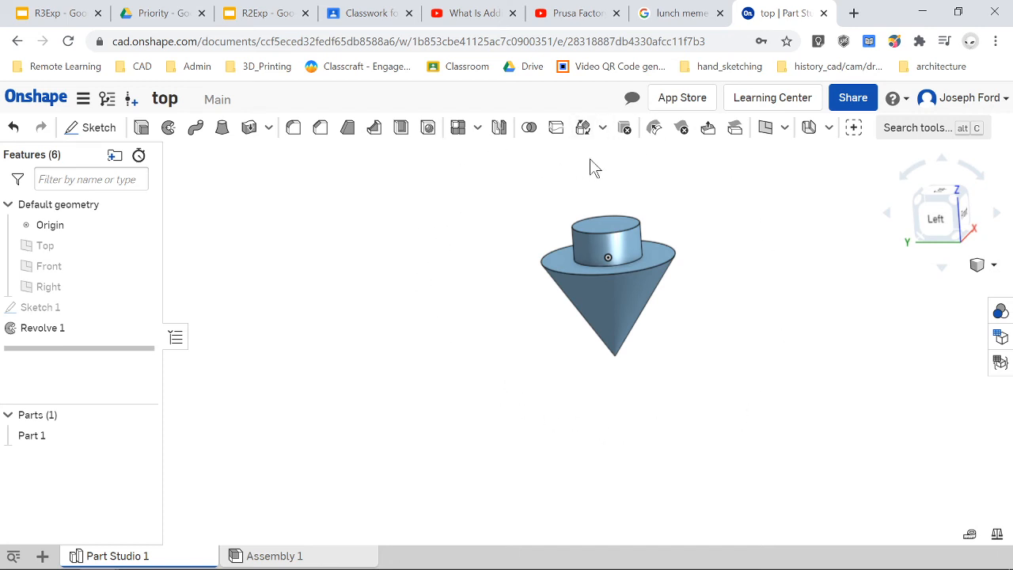
pyautogui.moveTo(464, 296)
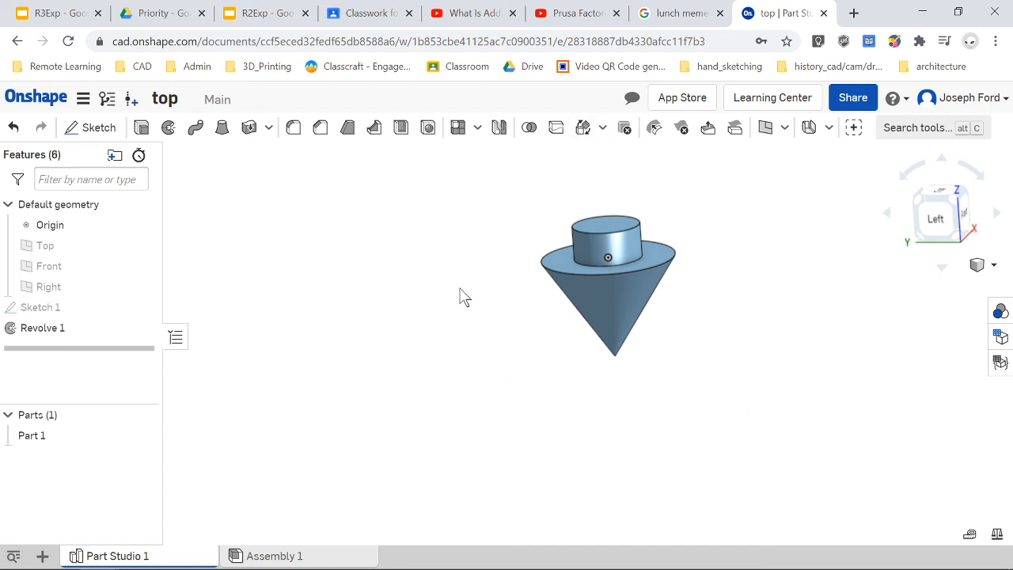
pyautogui.moveTo(751, 233)
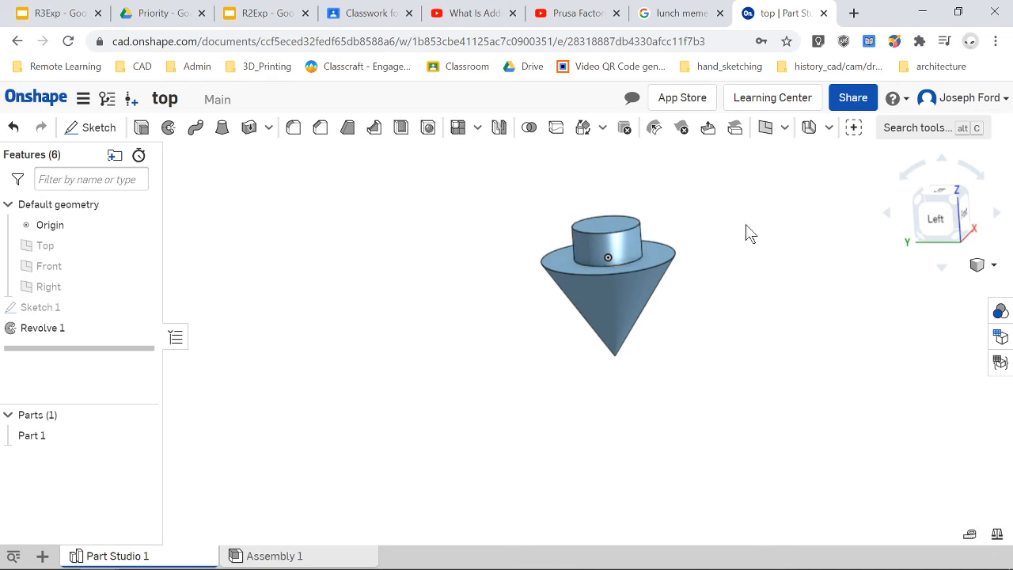
pyautogui.moveTo(745, 221)
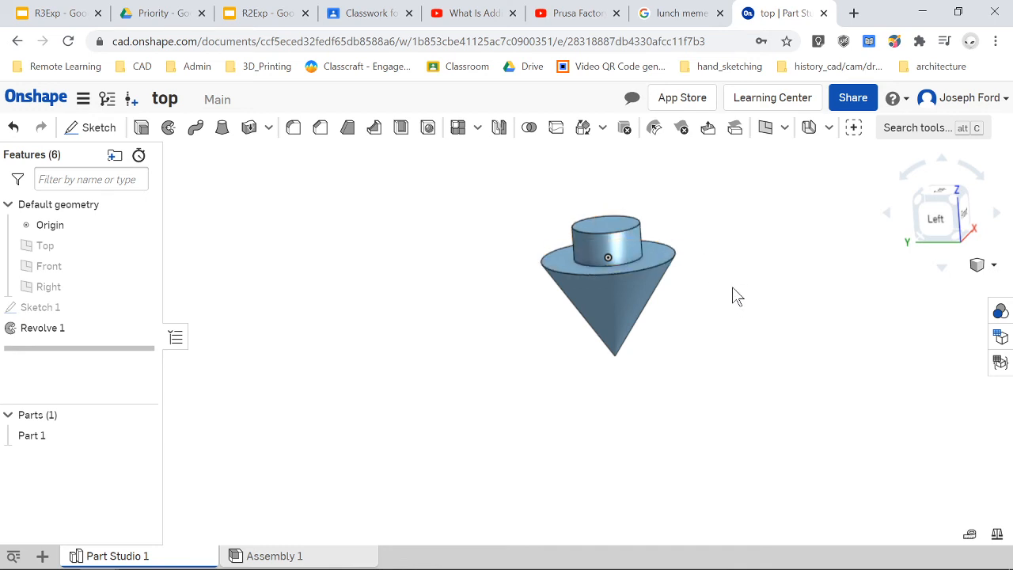
pyautogui.moveTo(708, 272)
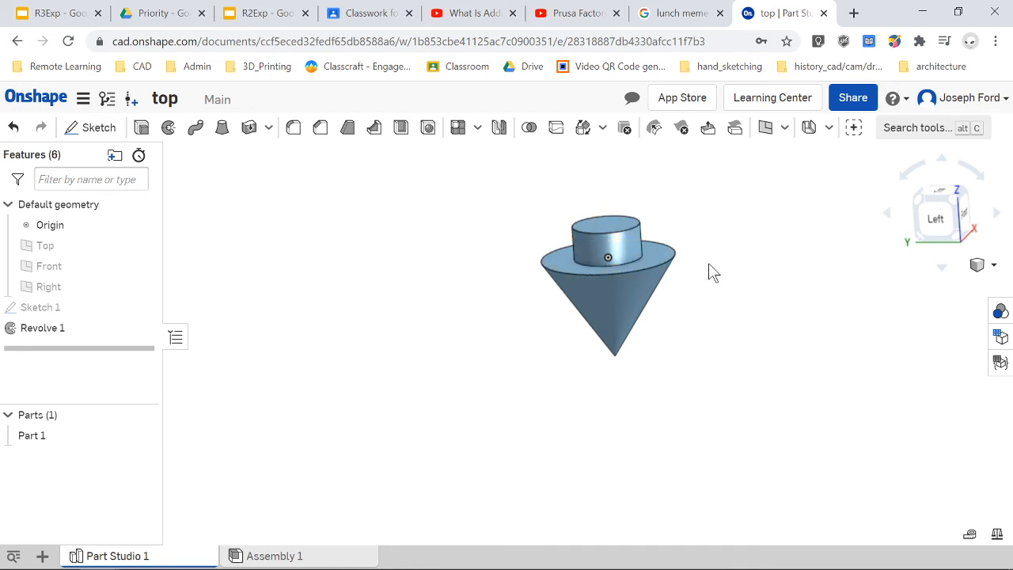
pyautogui.moveTo(706, 274)
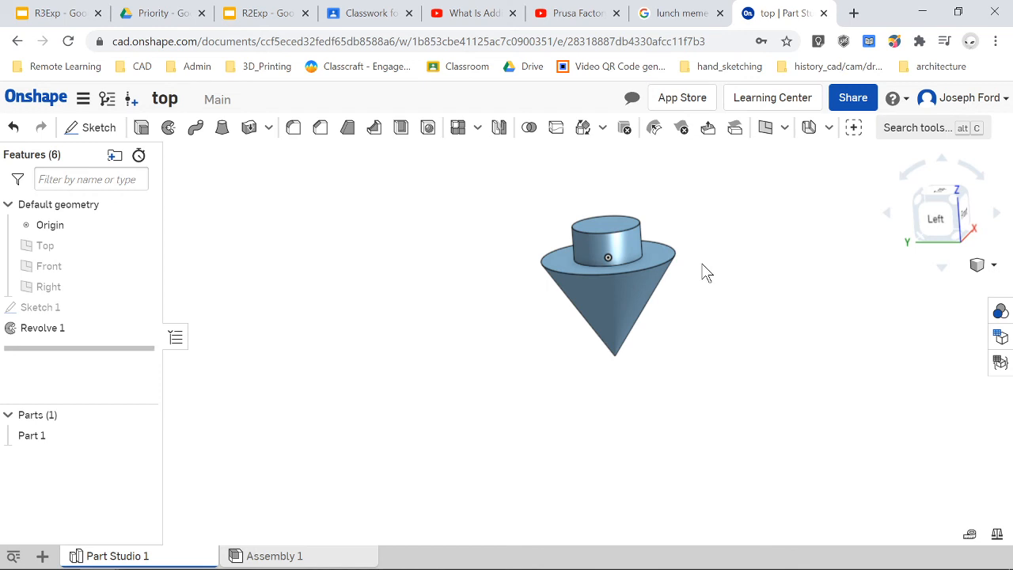
pyautogui.moveTo(623, 255)
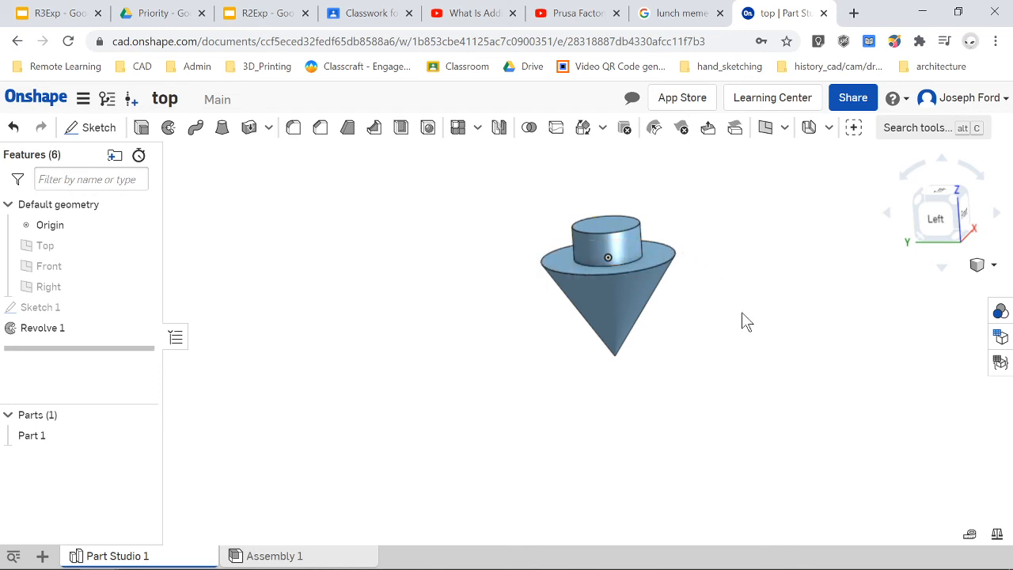
pyautogui.moveTo(741, 288)
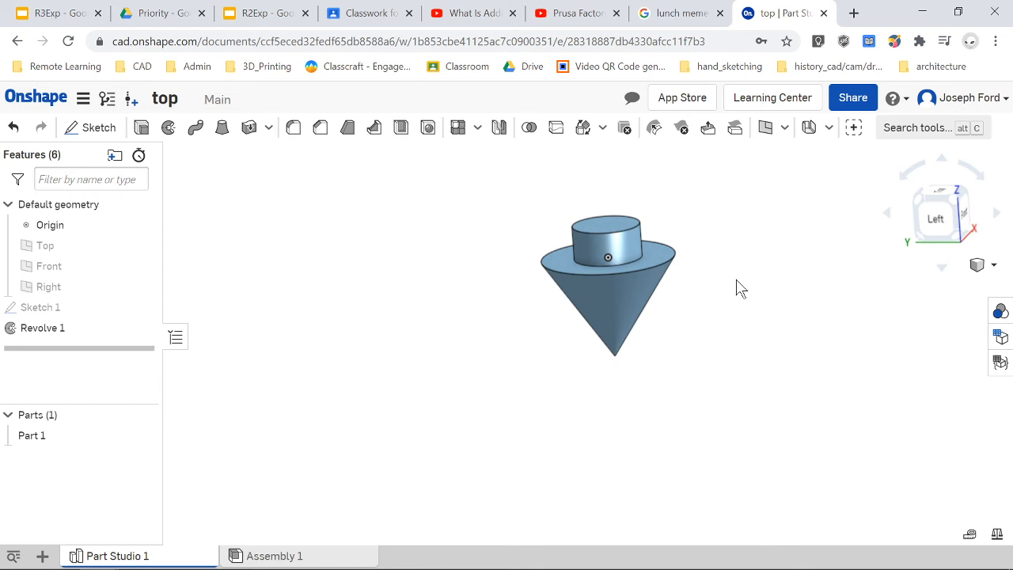
pyautogui.moveTo(792, 255)
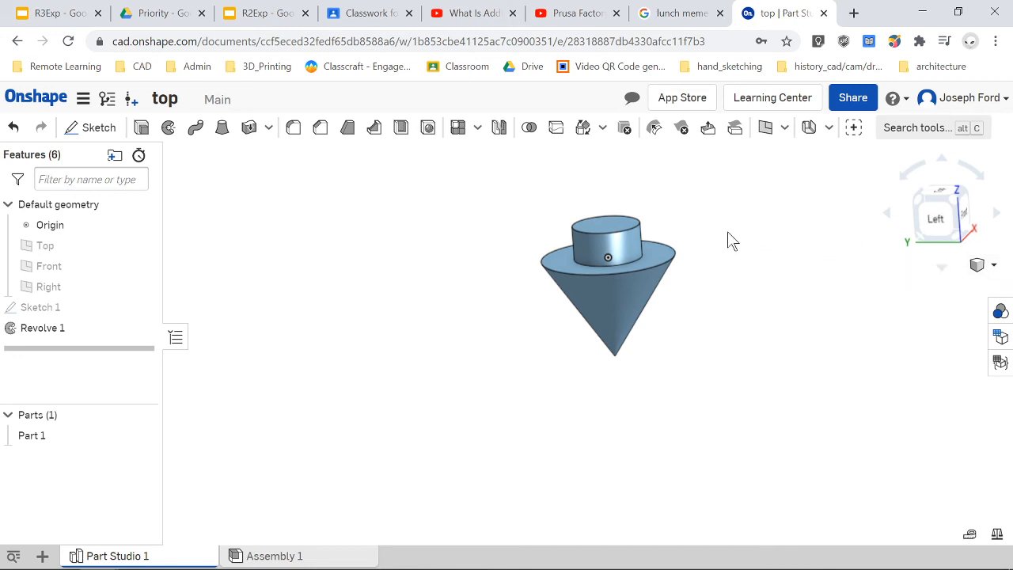
# Show the part in Isometric view, then orbit it to a tilted angle
pyautogui.click(994, 264)
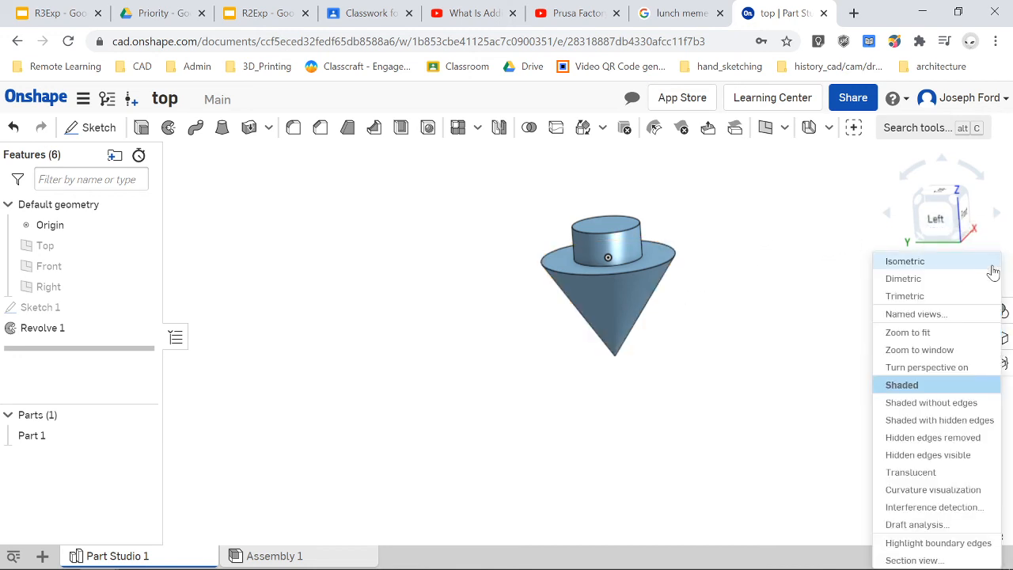
pyautogui.moveTo(919, 258)
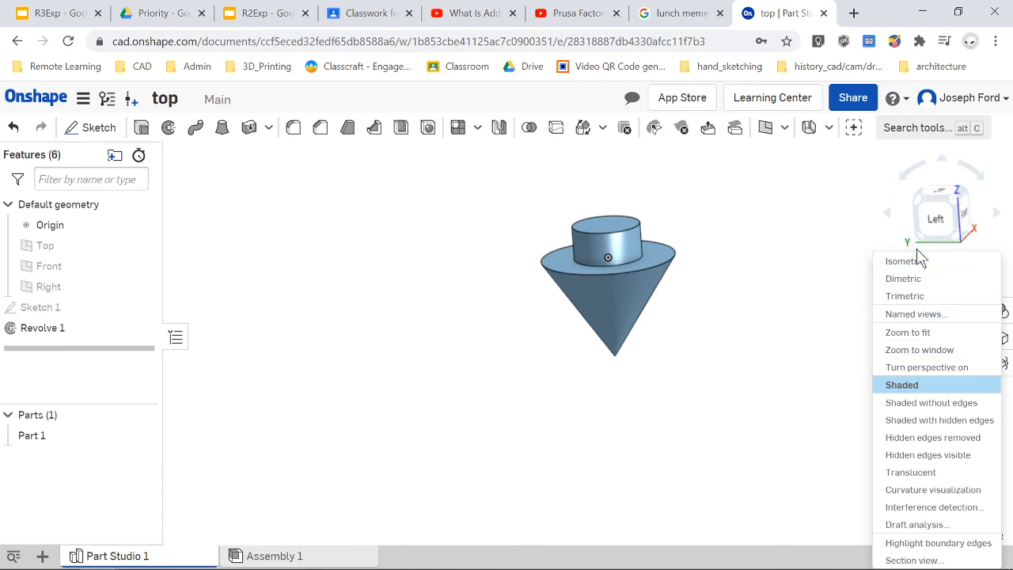
pyautogui.click(903, 261)
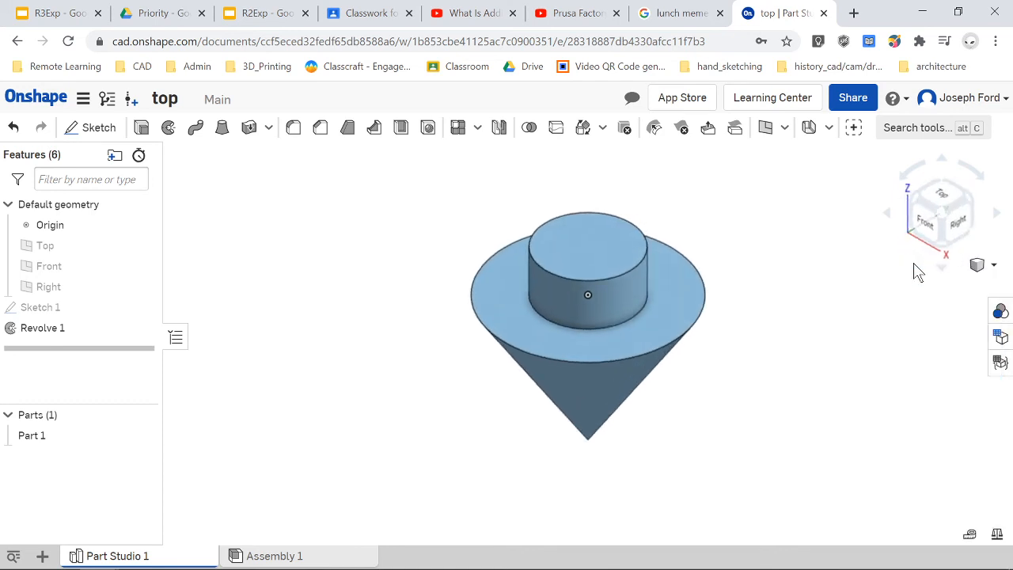
pyautogui.moveTo(943, 227)
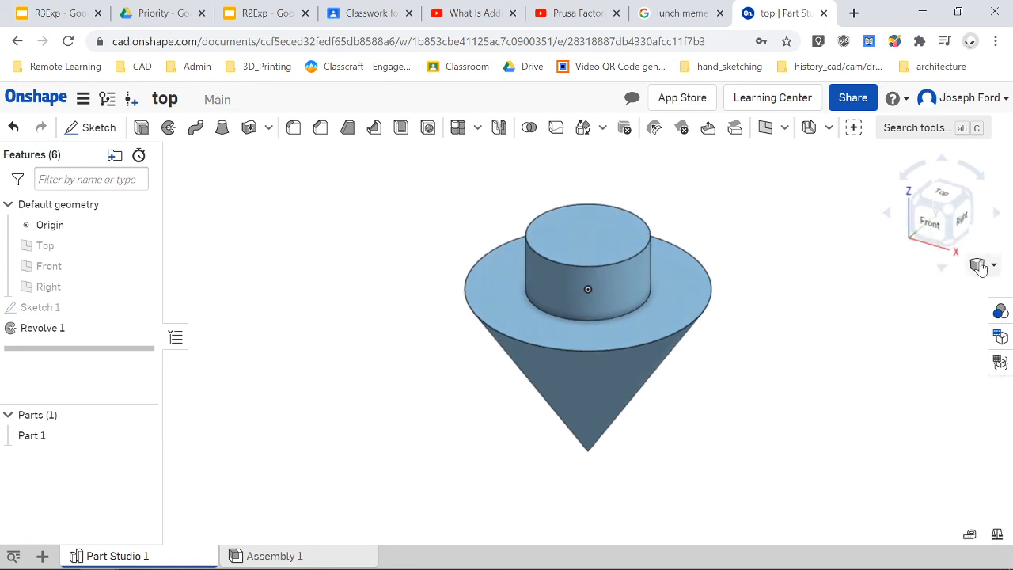
pyautogui.click(989, 266)
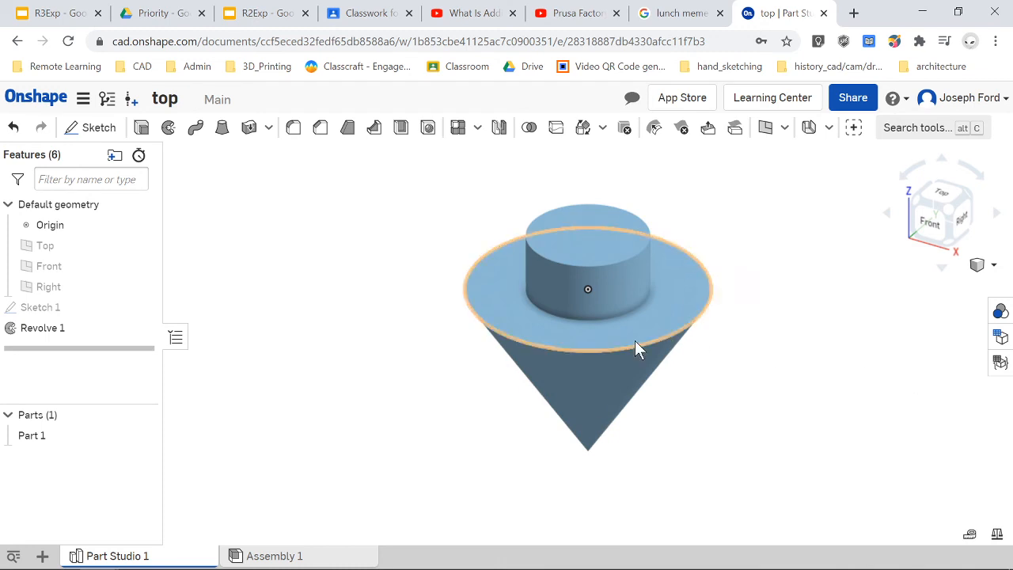
pyautogui.moveTo(639, 348); pyautogui.dragTo(359, 363)
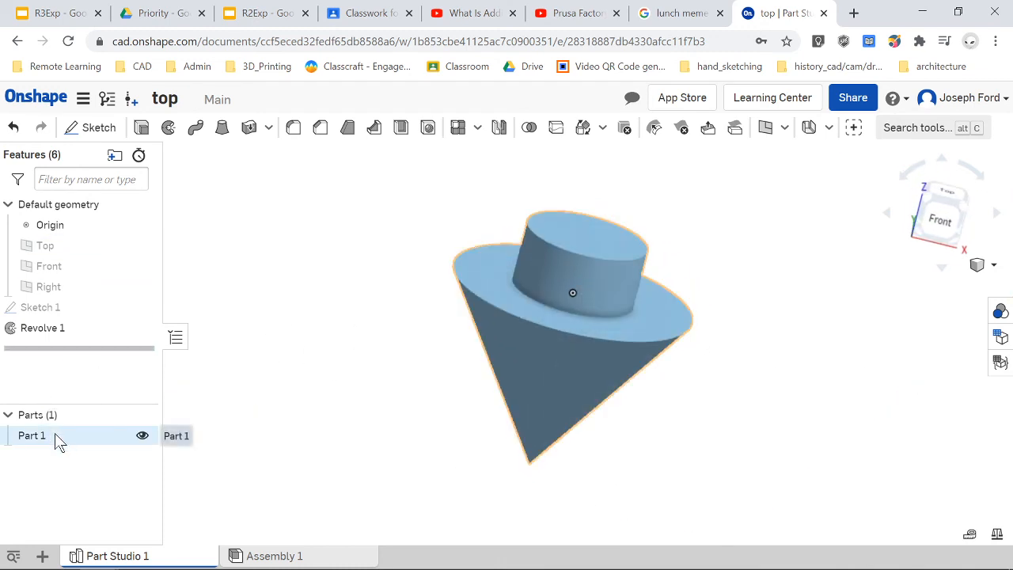
# Edit Part 1's appearance, previewing blue, red, black and grey swatches, and apply light grey
pyautogui.rightClick(31, 435)
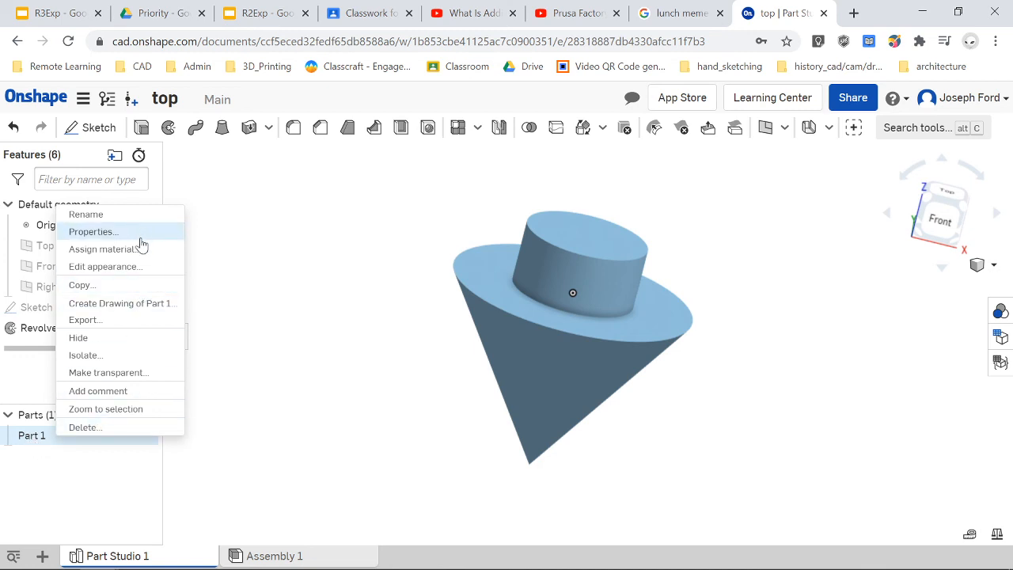
pyautogui.click(105, 266)
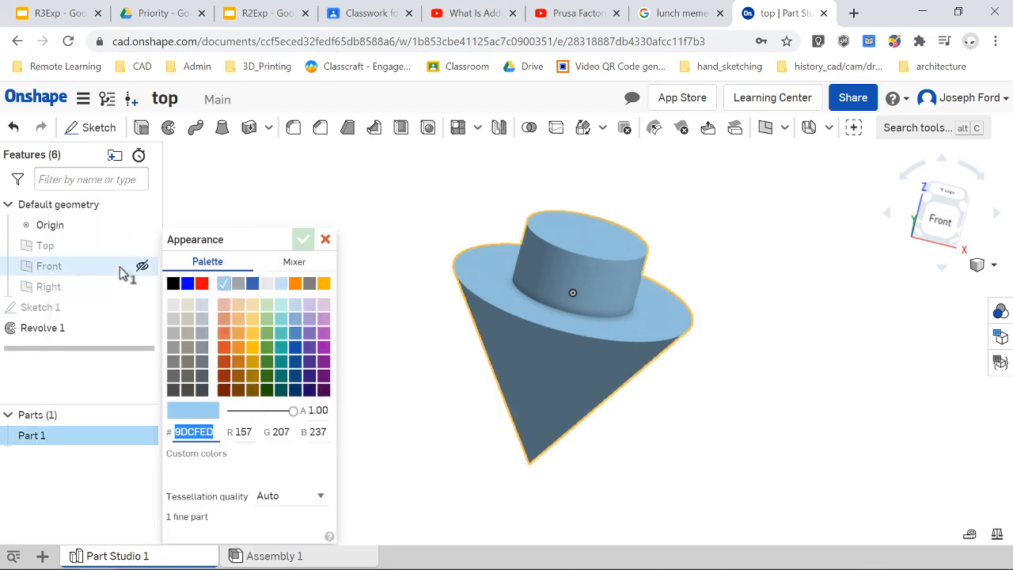
pyautogui.click(202, 283)
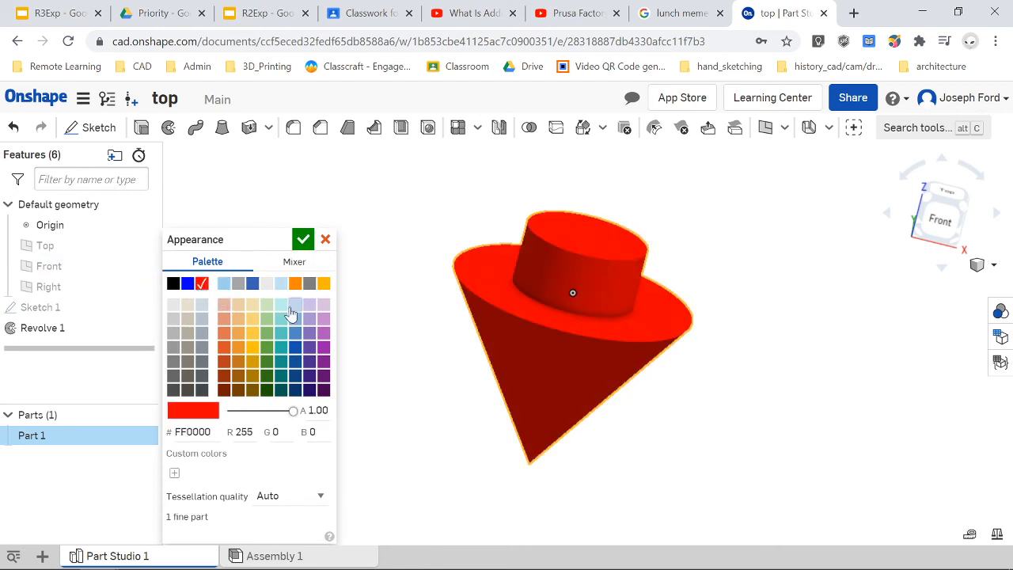
pyautogui.click(172, 283)
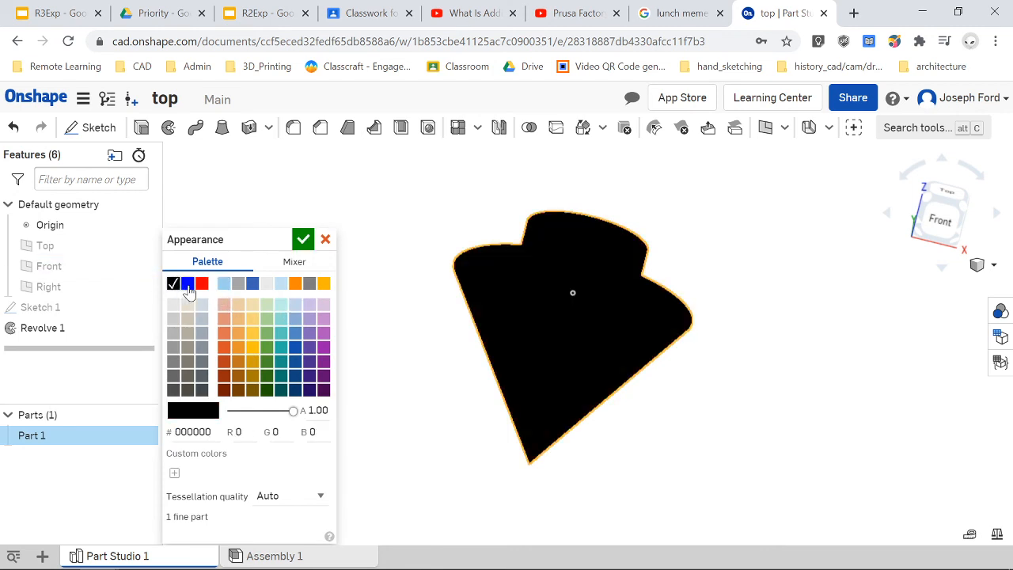
pyautogui.click(201, 305)
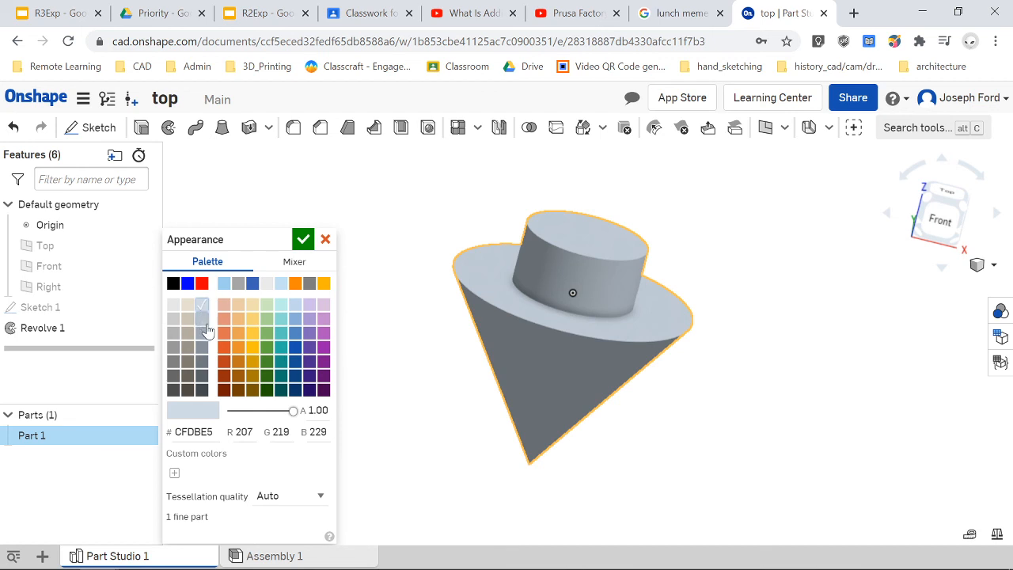
pyautogui.click(188, 305)
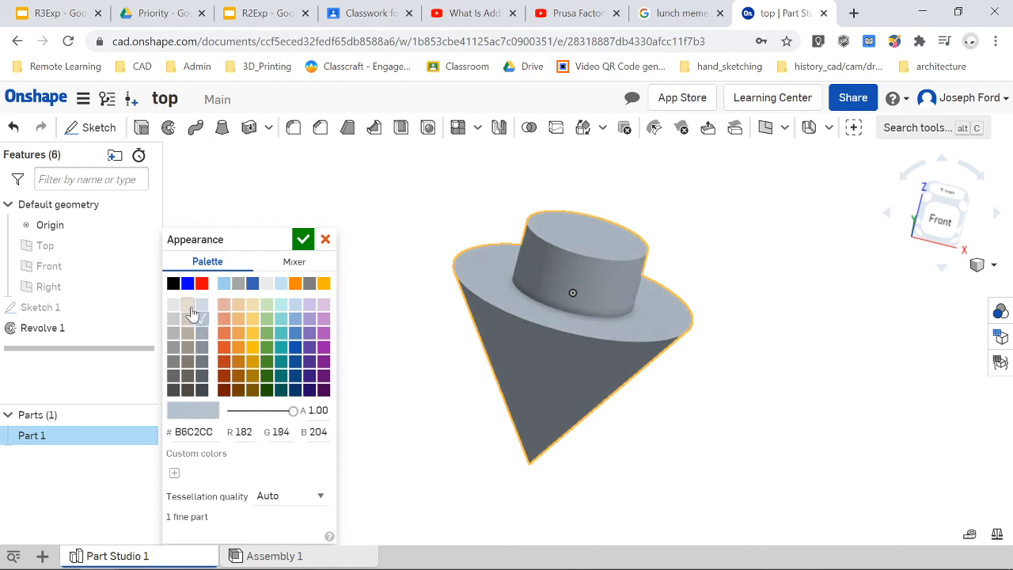
pyautogui.click(188, 304)
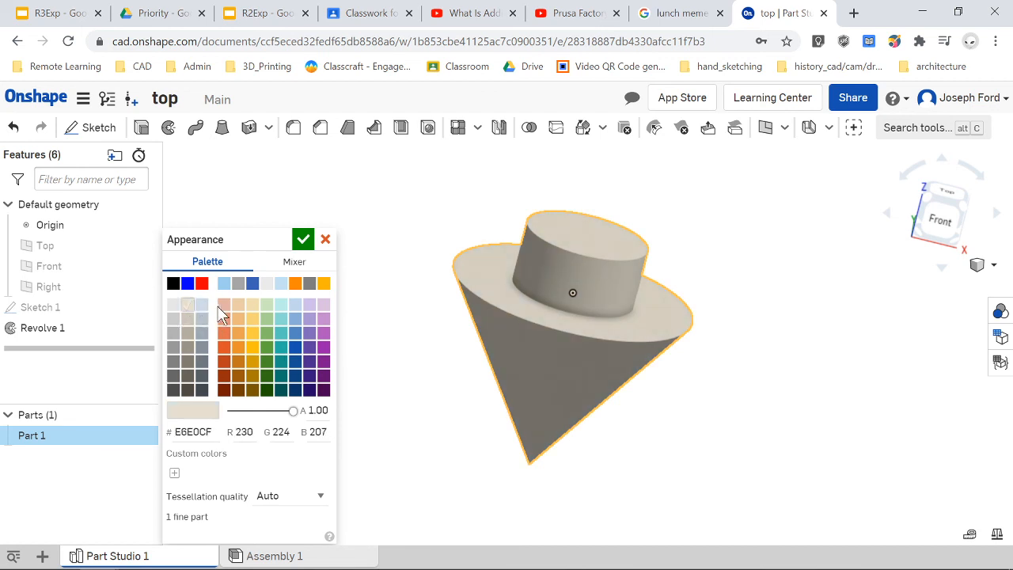
pyautogui.click(202, 305)
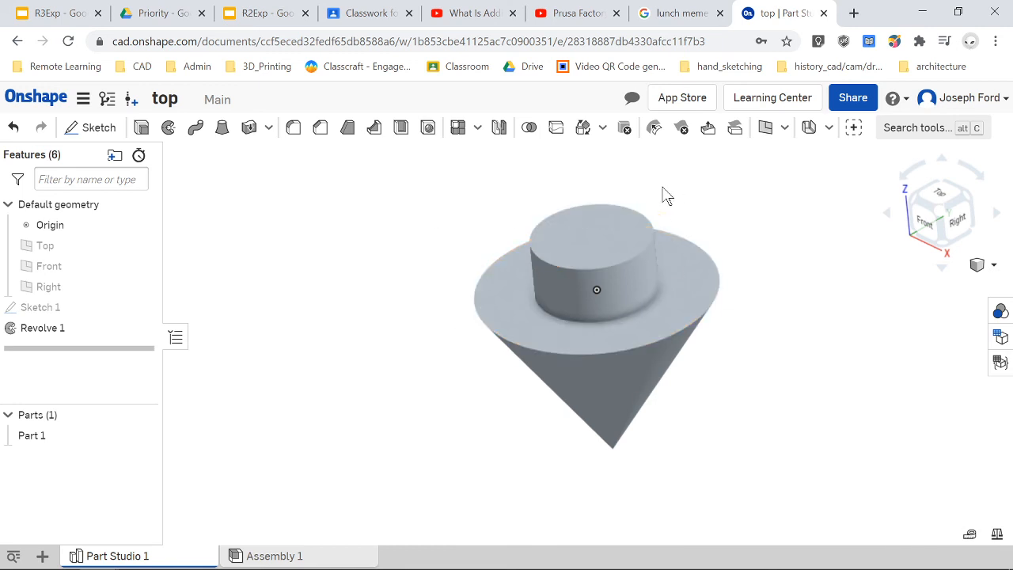
pyautogui.moveTo(740, 238)
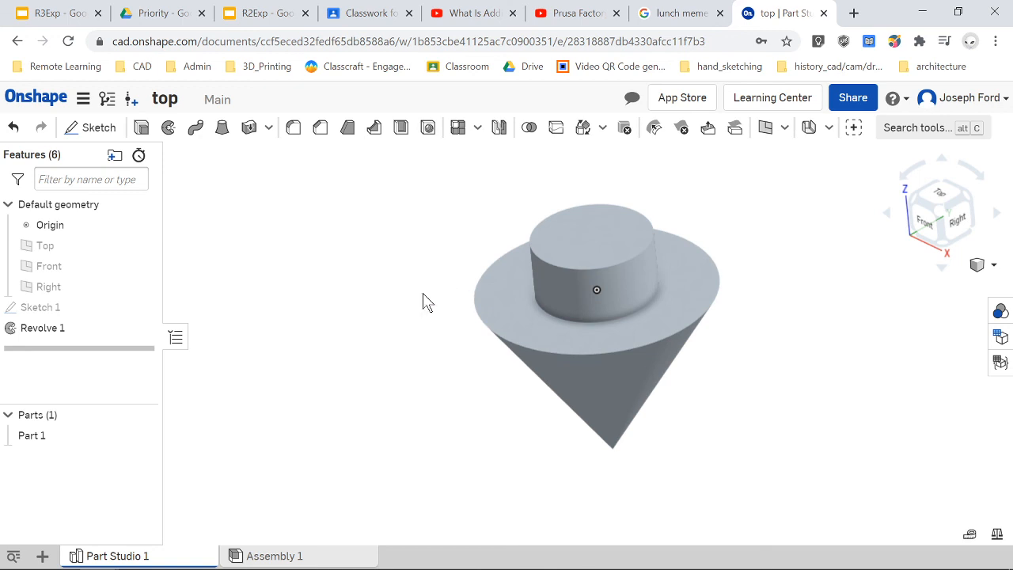
pyautogui.moveTo(437, 362)
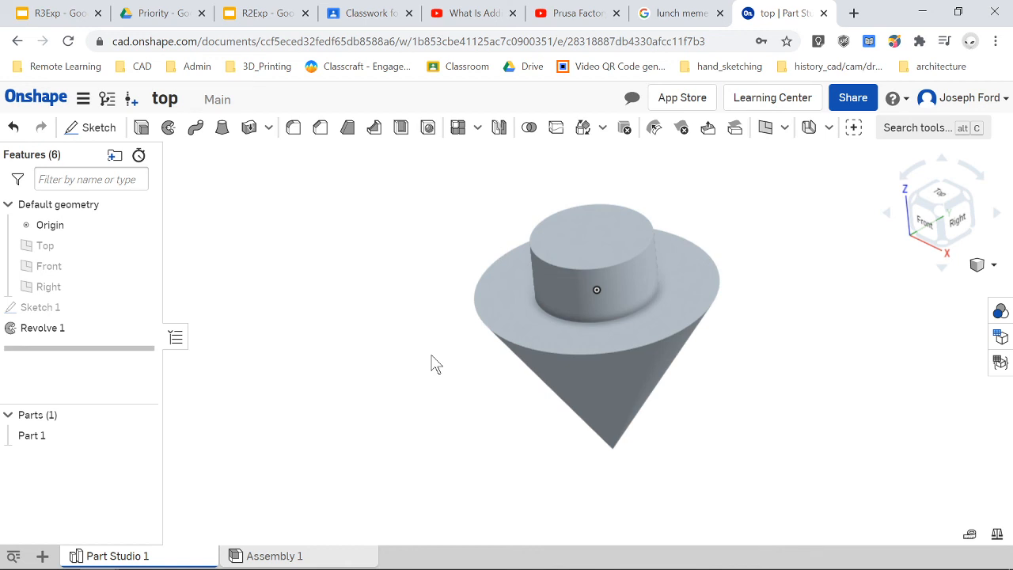
pyautogui.moveTo(400, 325)
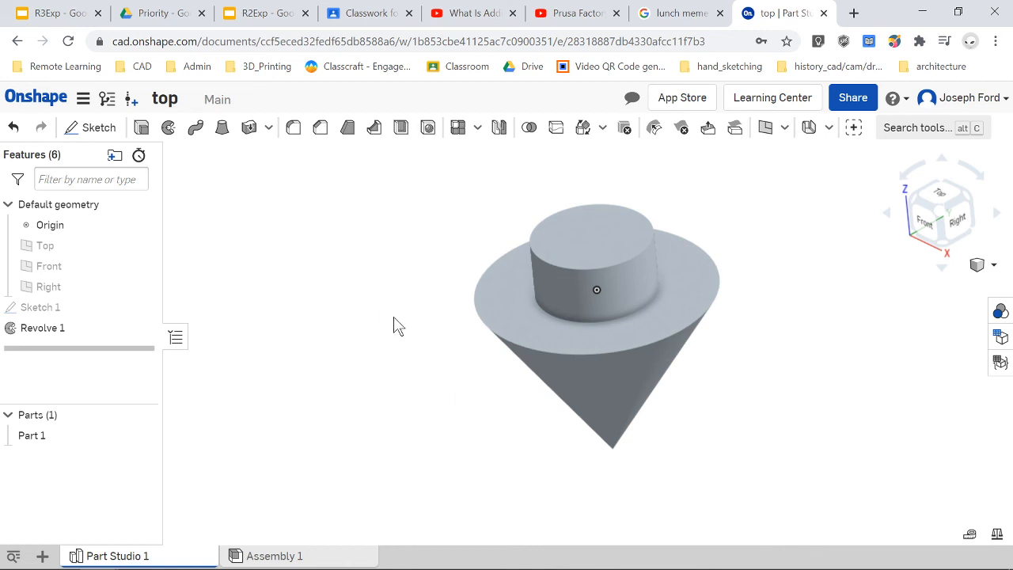
pyautogui.moveTo(683, 378)
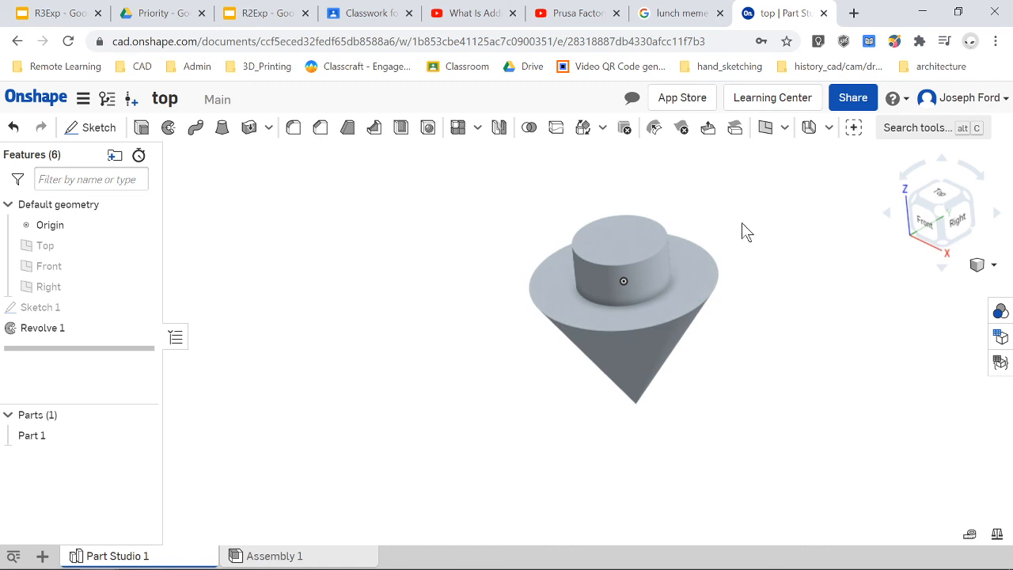
pyautogui.moveTo(655, 129)
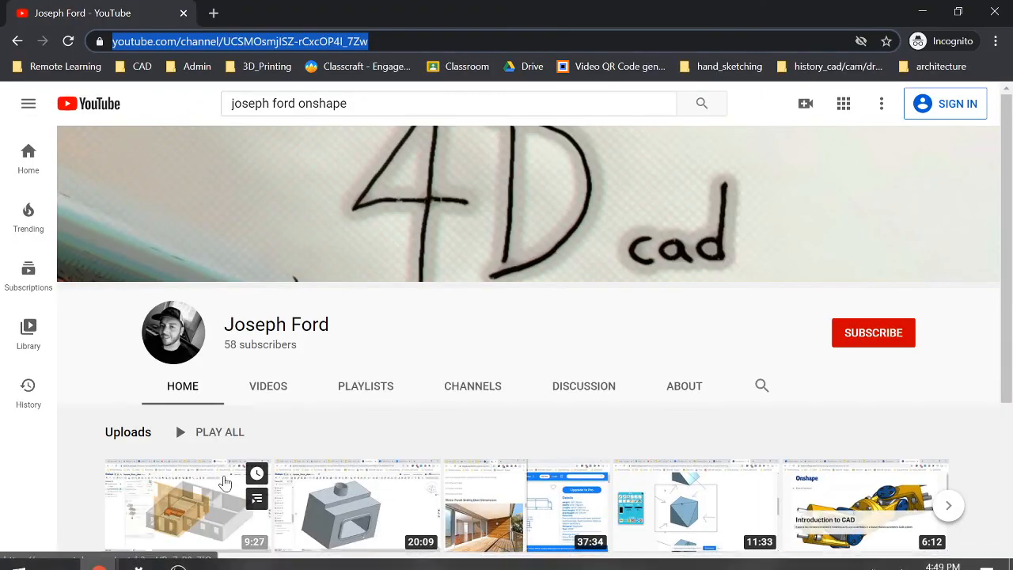
# Show the channel's Playlists tab listing Onshape House Project and Top
pyautogui.scroll(-3)
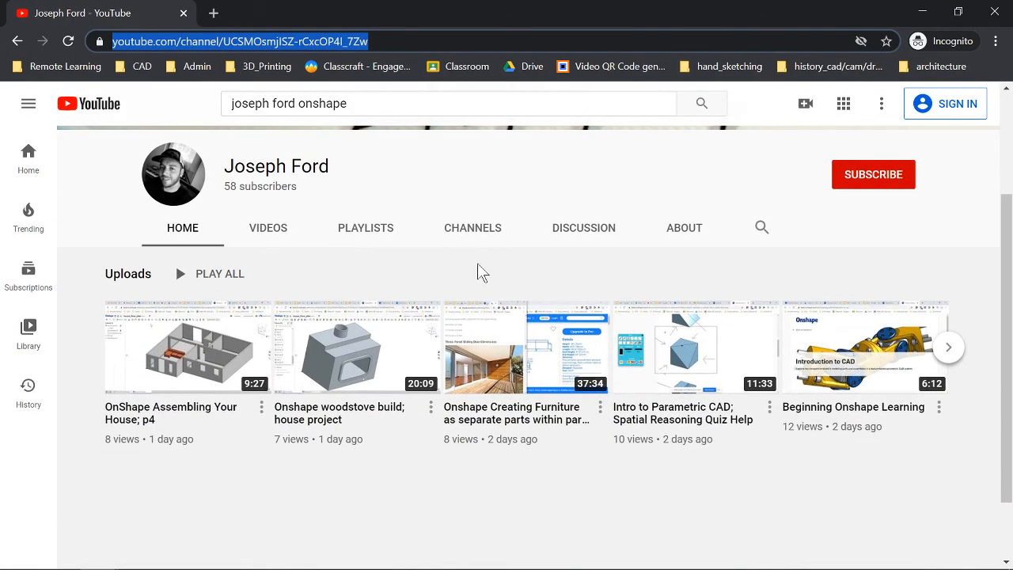
pyautogui.click(366, 228)
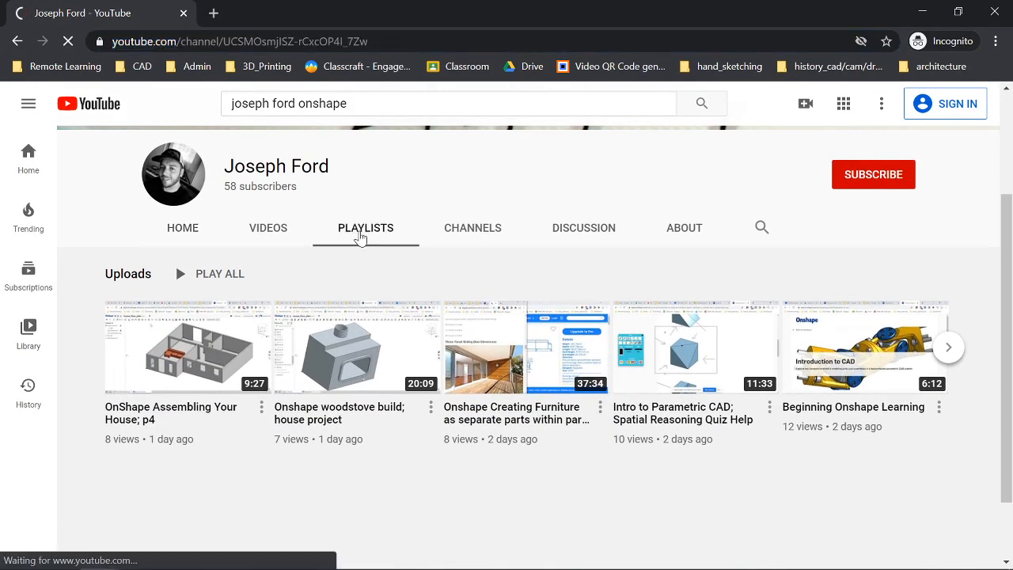
pyautogui.click(366, 228)
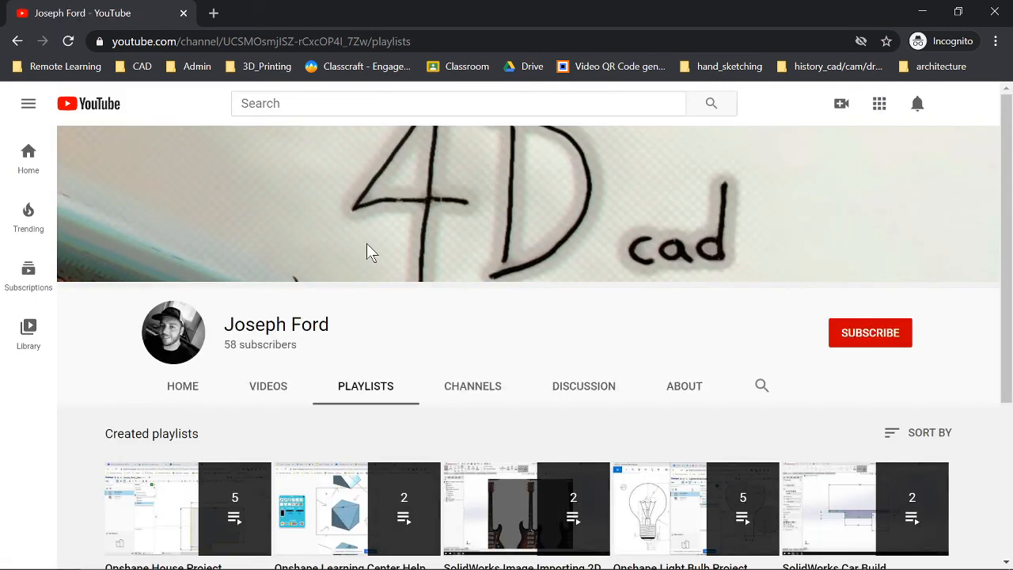
pyautogui.scroll(-3)
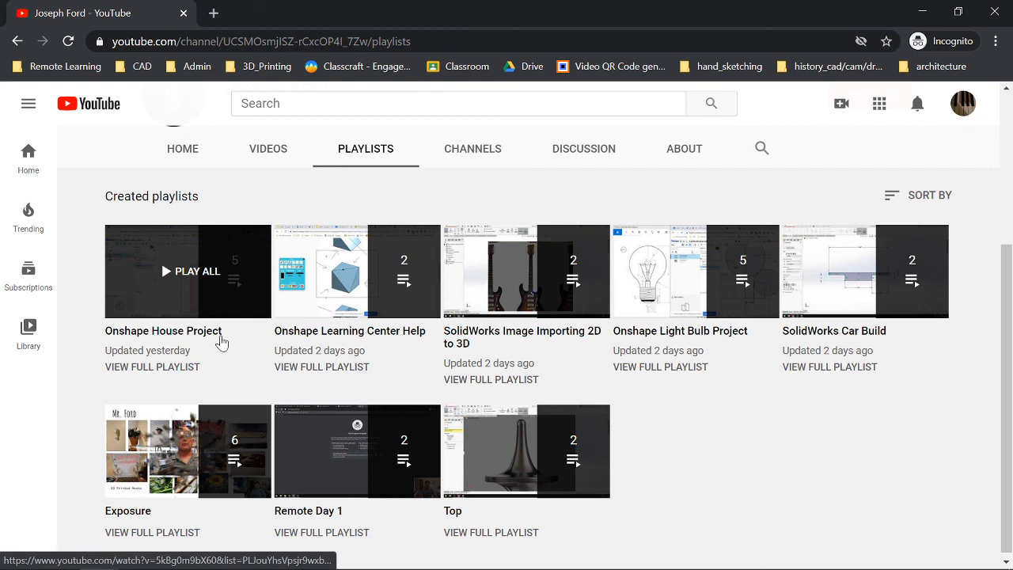
pyautogui.moveTo(187, 339)
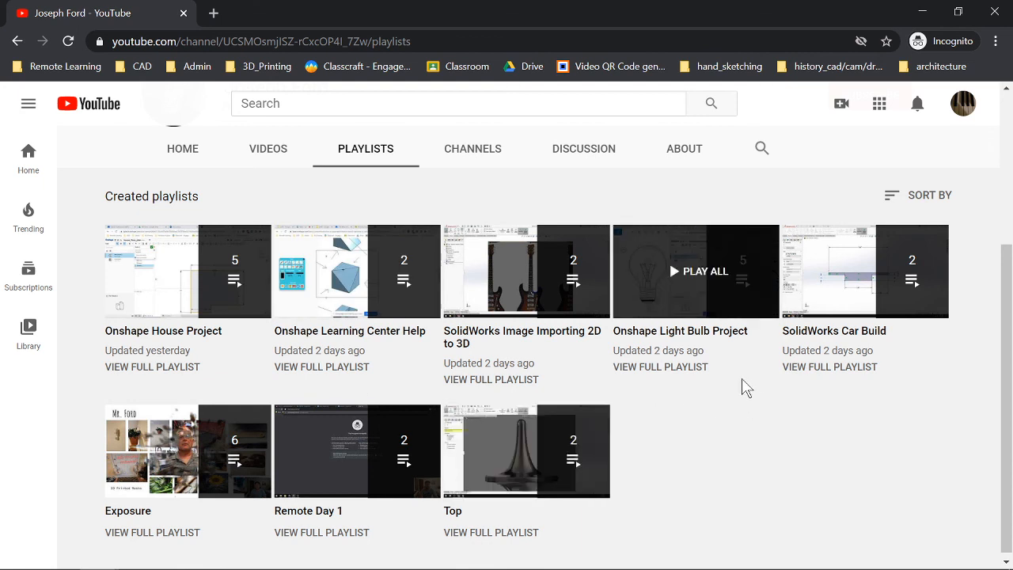
pyautogui.moveTo(662, 347)
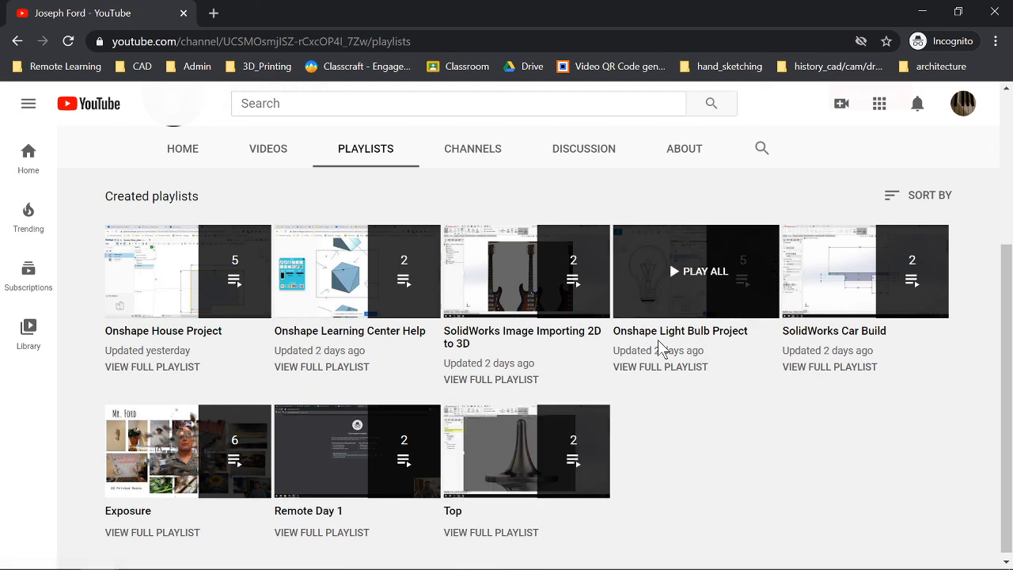
pyautogui.moveTo(693, 388)
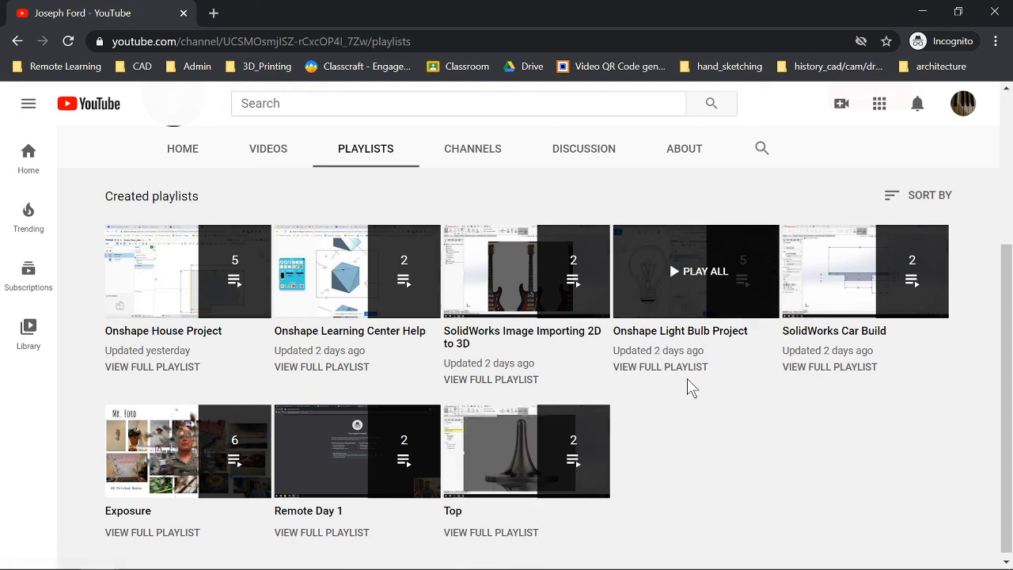
pyautogui.moveTo(909, 338)
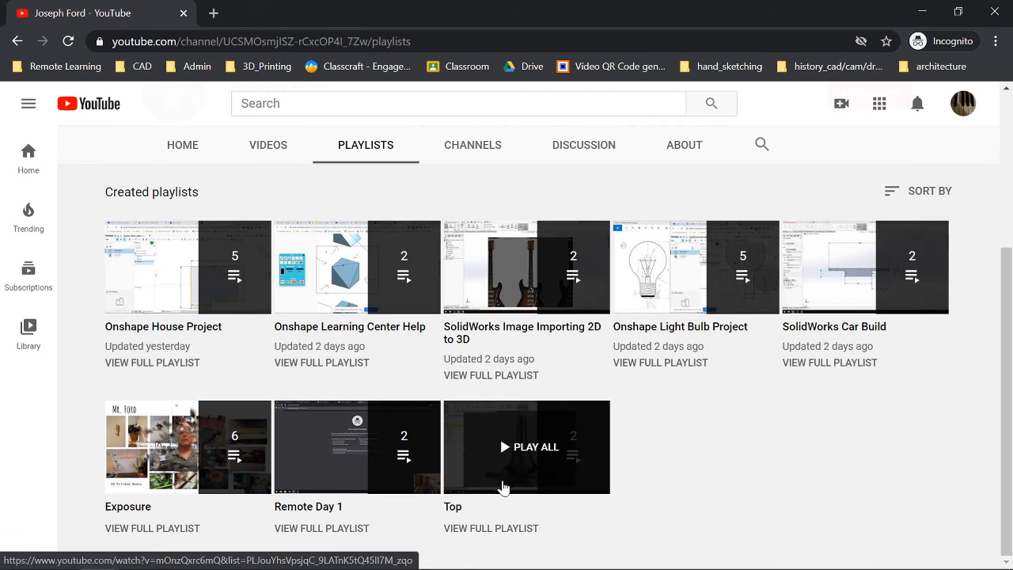
pyautogui.moveTo(437, 477)
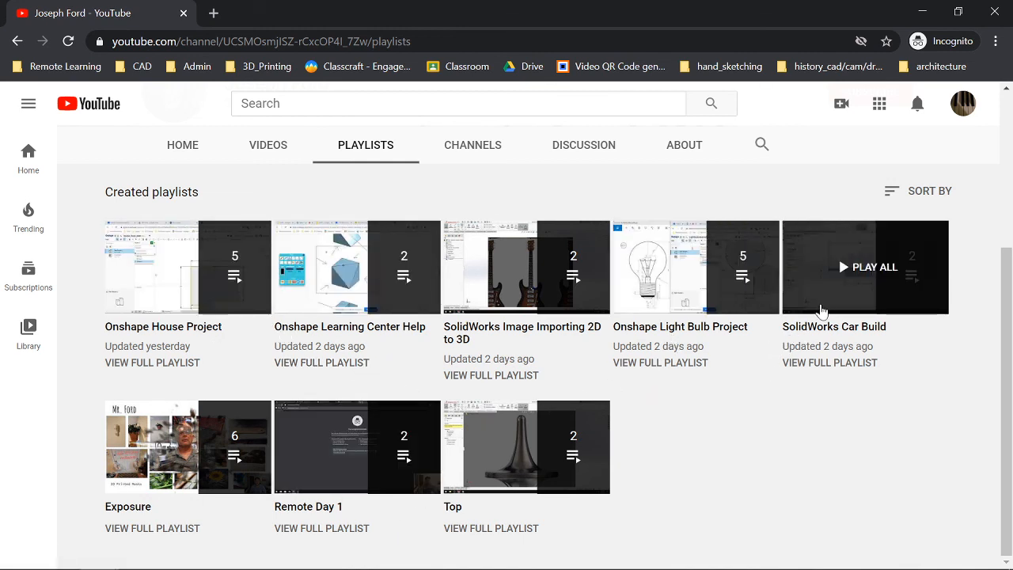
pyautogui.moveTo(350, 454)
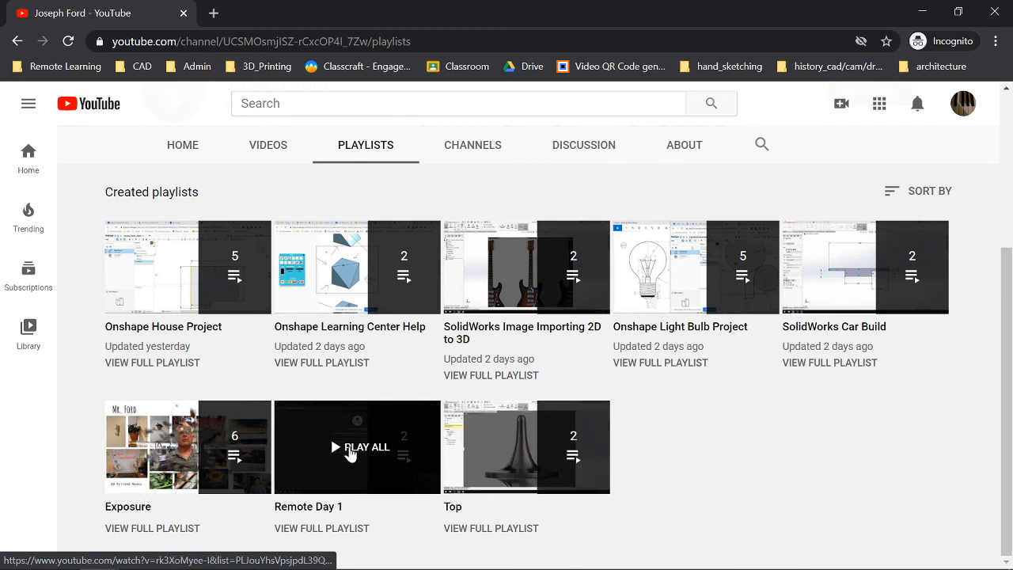
pyautogui.moveTo(822, 480)
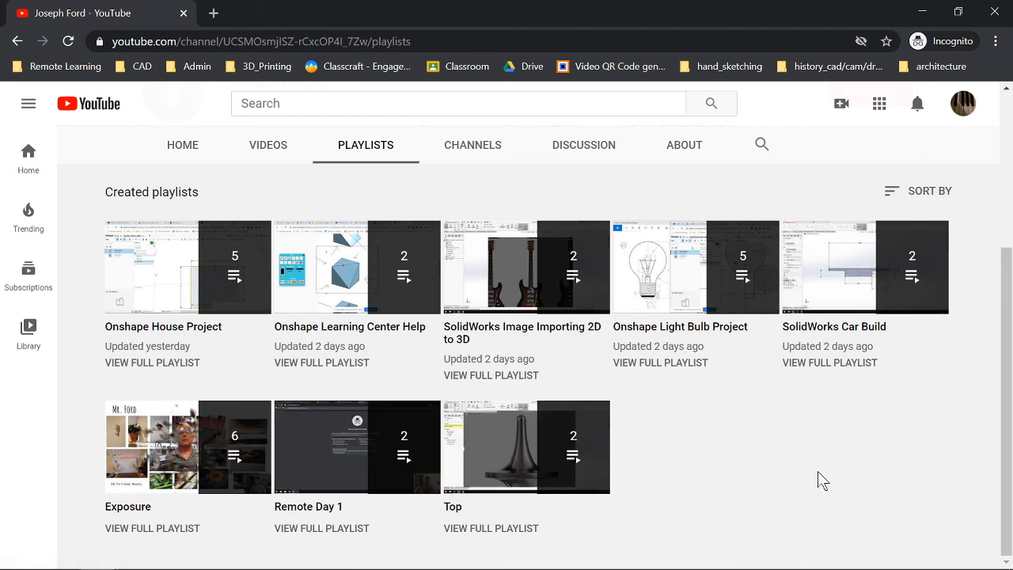
pyautogui.moveTo(705, 393)
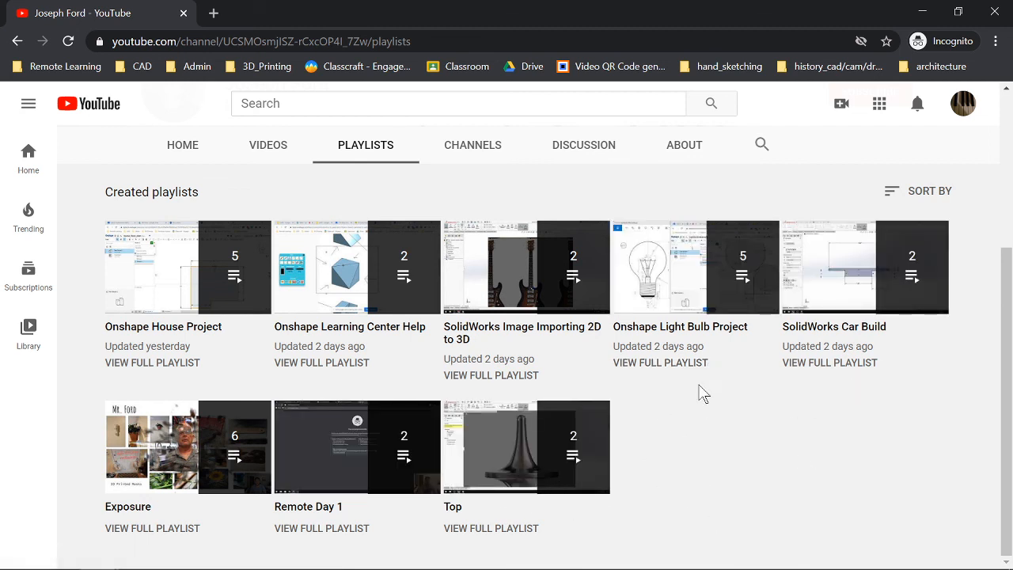
pyautogui.moveTo(174, 334)
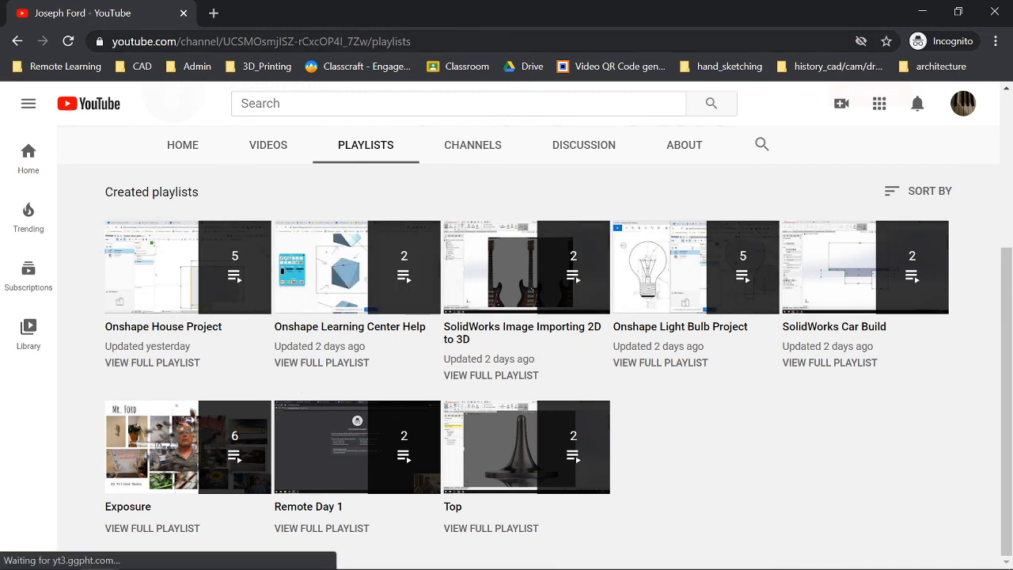
pyautogui.moveTo(289, 68)
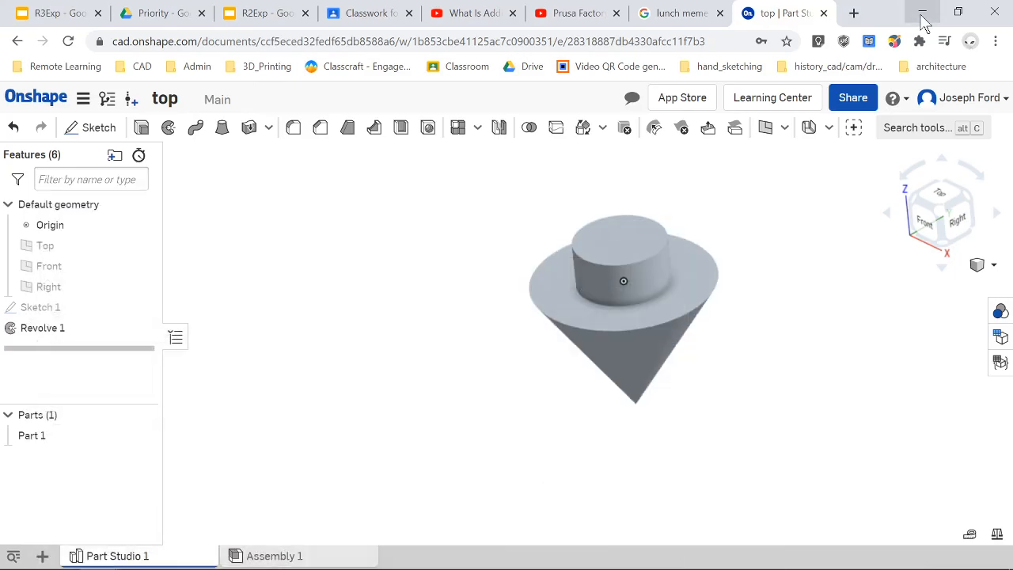
pyautogui.moveTo(390, 303)
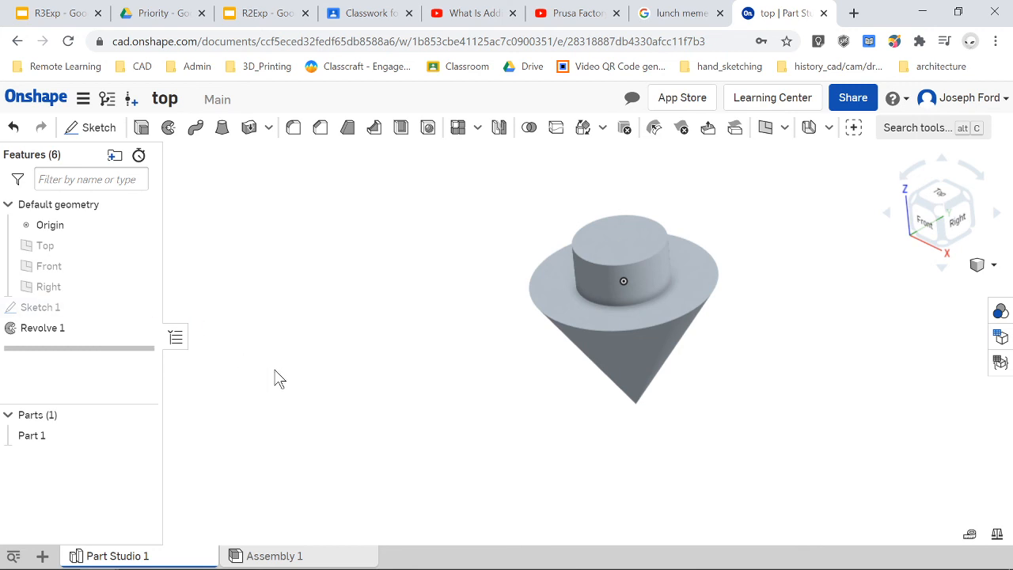
pyautogui.moveTo(481, 249)
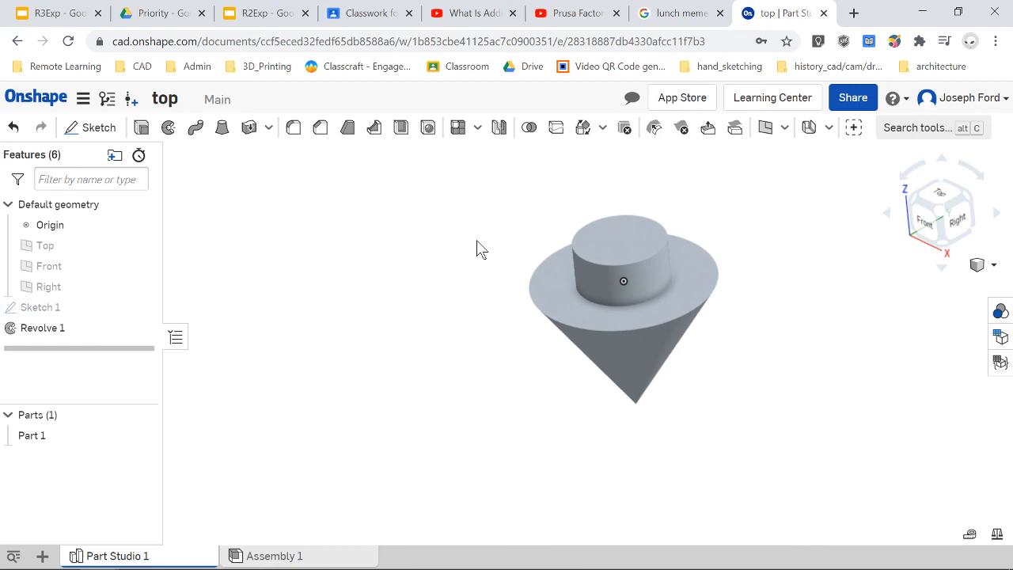